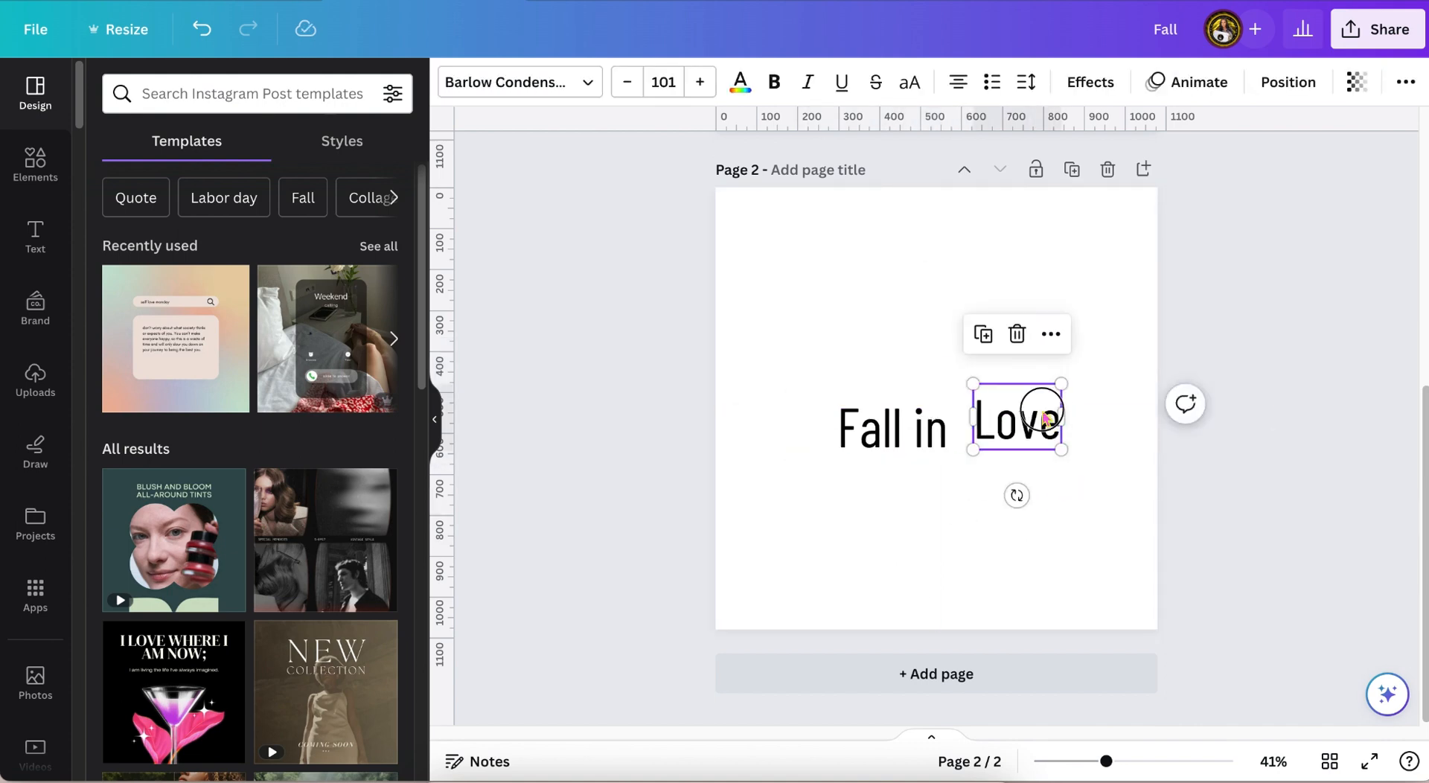
# - Select the separate 'Love' text piece on page 2 for editing
pyautogui.click(36, 379)
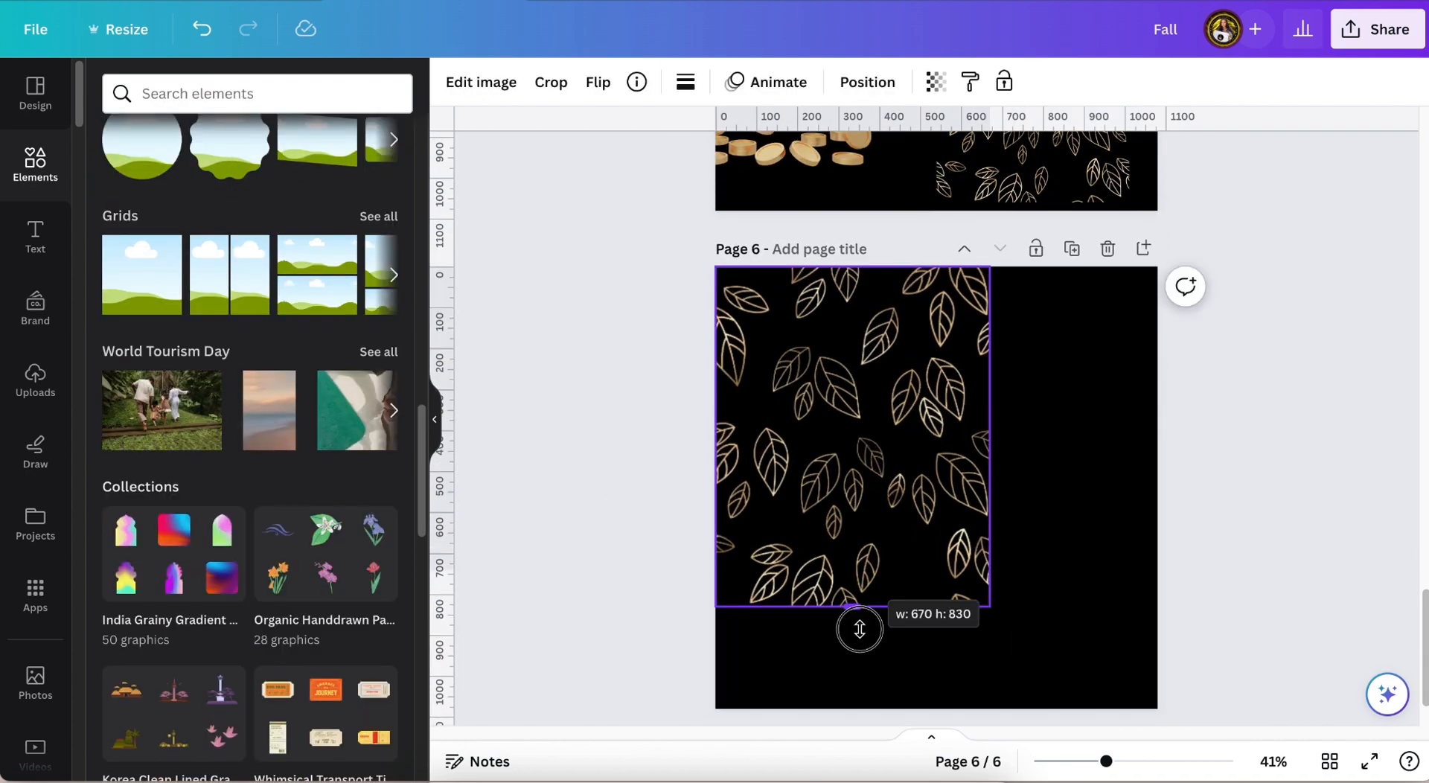
# - Stretch the gold leaf pattern to fill page 6 and fade it to about 41 transparency
pyautogui.moveTo(857, 630); pyautogui.dragTo(868, 709)
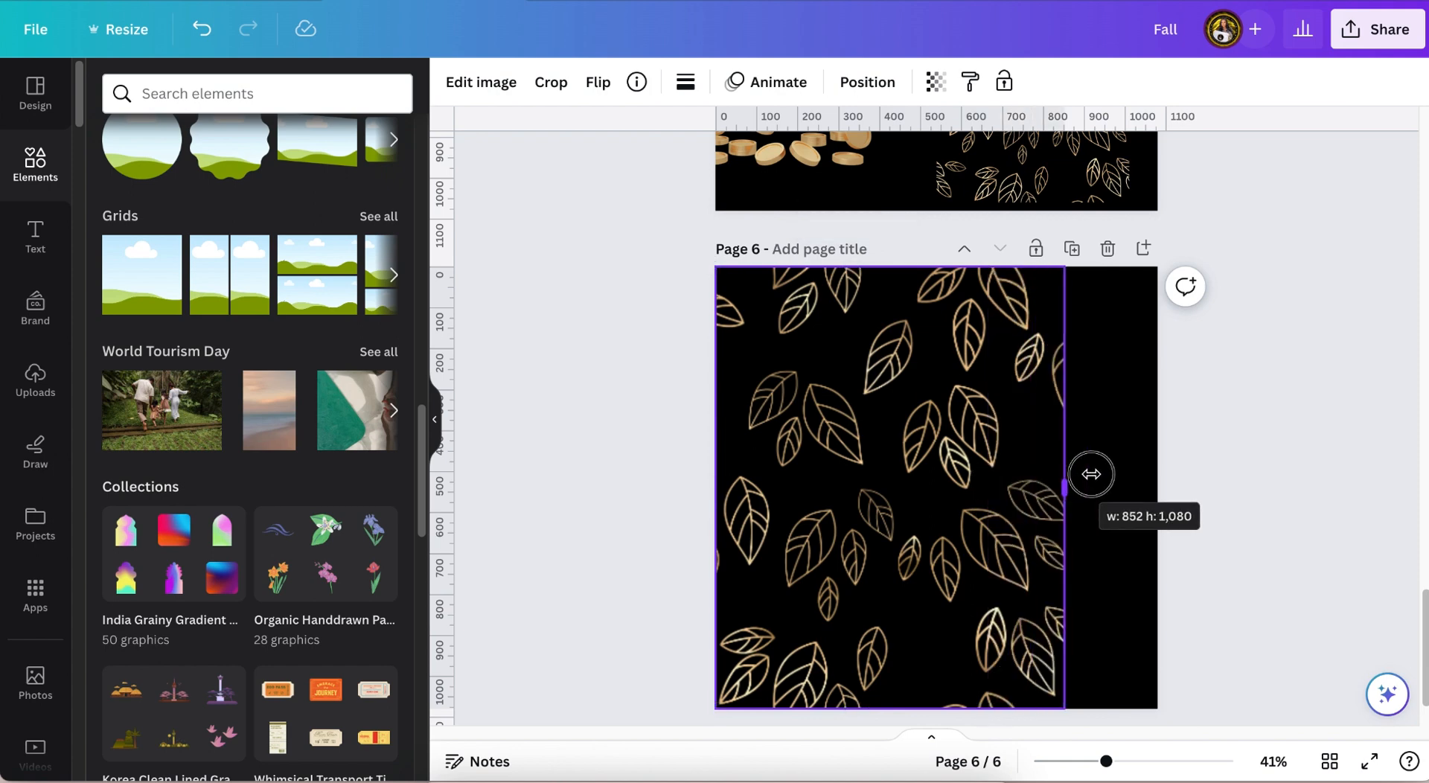
pyautogui.moveTo(1092, 474); pyautogui.dragTo(1142, 473)
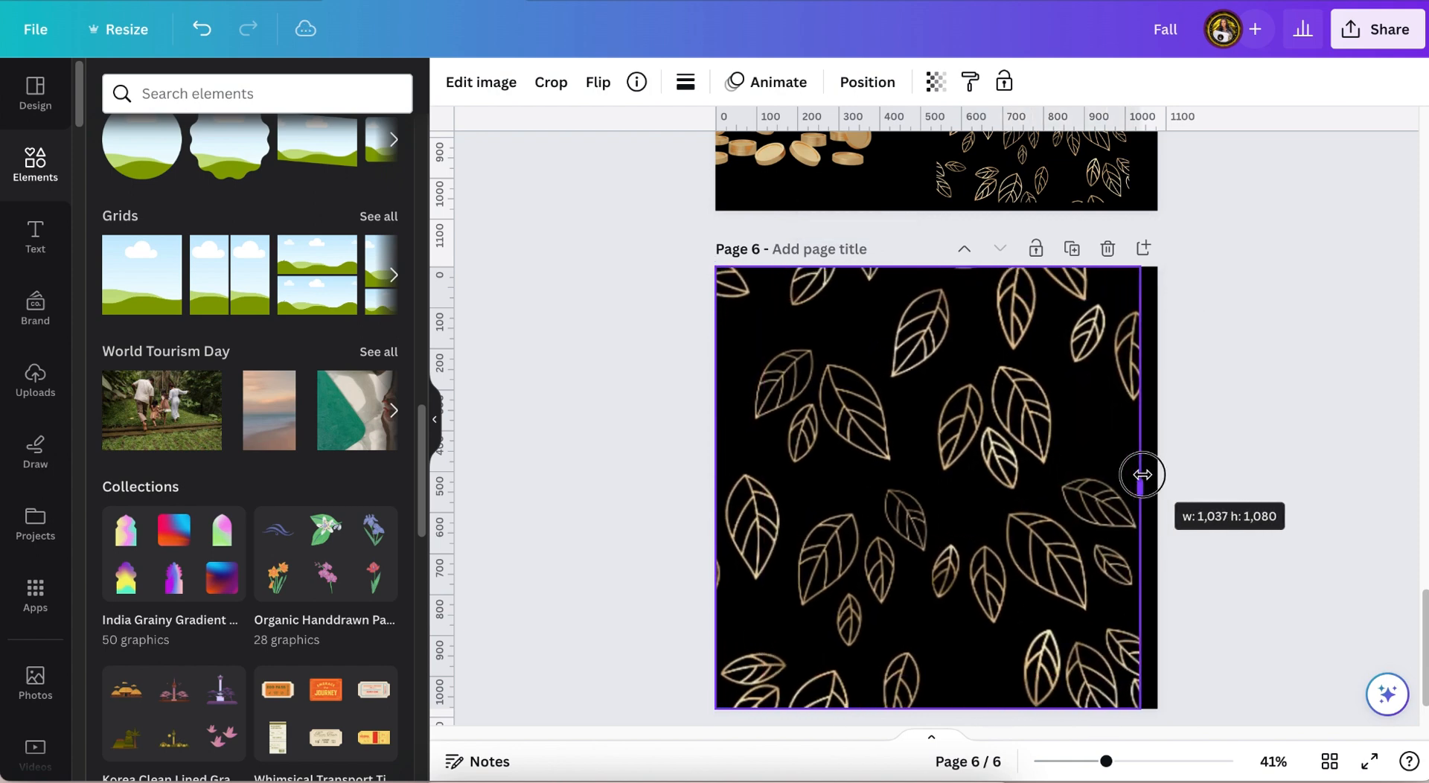
pyautogui.click(935, 81)
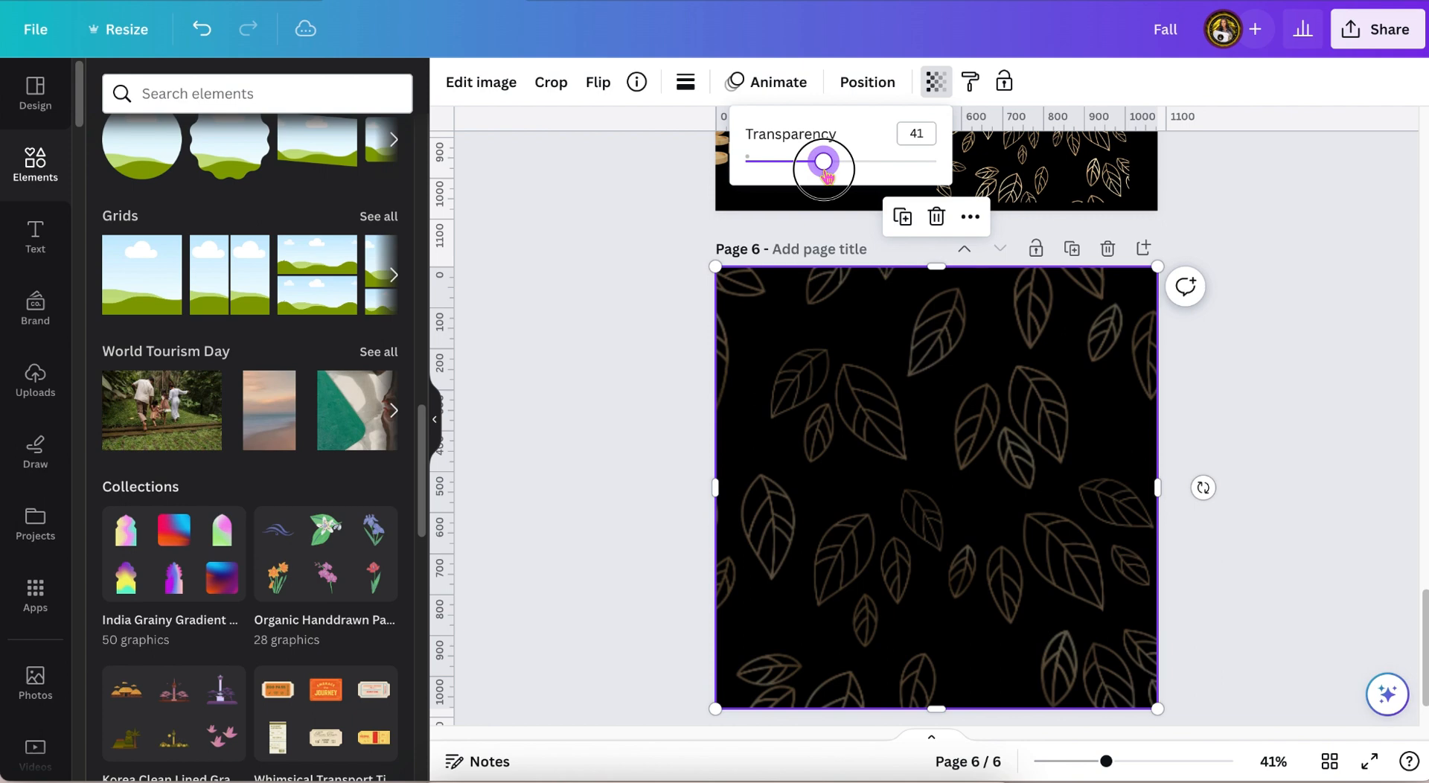
pyautogui.moveTo(820, 168); pyautogui.dragTo(778, 168)
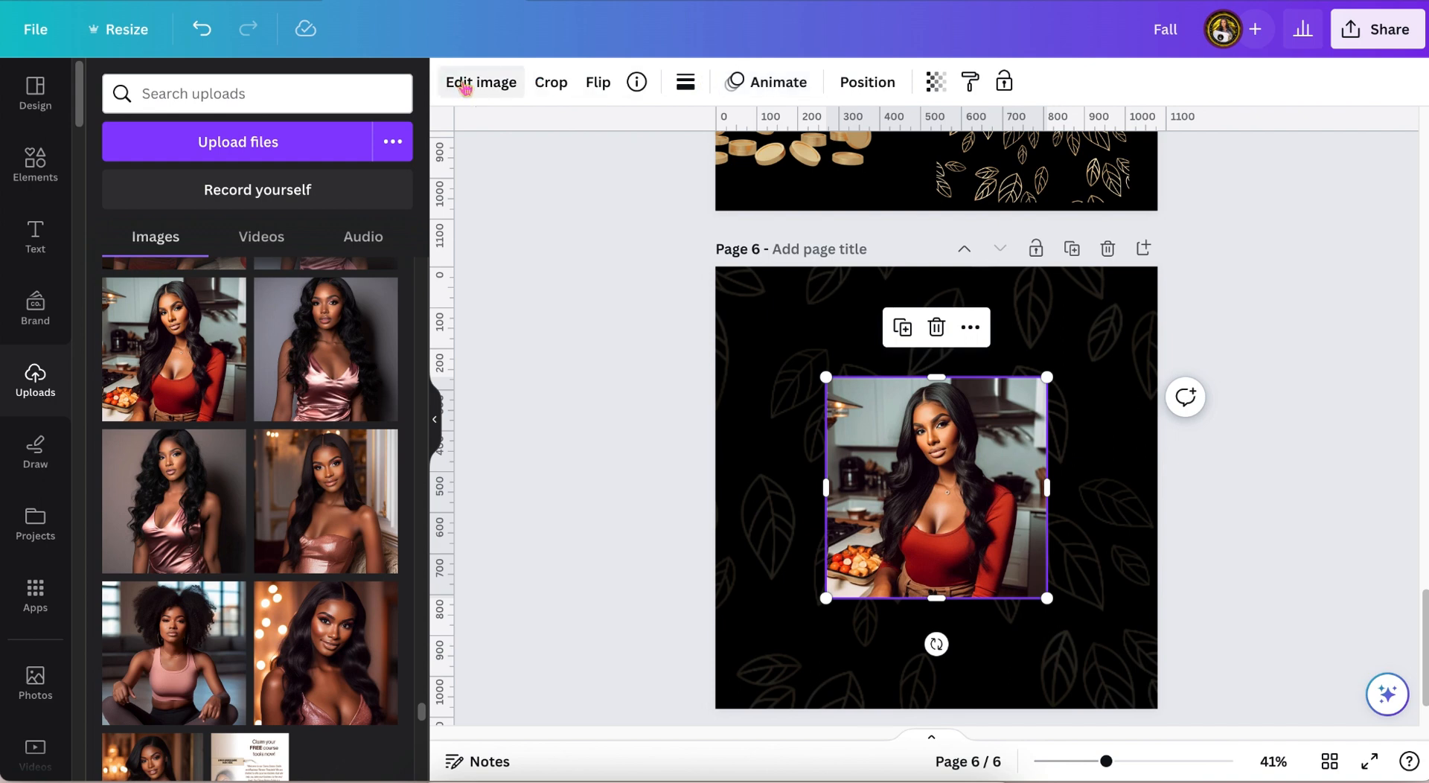
# - Remove the woman photo's background, enlarge the cutout and place it on the left side
pyautogui.click(481, 82)
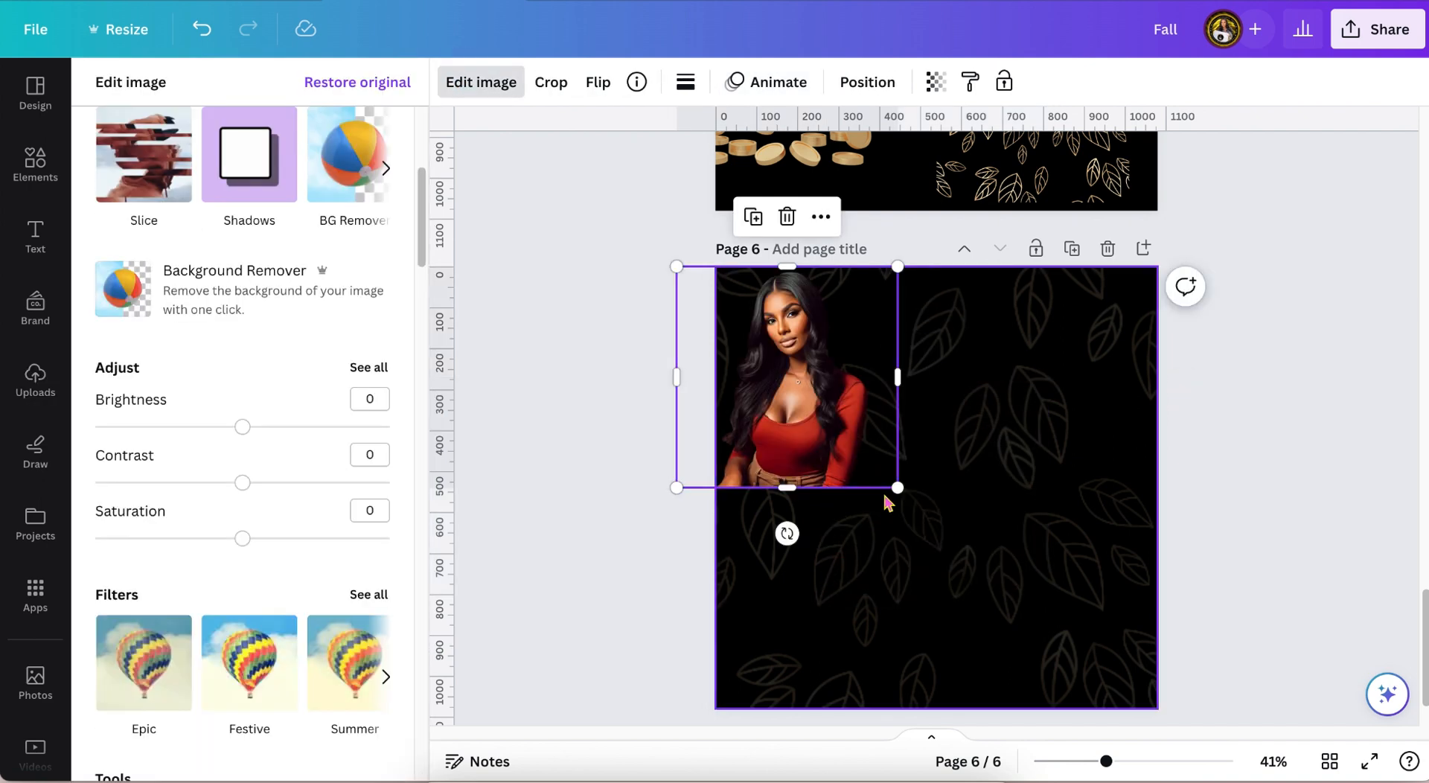
pyautogui.moveTo(897, 489); pyautogui.dragTo(1023, 612)
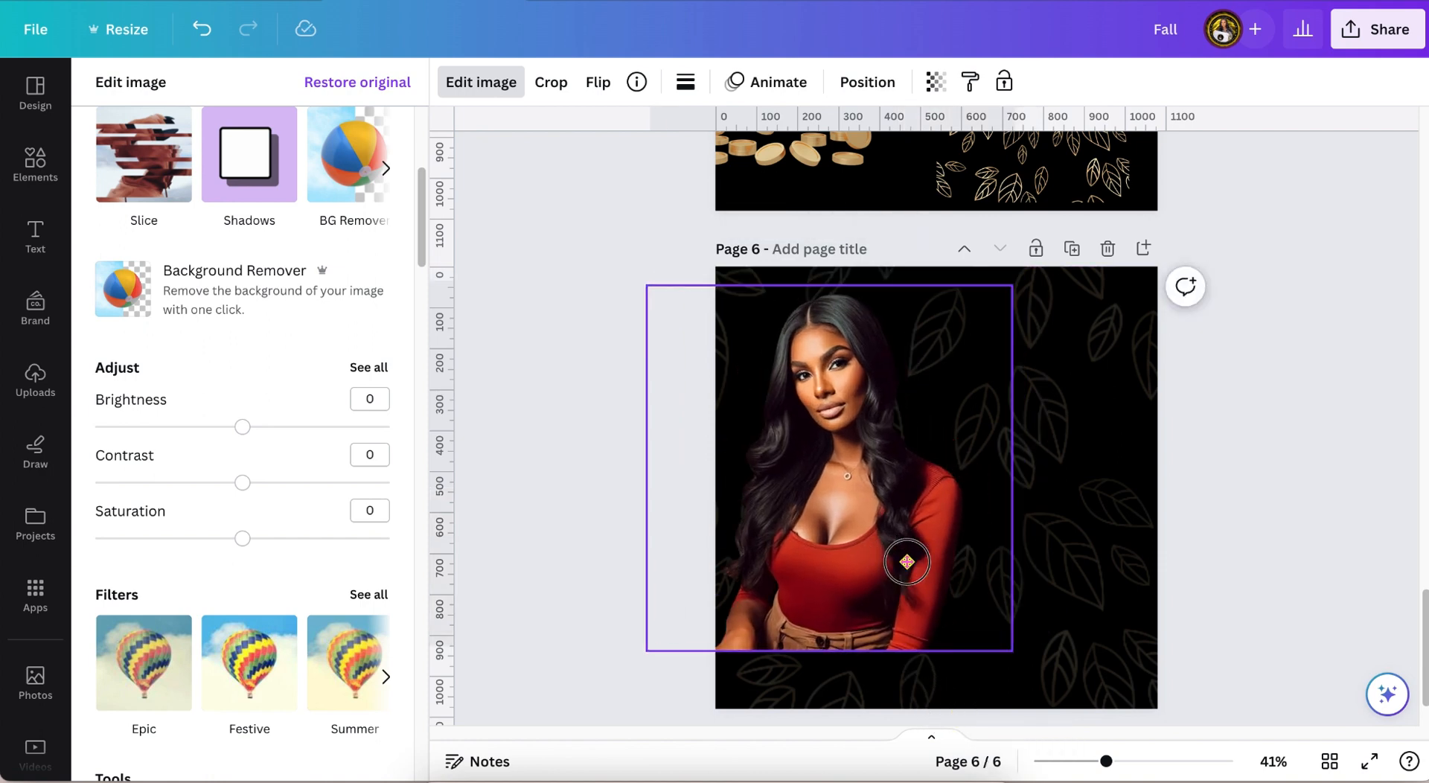
pyautogui.moveTo(907, 561); pyautogui.dragTo(882, 606)
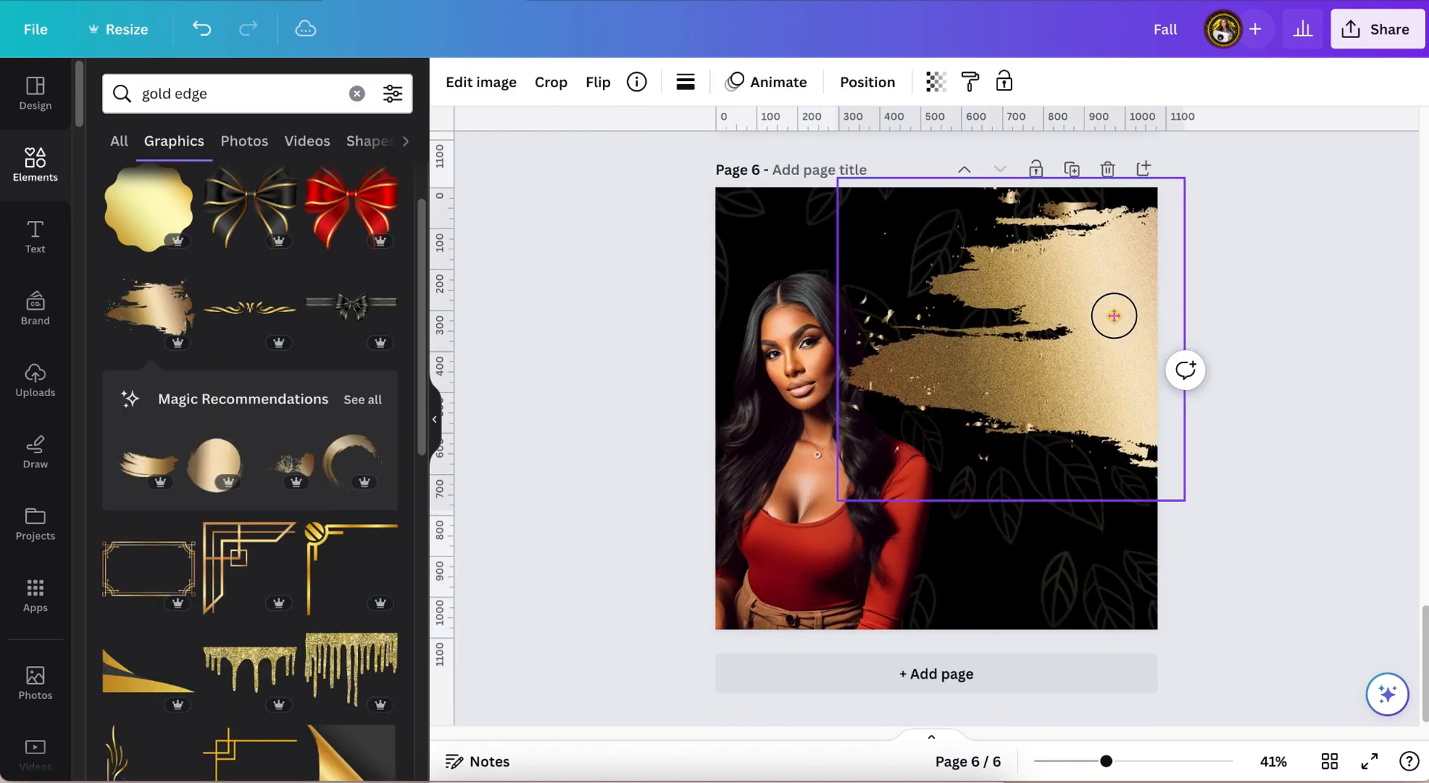
# - Add the gold brush stroke upper right and tilt it about -6 degrees
pyautogui.click(1114, 317)
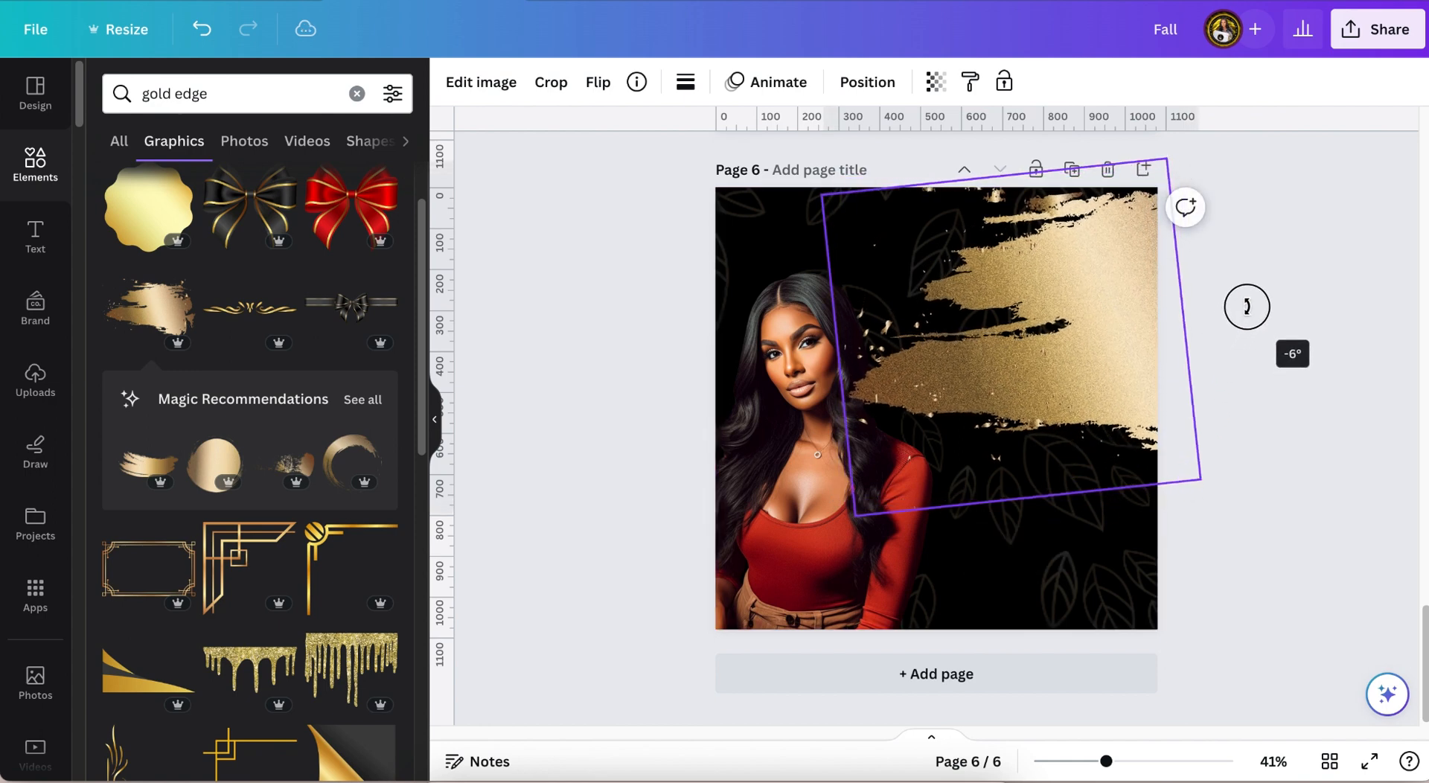
pyautogui.moveTo(1246, 307); pyautogui.dragTo(1255, 293)
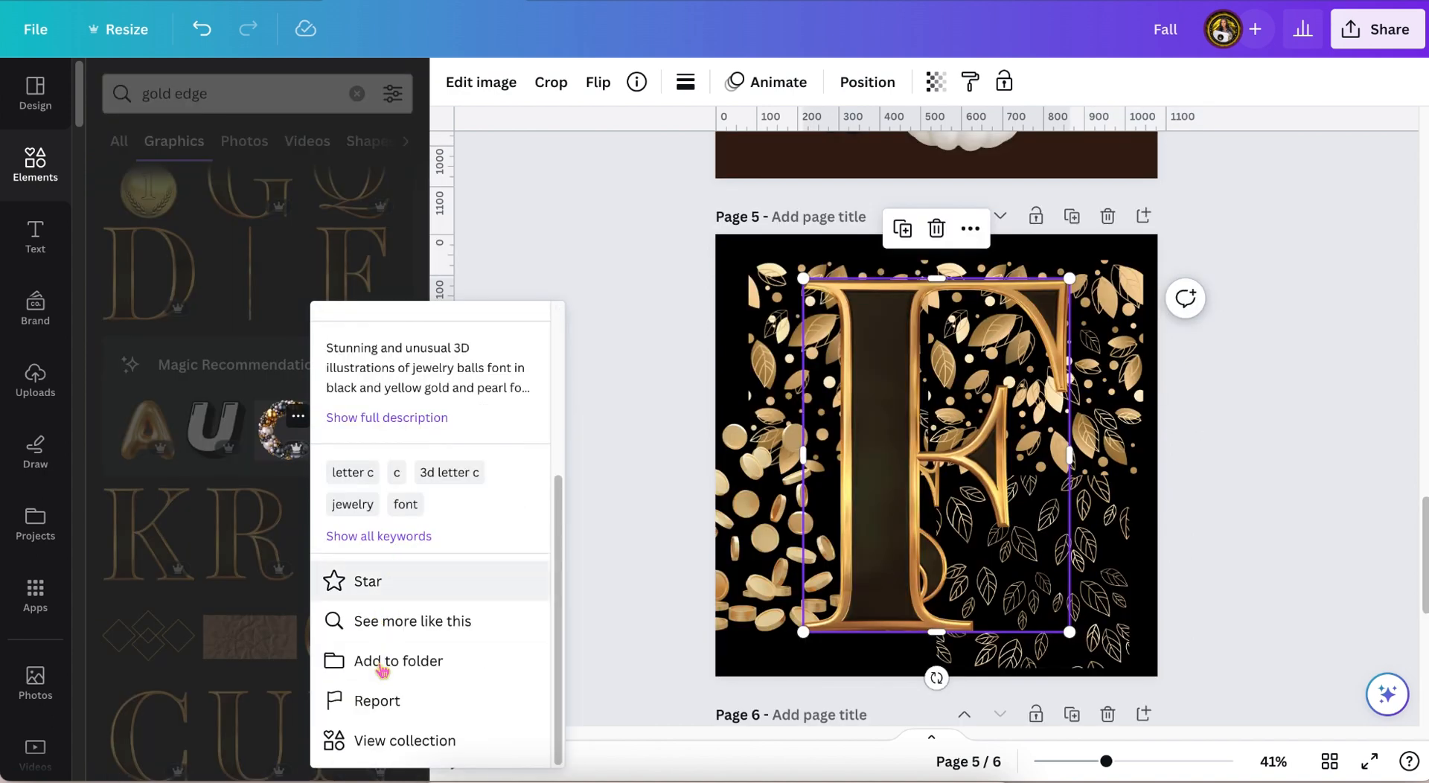
# - Add the gold jewelry-ball letter graphic to a folder from the Recent list
pyautogui.click(398, 661)
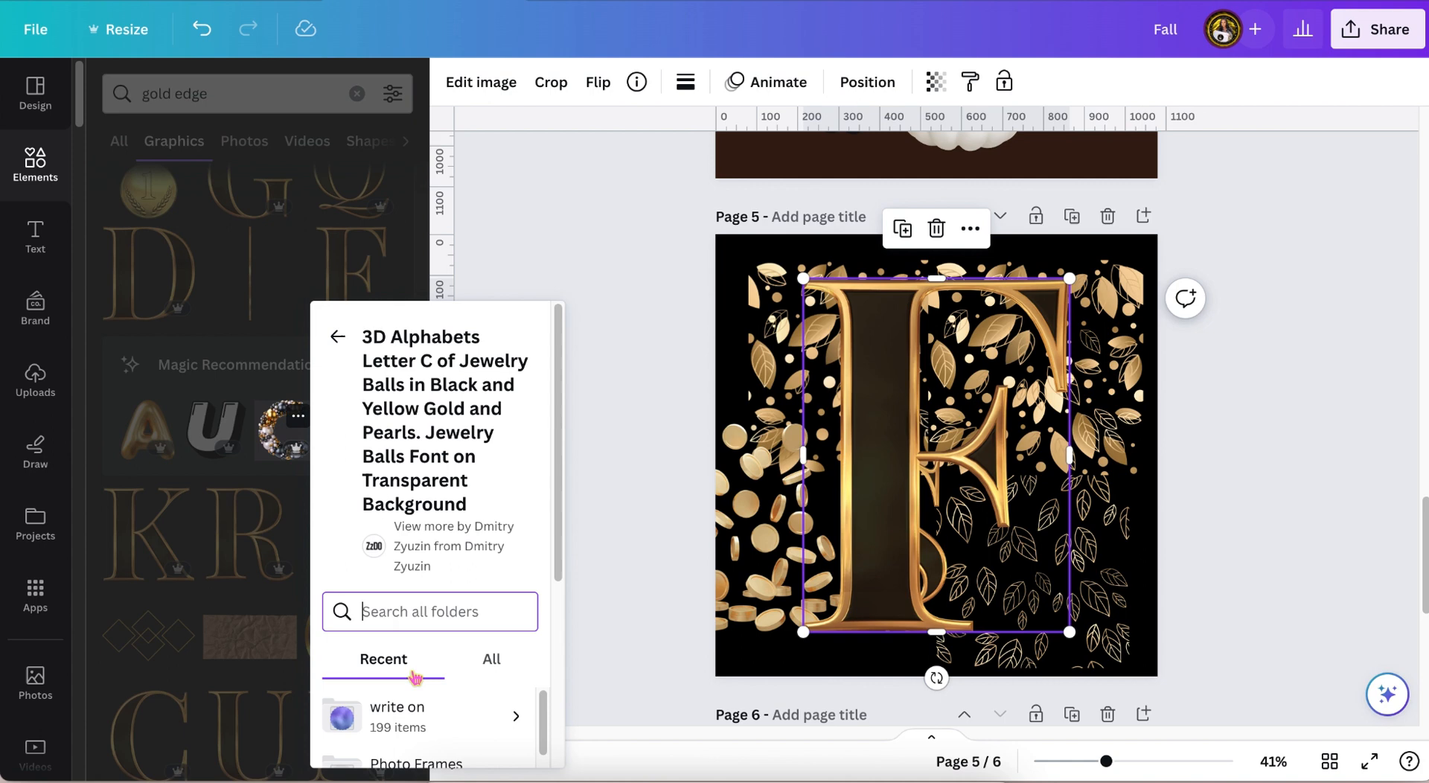
pyautogui.scroll(-3)
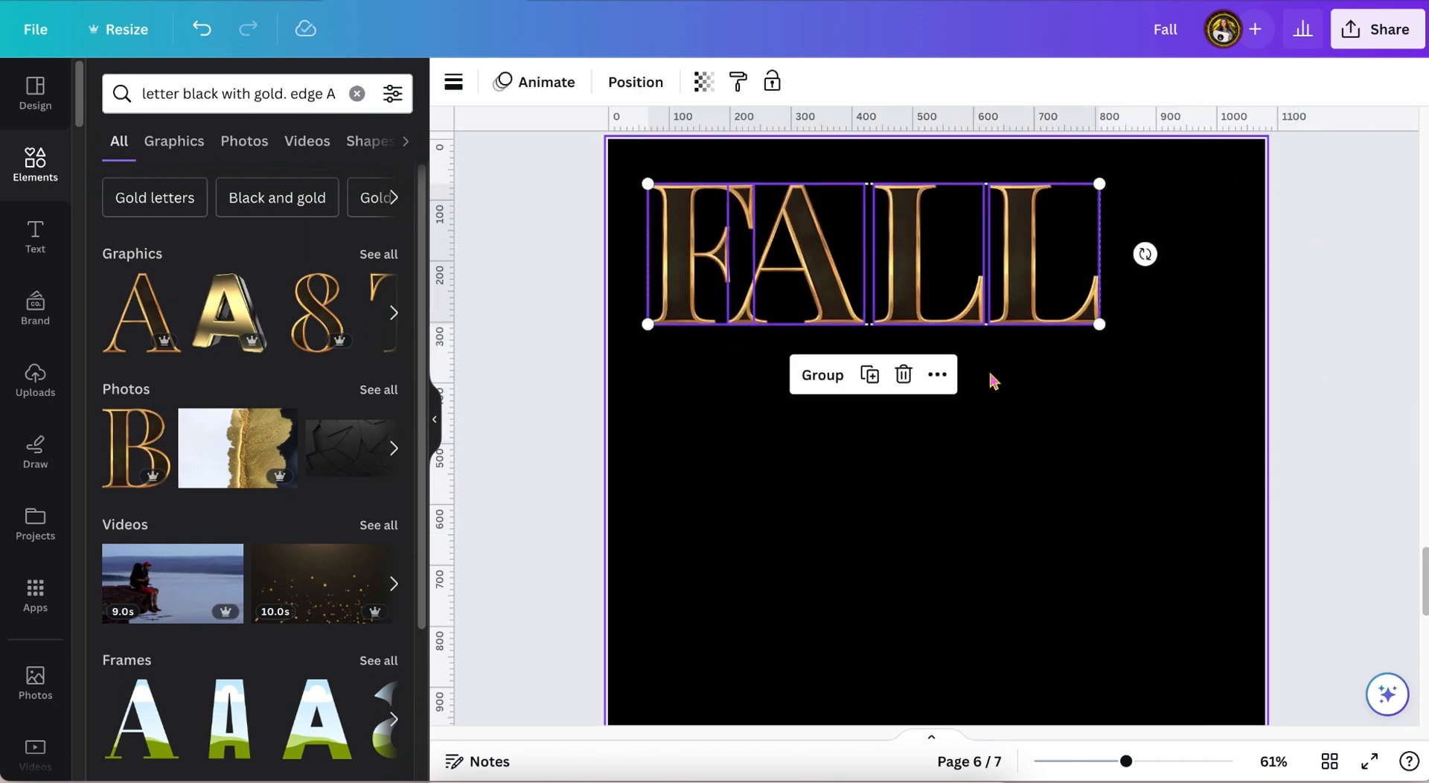
# - Group the four gold-edged FALL letters and adjust the letter F
pyautogui.click(634, 82)
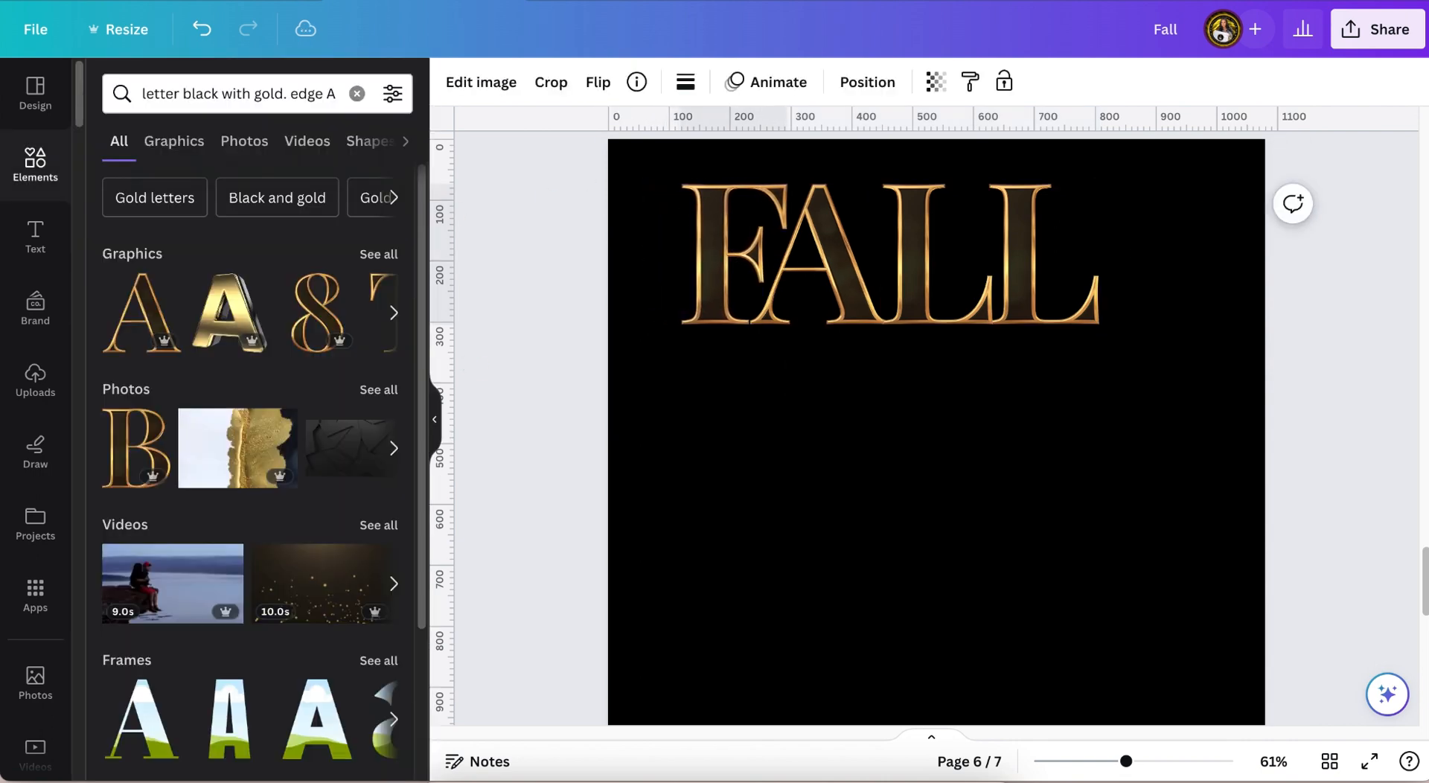
pyautogui.click(730, 257)
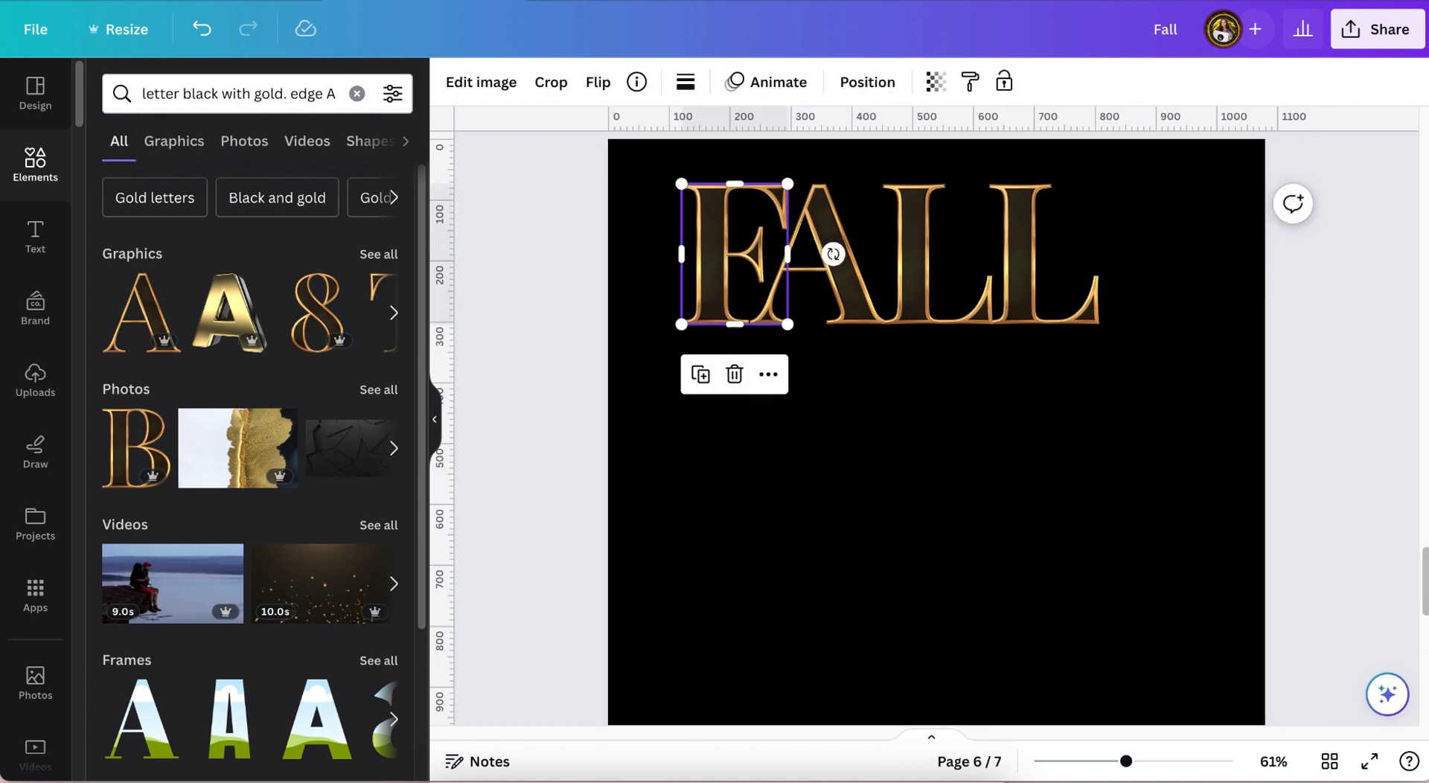
pyautogui.scroll(-3)
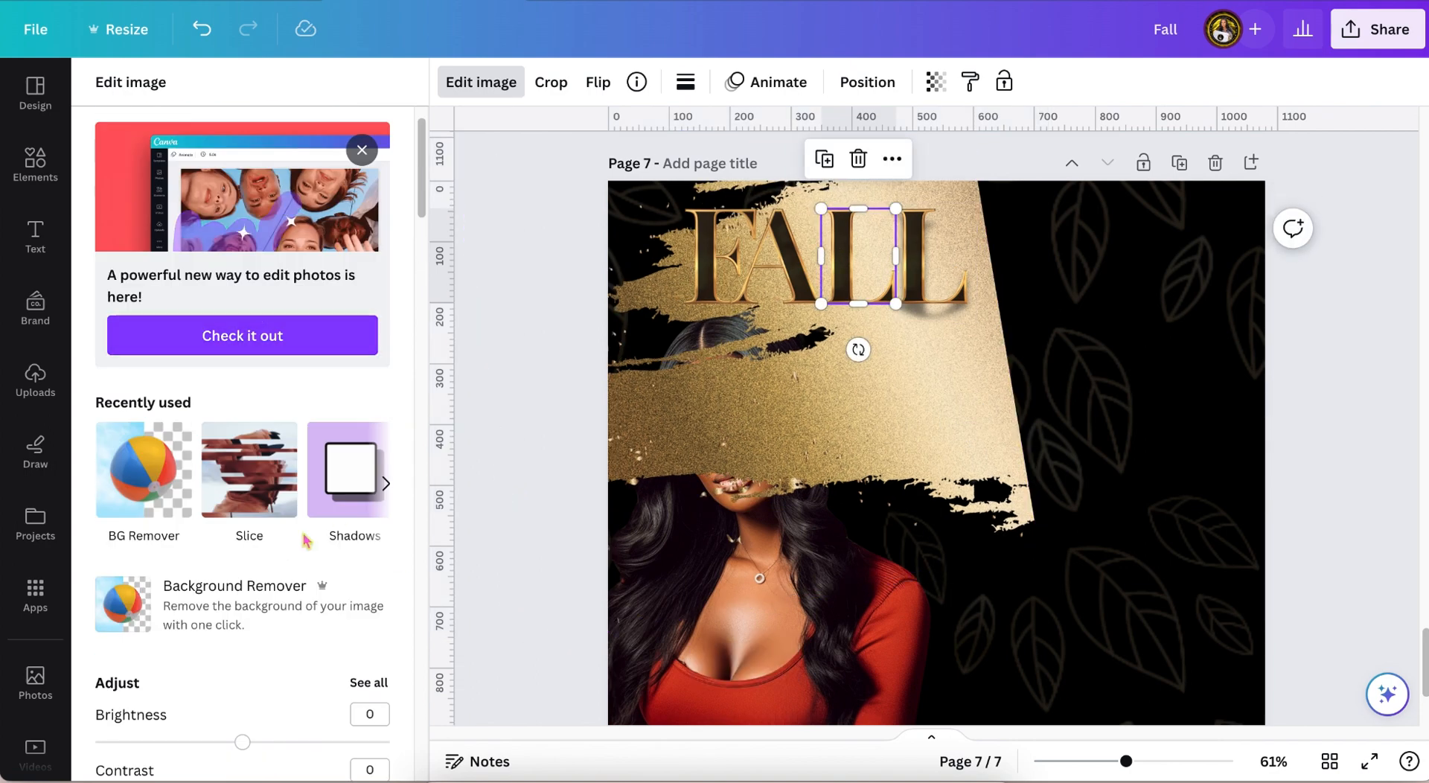
# - Move the tilted gold brush stroke to the right behind the FALL lettering
pyautogui.click(348, 471)
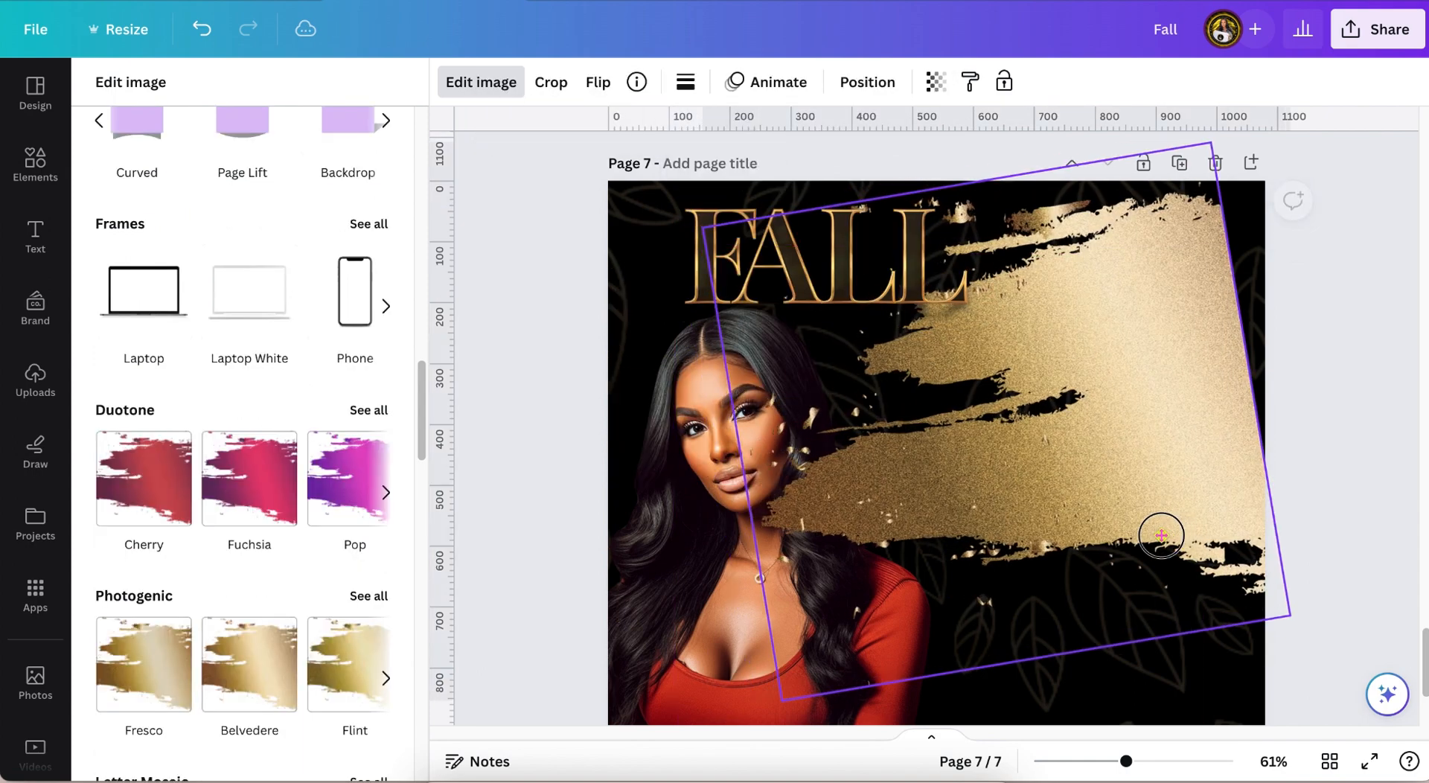
pyautogui.moveTo(1160, 535); pyautogui.dragTo(1203, 507)
pyautogui.write('Love')
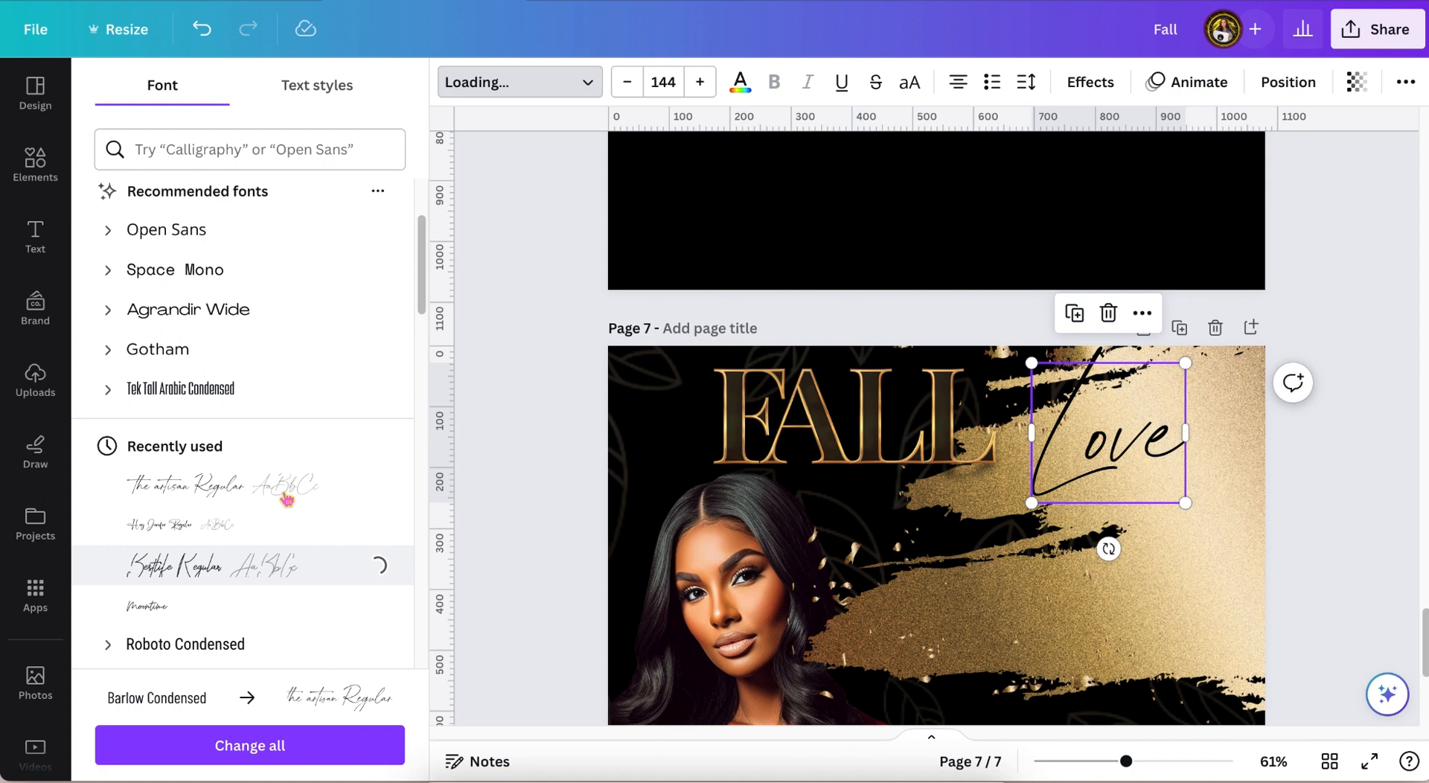
# - Set 'Love' in 'the artisan' script font and adjust its shadow blur
pyautogui.click(1090, 82)
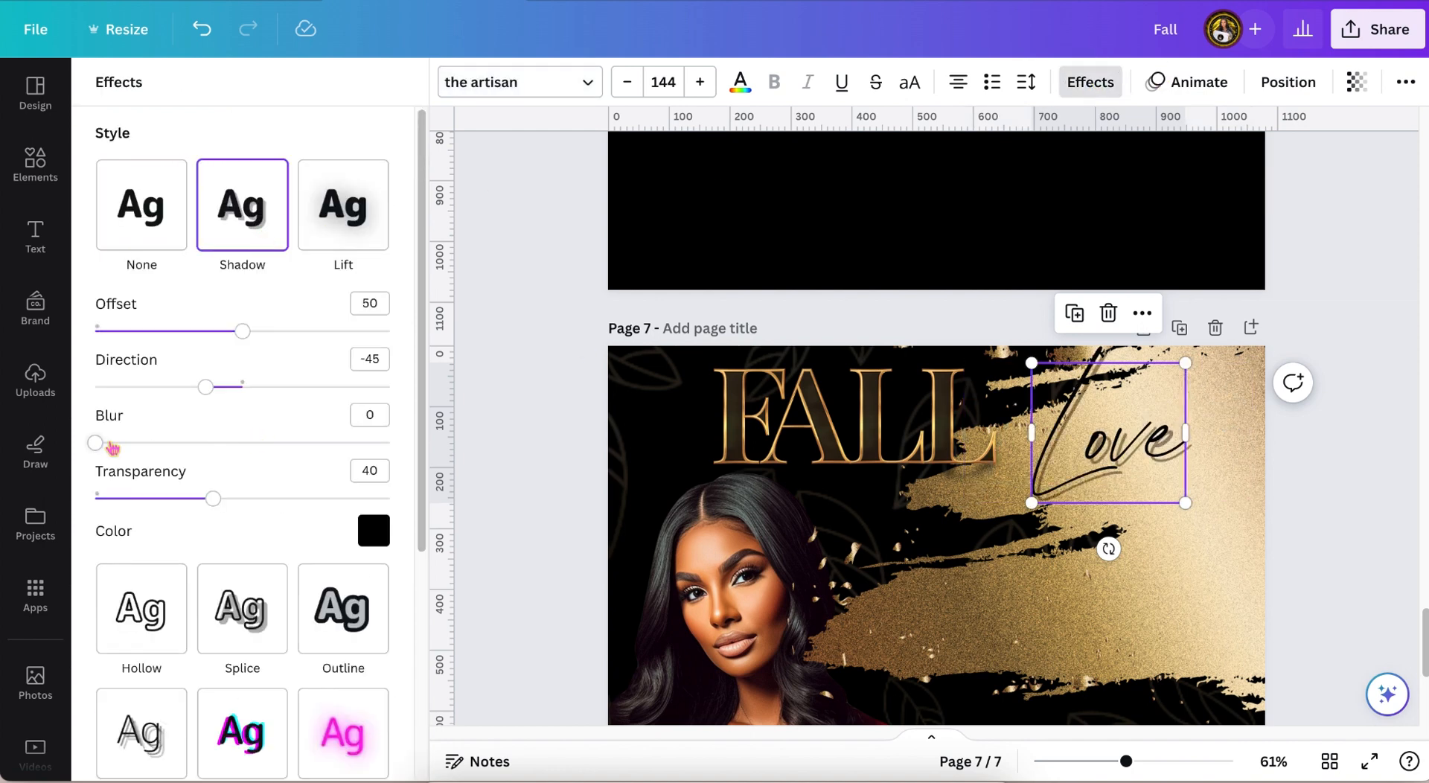
pyautogui.moveTo(95, 443); pyautogui.dragTo(198, 444)
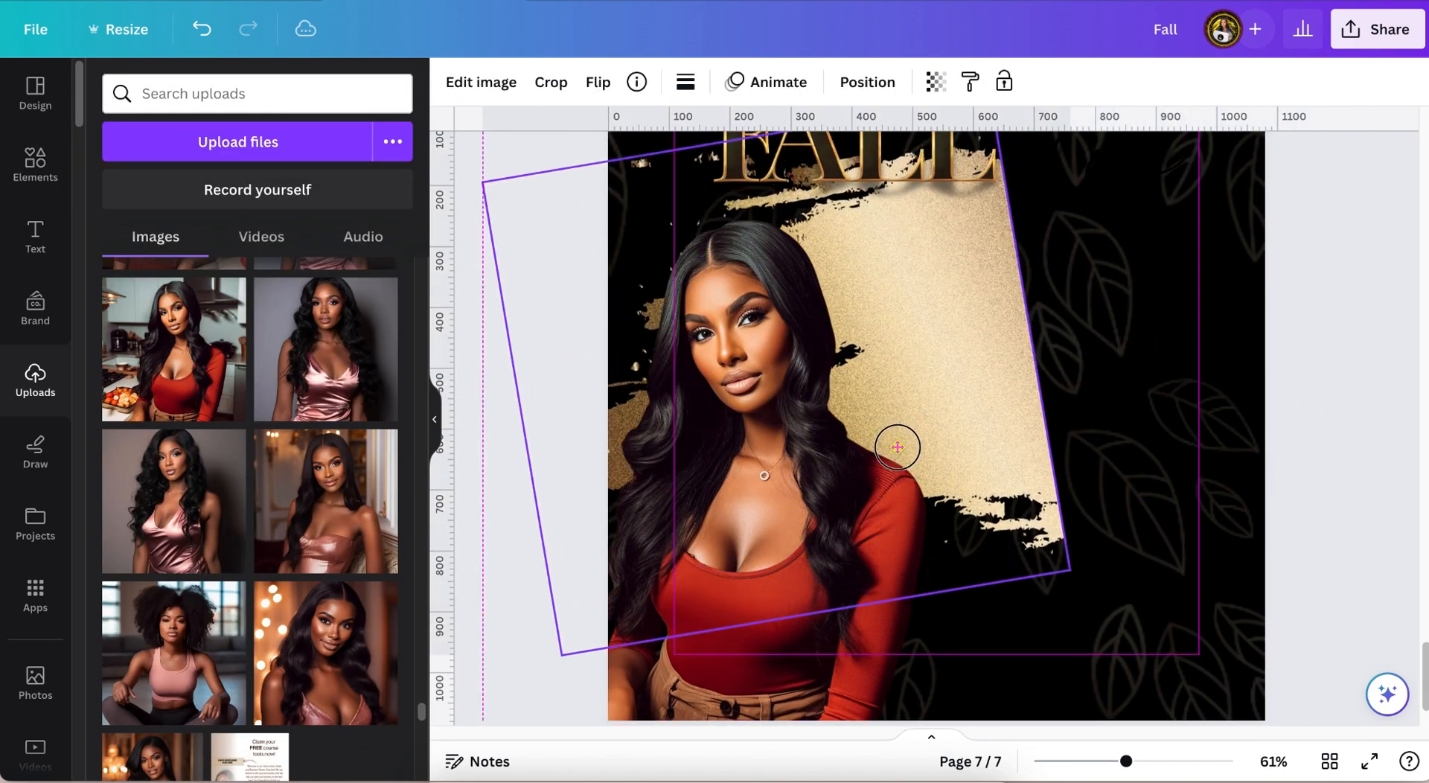
# - Give the woman cutout a top-right red shadow at transparency 100 and adjust its offset
pyautogui.moveTo(897, 446); pyautogui.dragTo(847, 450)
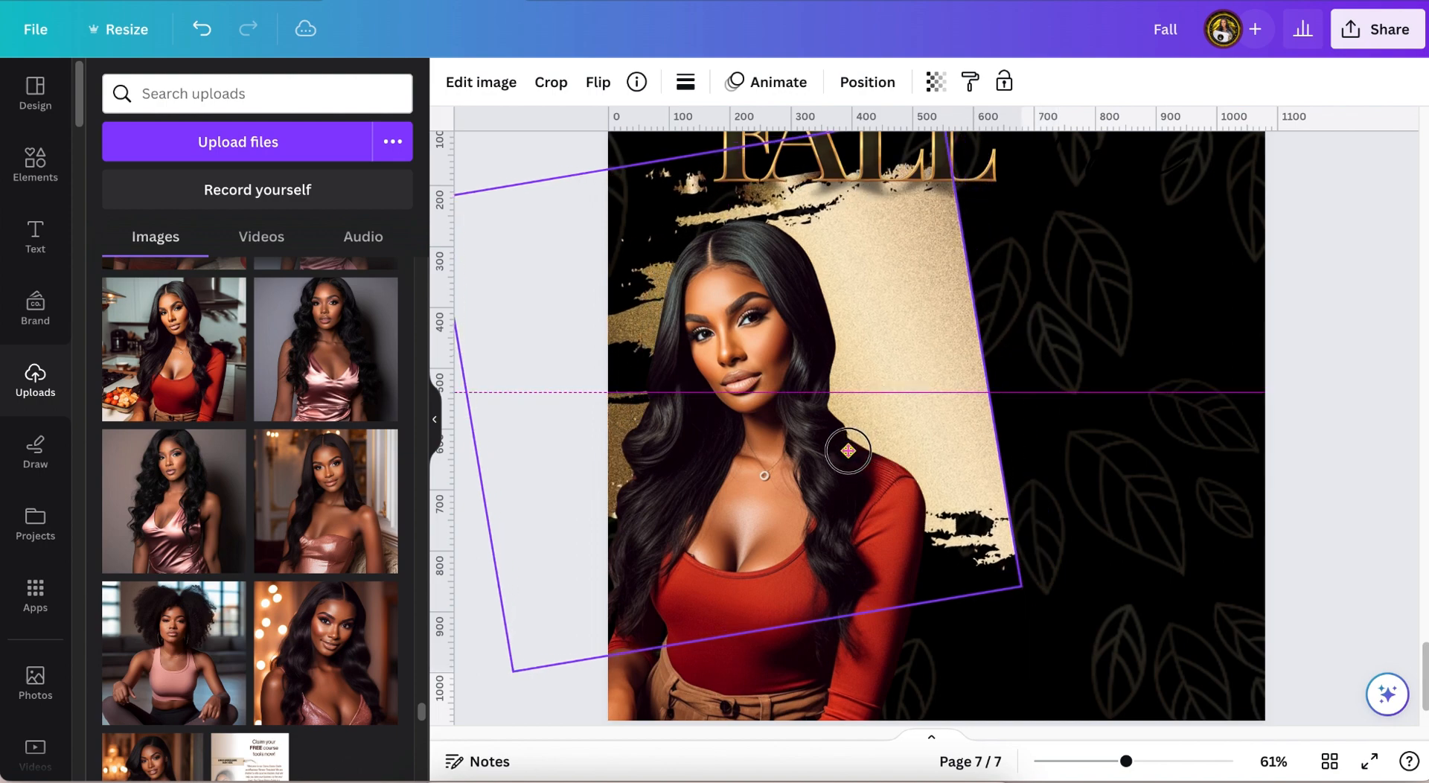
pyautogui.click(551, 82)
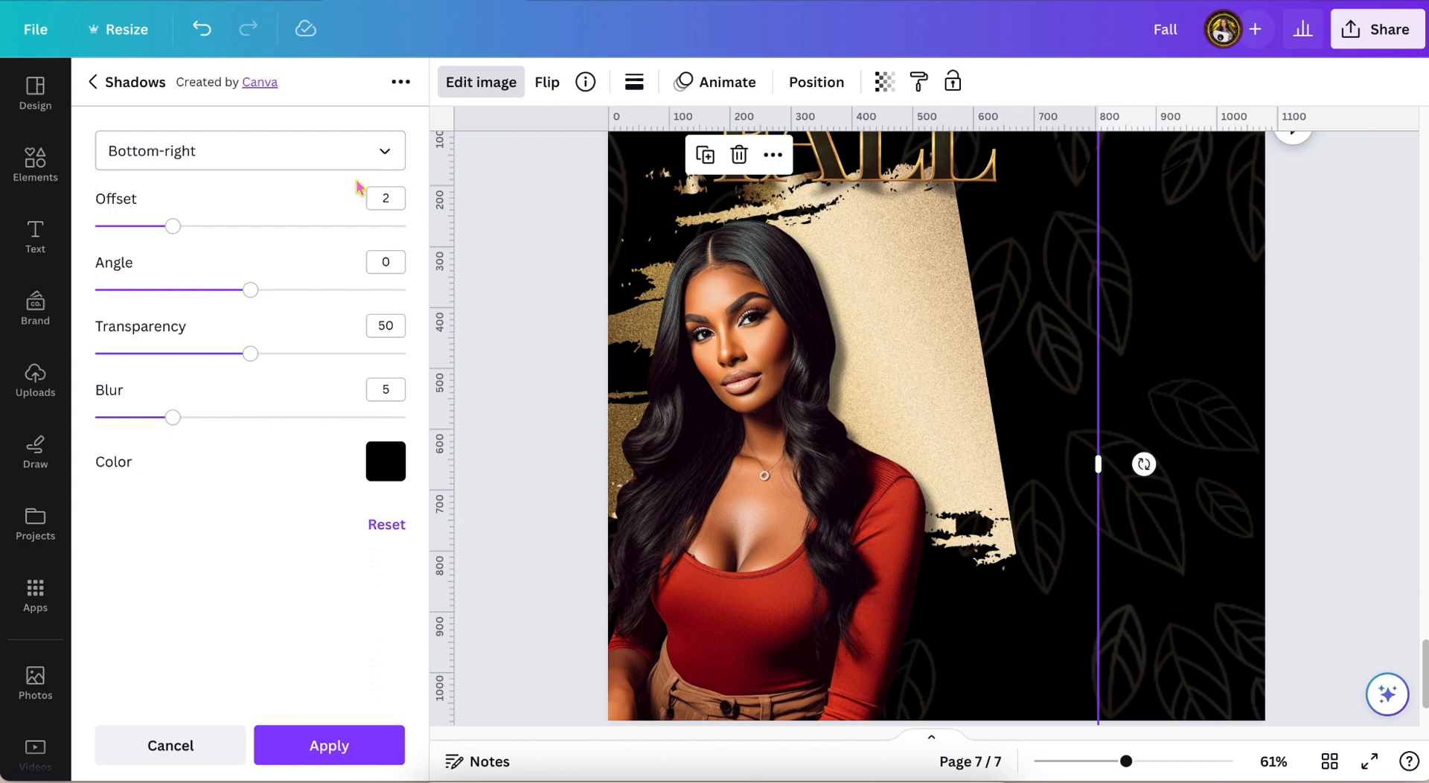
pyautogui.click(386, 462)
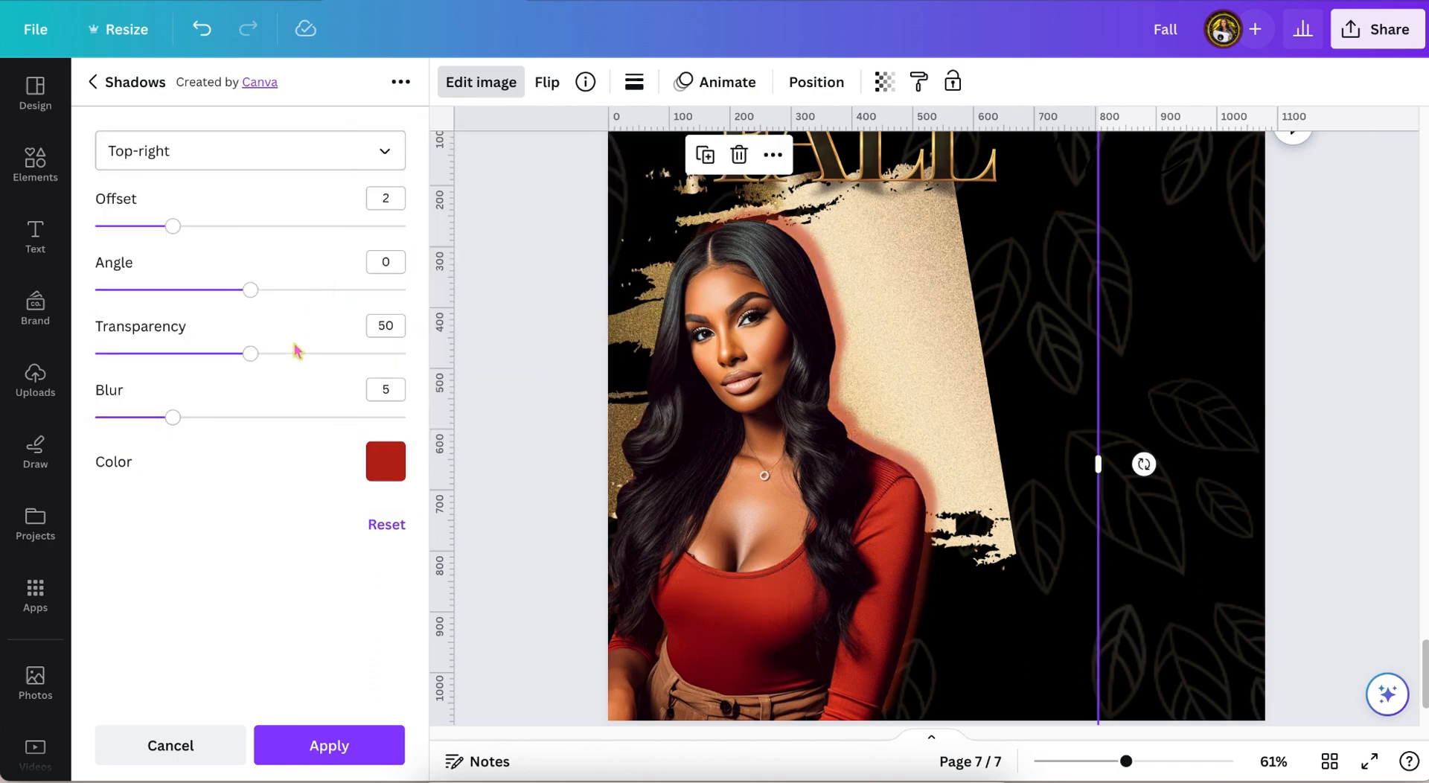
pyautogui.moveTo(251, 354); pyautogui.dragTo(408, 355)
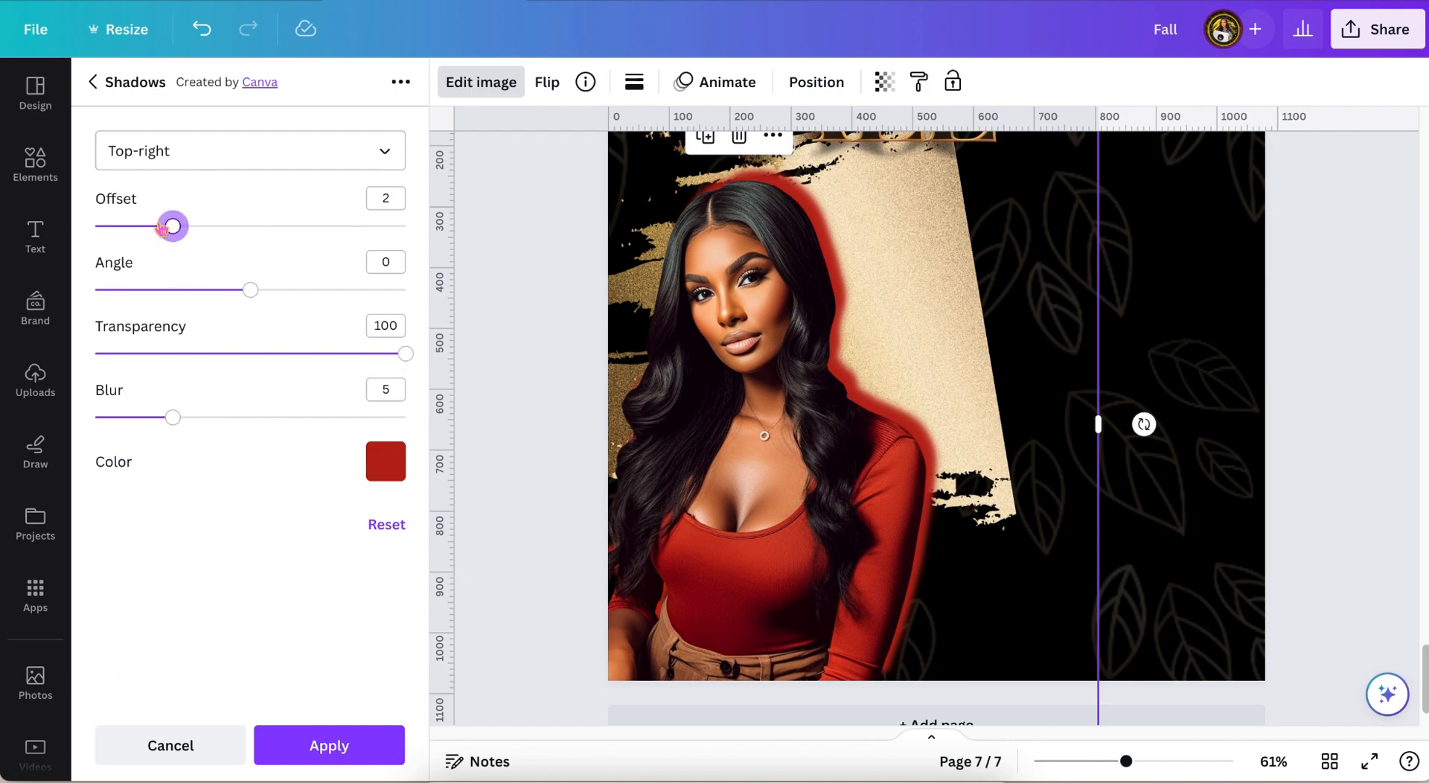
pyautogui.moveTo(171, 225); pyautogui.dragTo(134, 225)
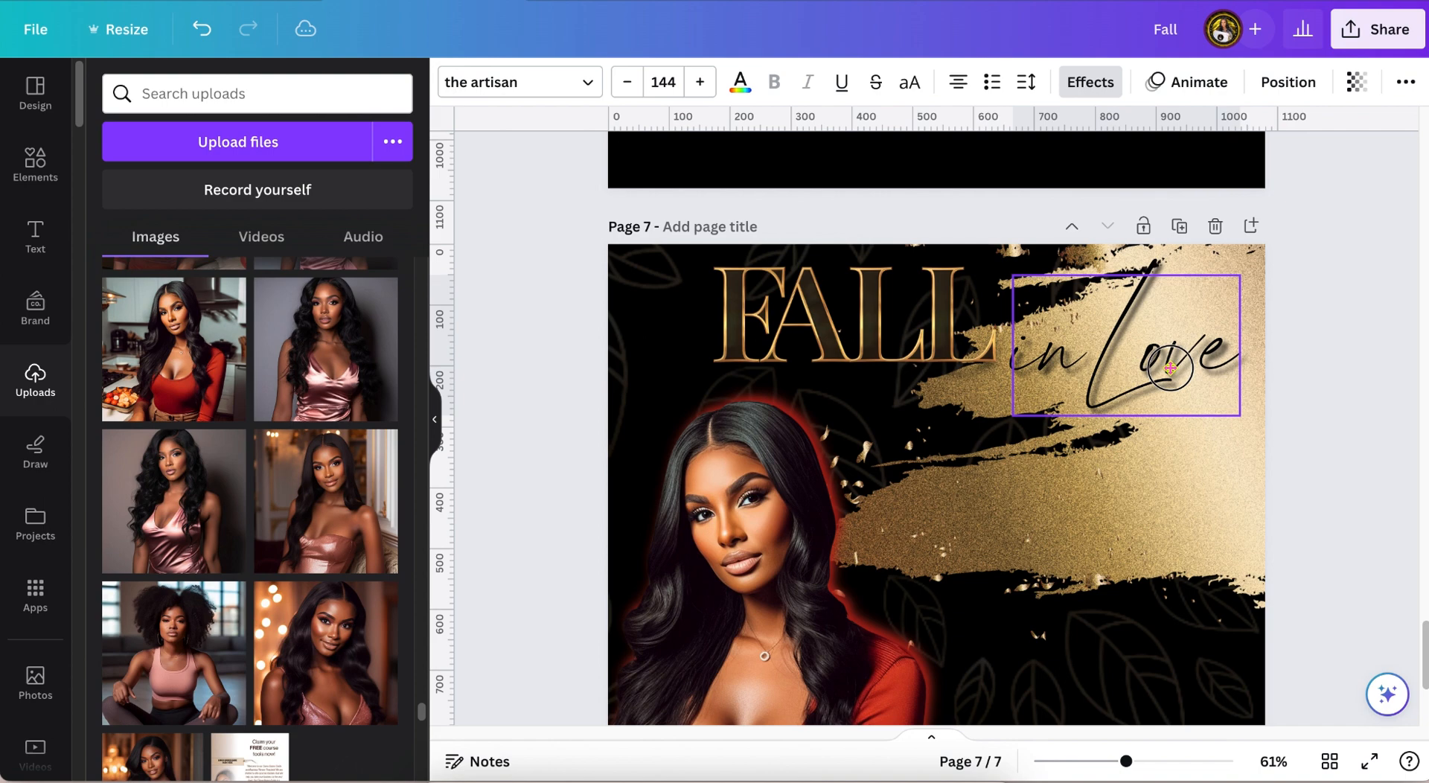
# - Position the 'in Love' script over the gold brush and colour the word 'in' red
pyautogui.moveTo(1168, 369); pyautogui.dragTo(1168, 387)
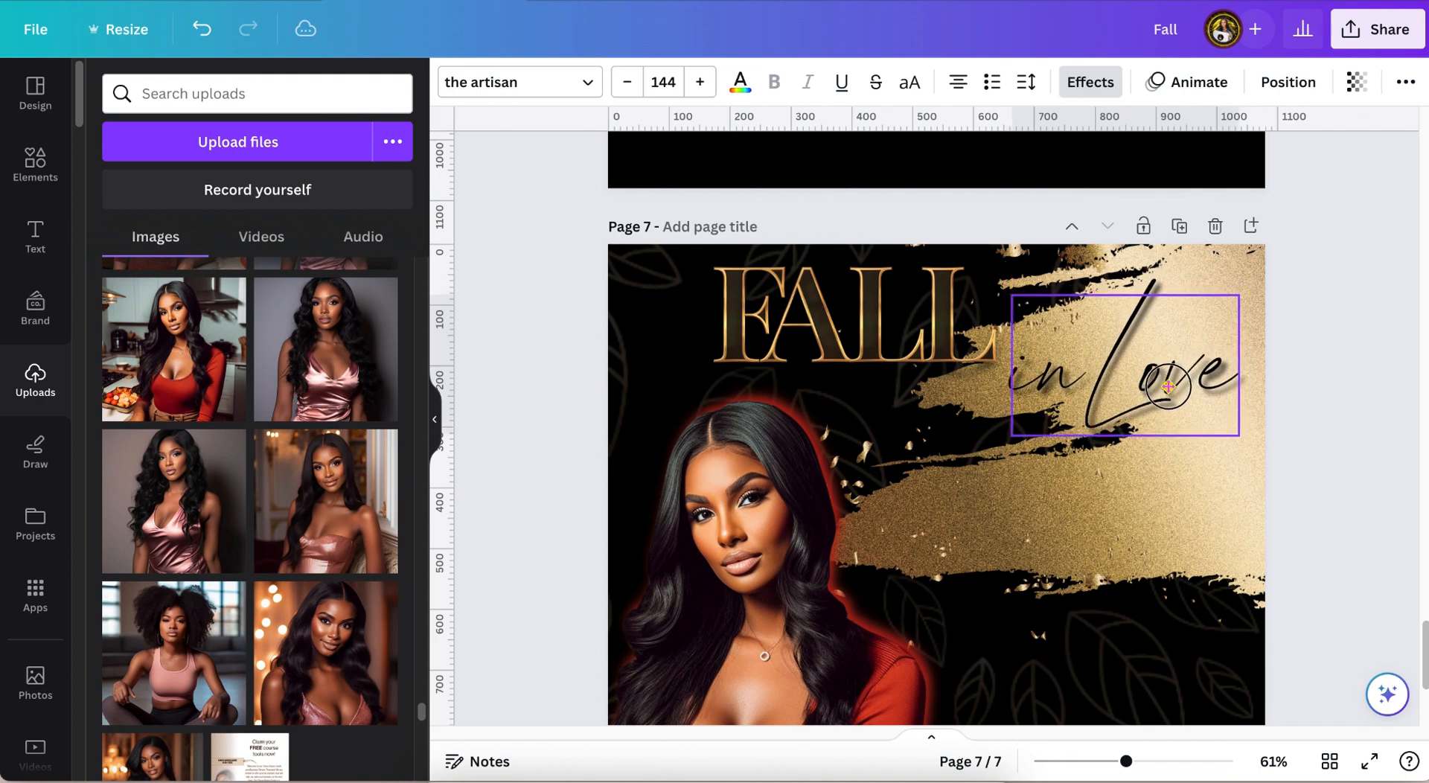
pyautogui.click(1168, 386)
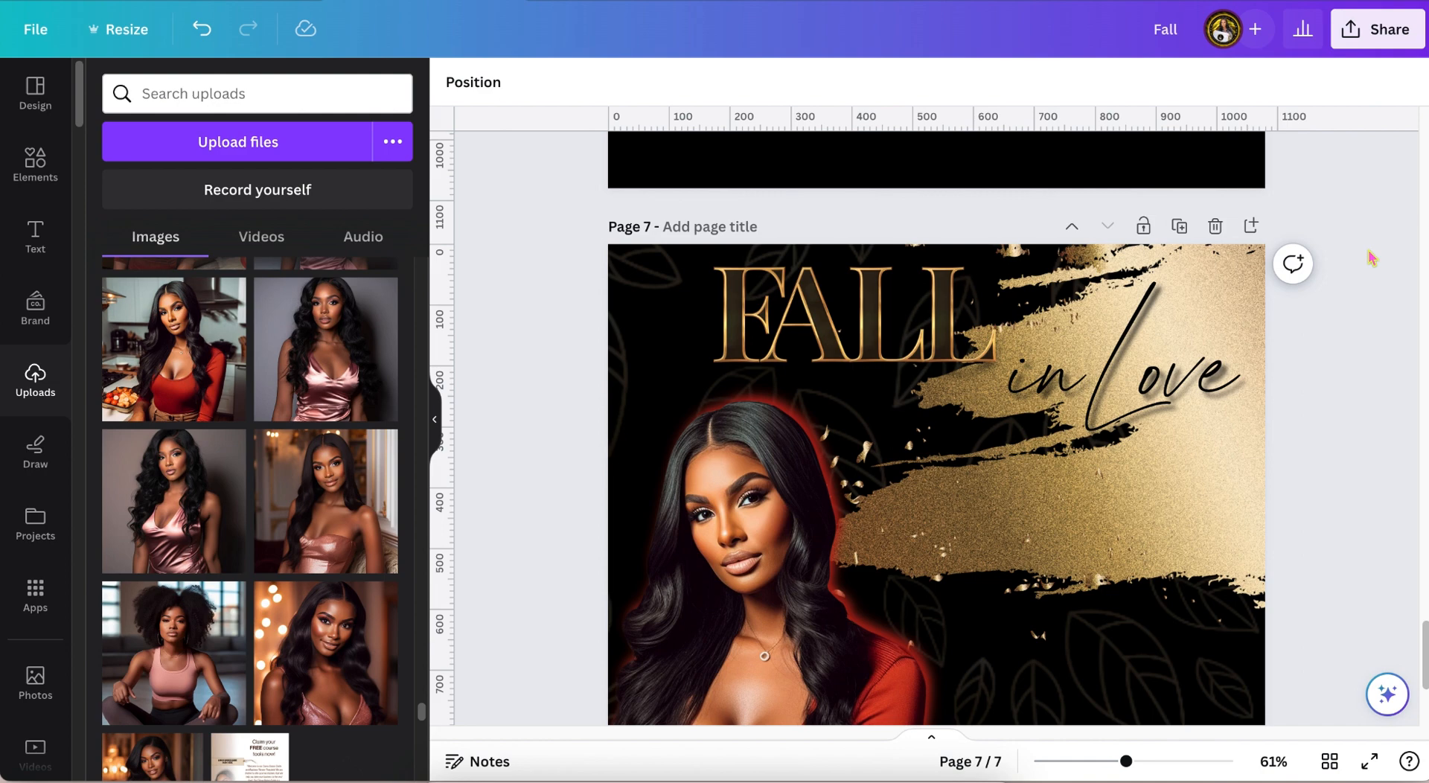
pyautogui.click(1126, 384)
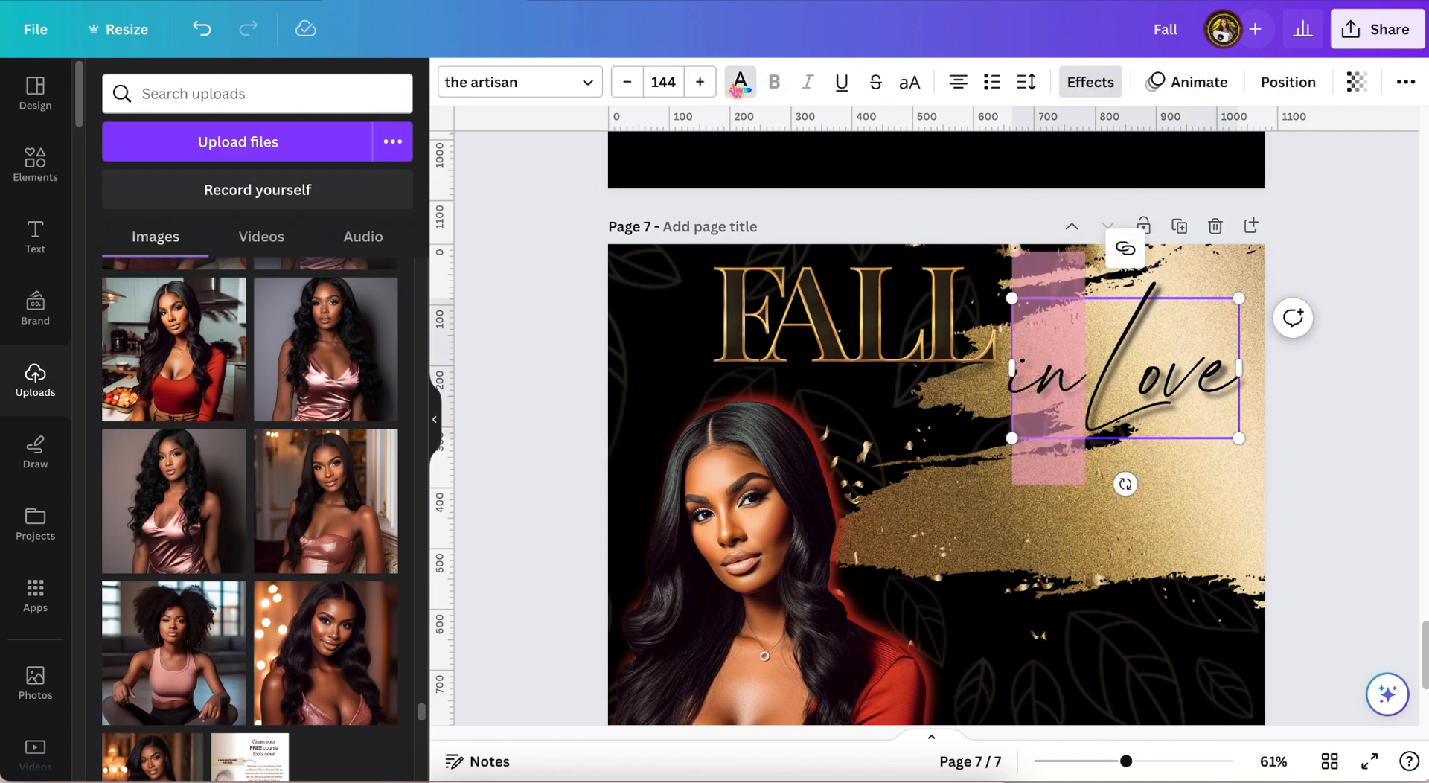
pyautogui.click(740, 82)
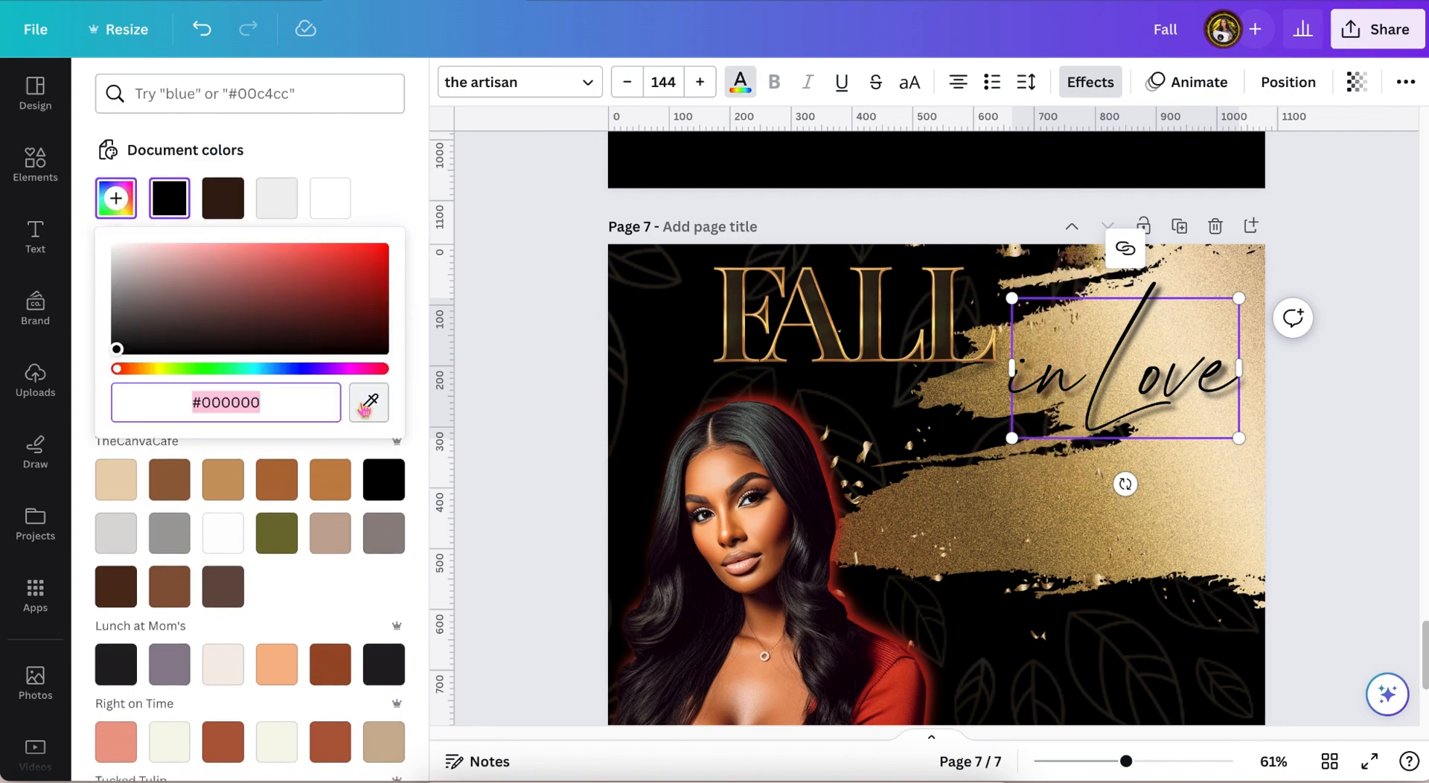
pyautogui.click(341, 270)
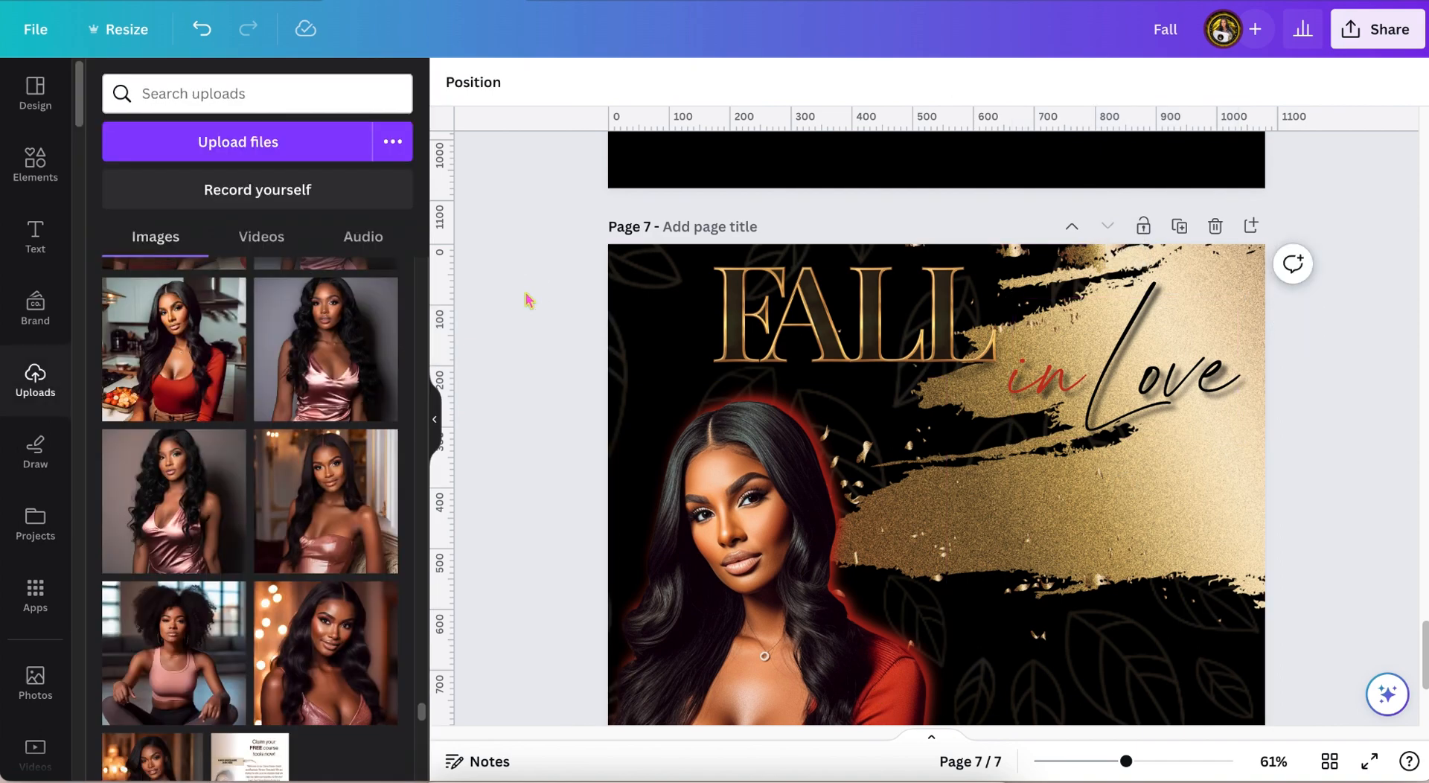
# - Place a gold dollar sign from Recently used onto the gold brush, then search 'gold numbers'
pyautogui.click(36, 160)
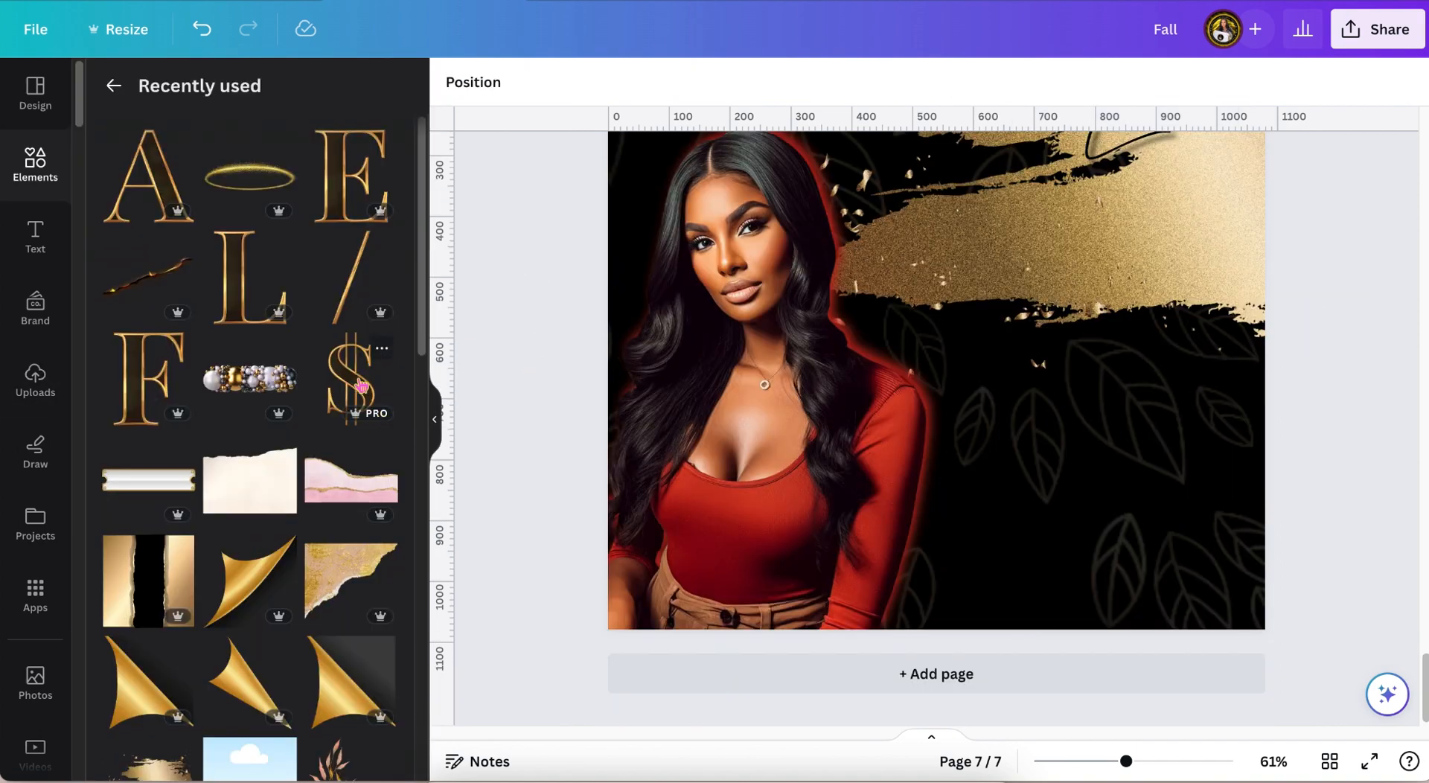
pyautogui.click(354, 380)
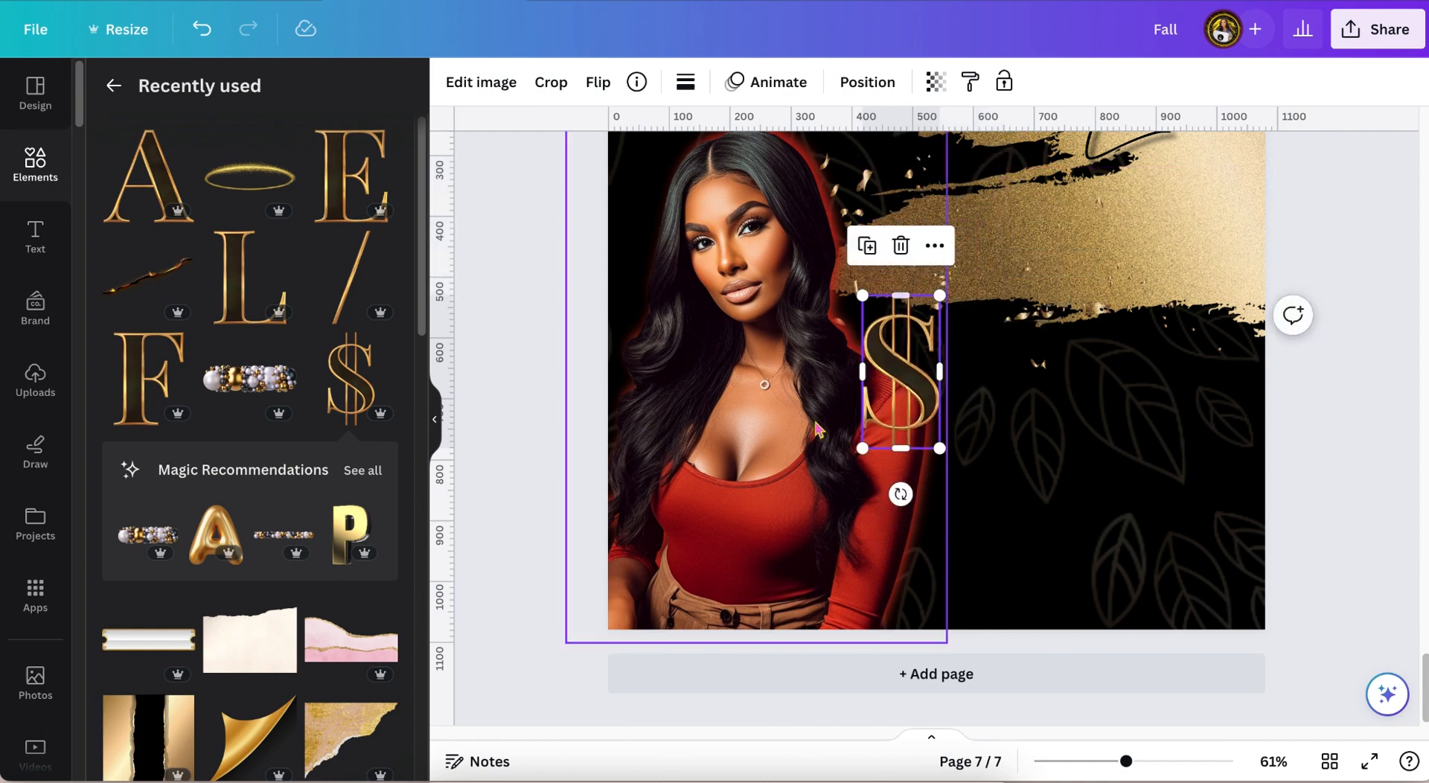
pyautogui.moveTo(901, 382); pyautogui.dragTo(1008, 390)
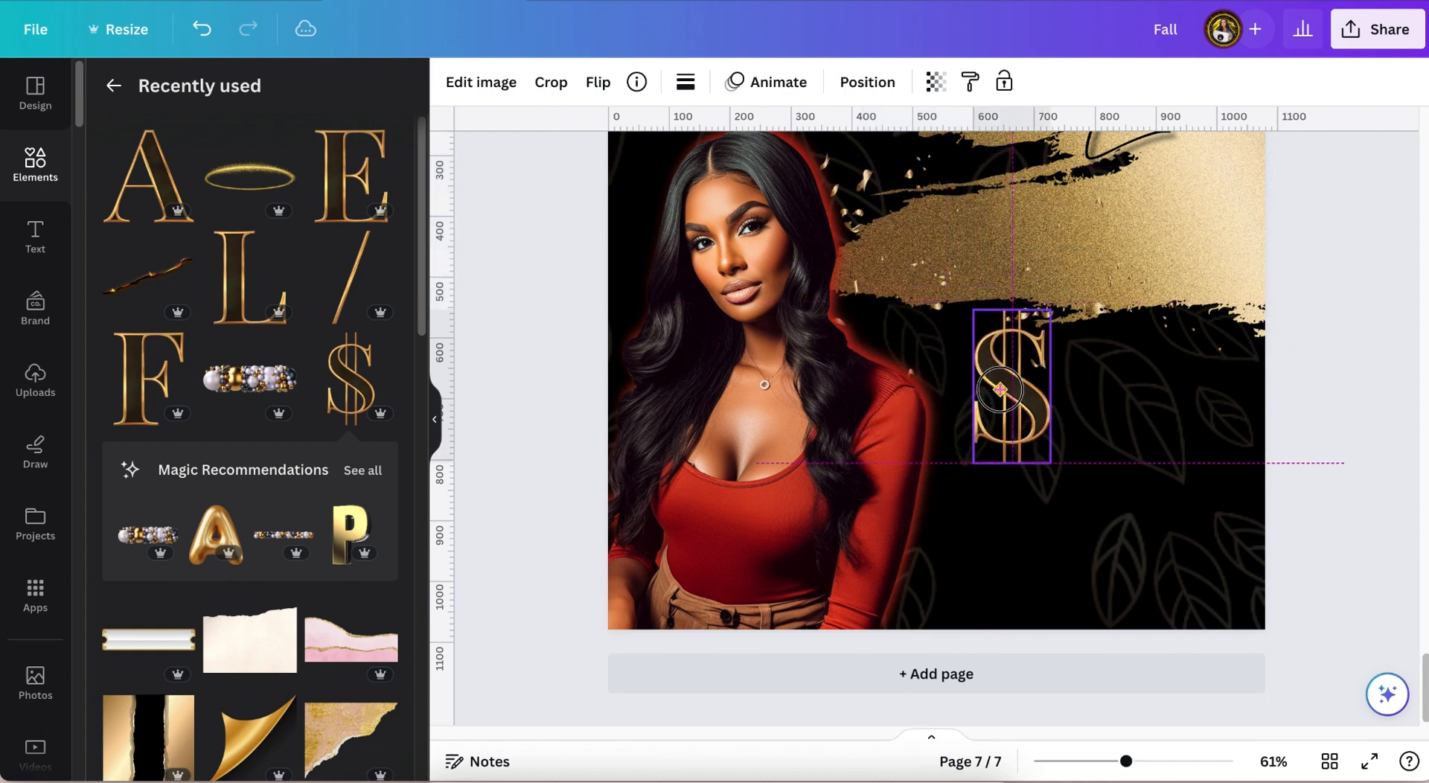
pyautogui.moveTo(1001, 391); pyautogui.dragTo(1054, 253)
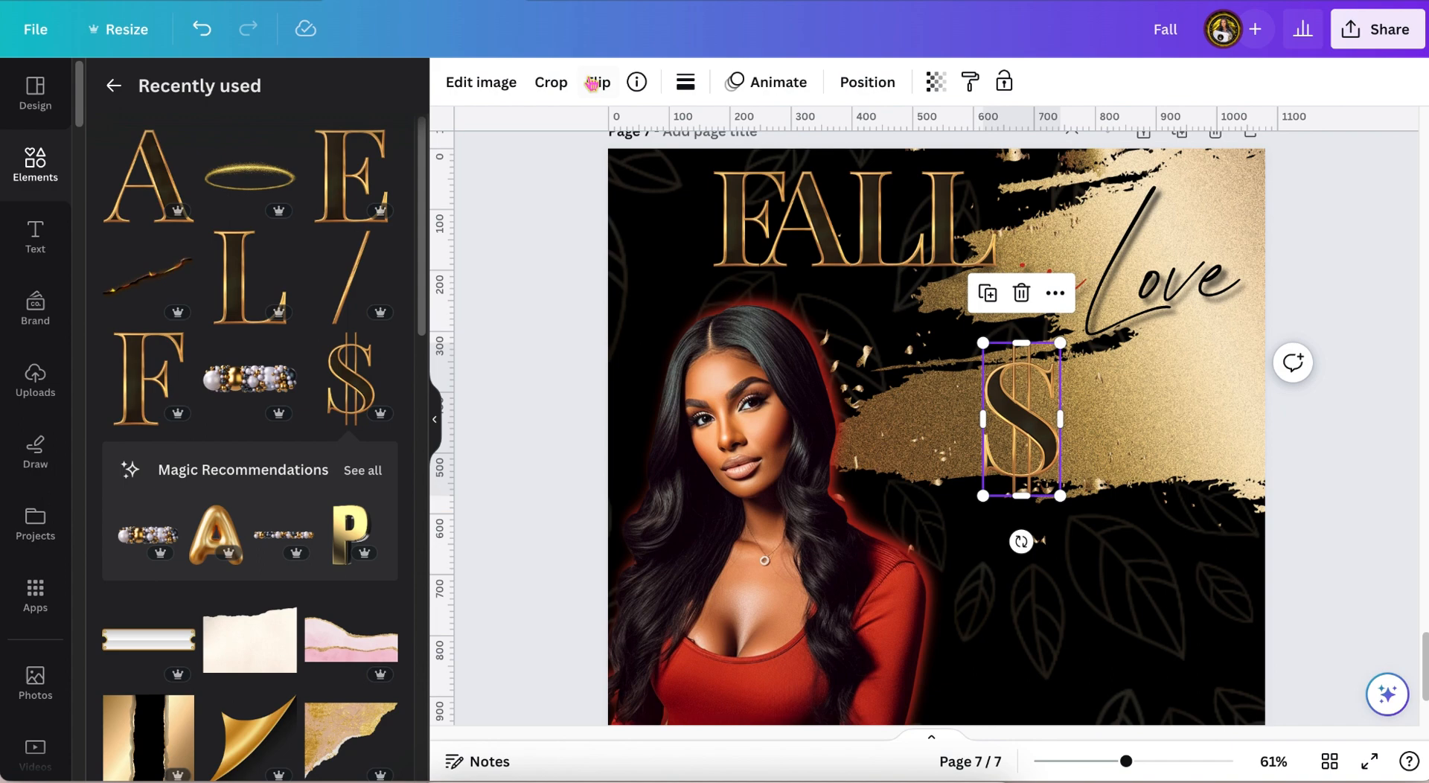
pyautogui.write('gold numbers')
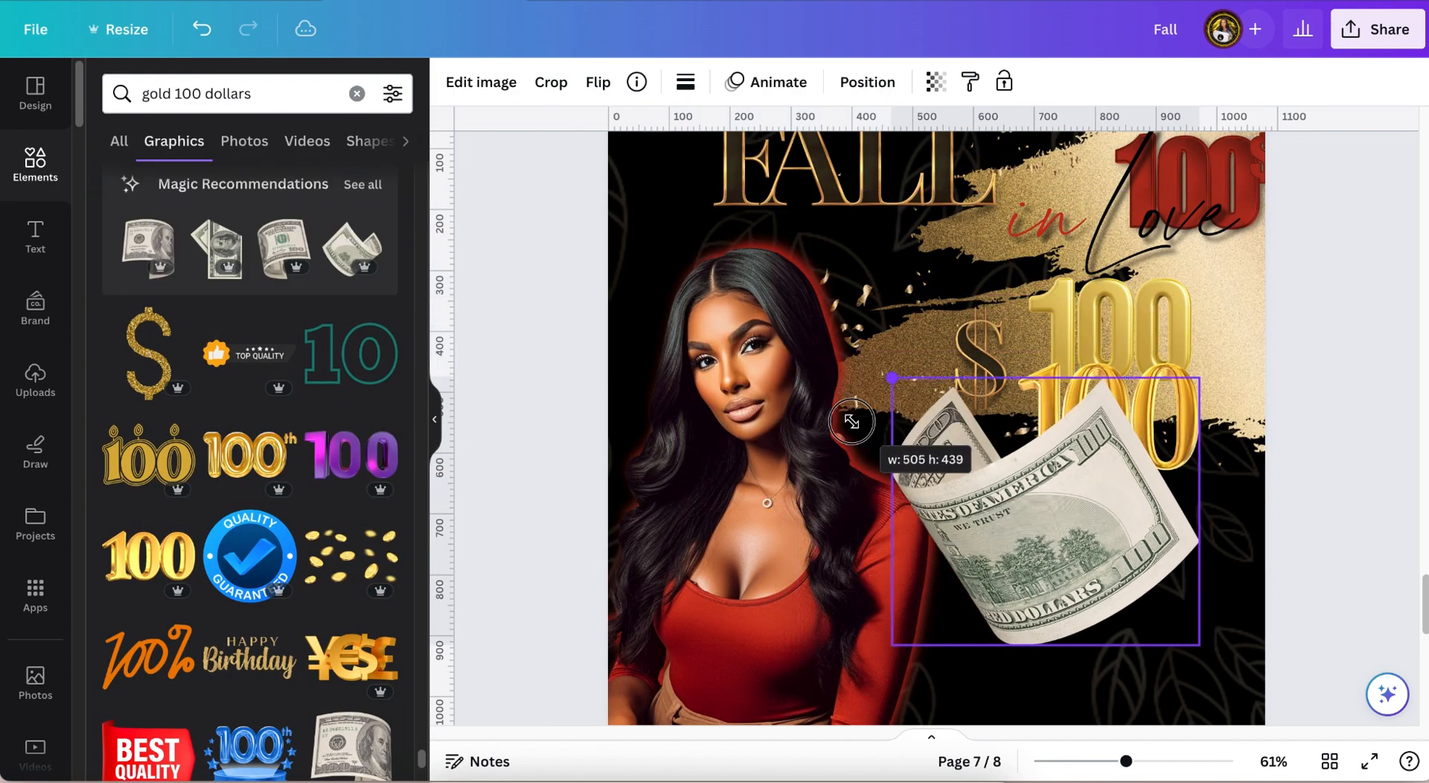
# - Tuck a hundred-dollar bill graphic behind the woman's left edge
pyautogui.scroll(-3)
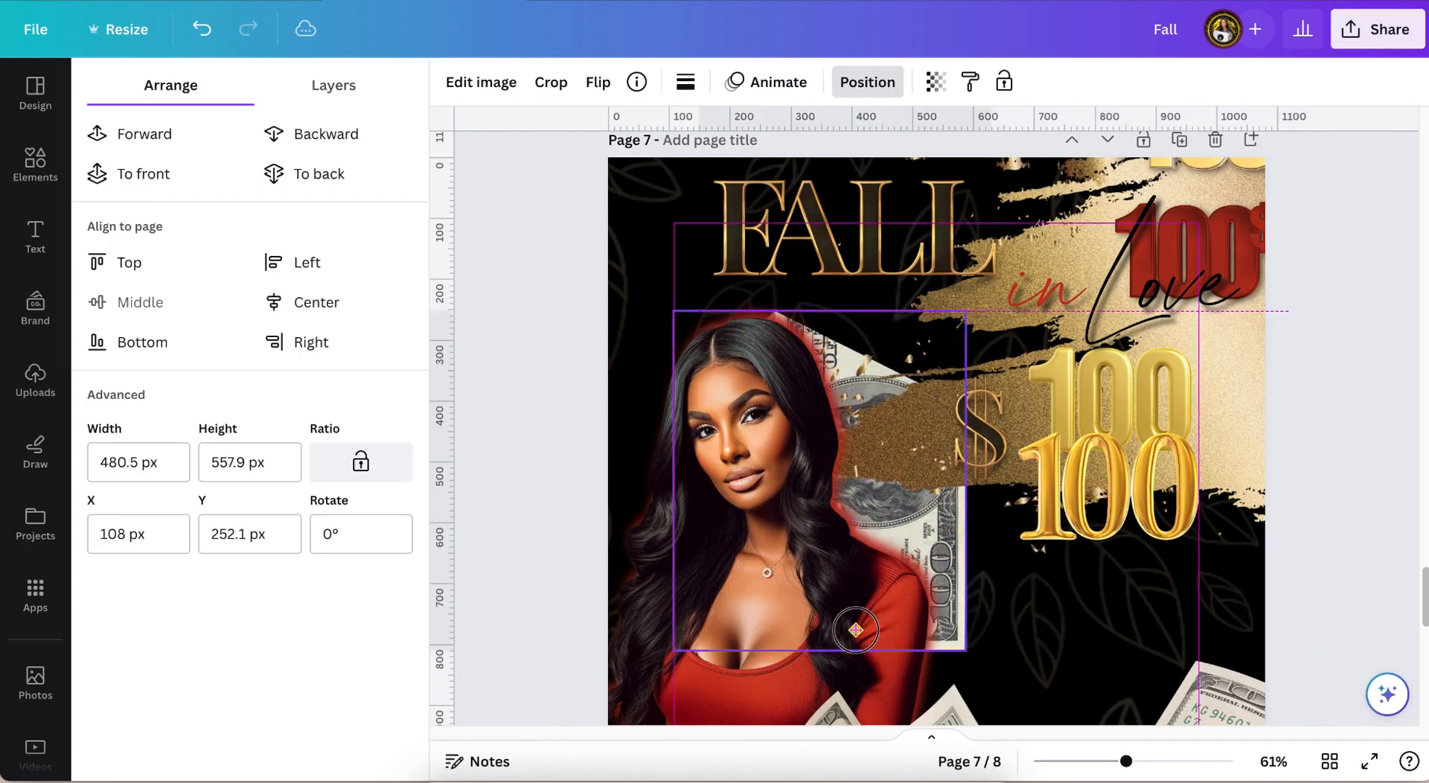
pyautogui.moveTo(855, 630); pyautogui.dragTo(834, 653)
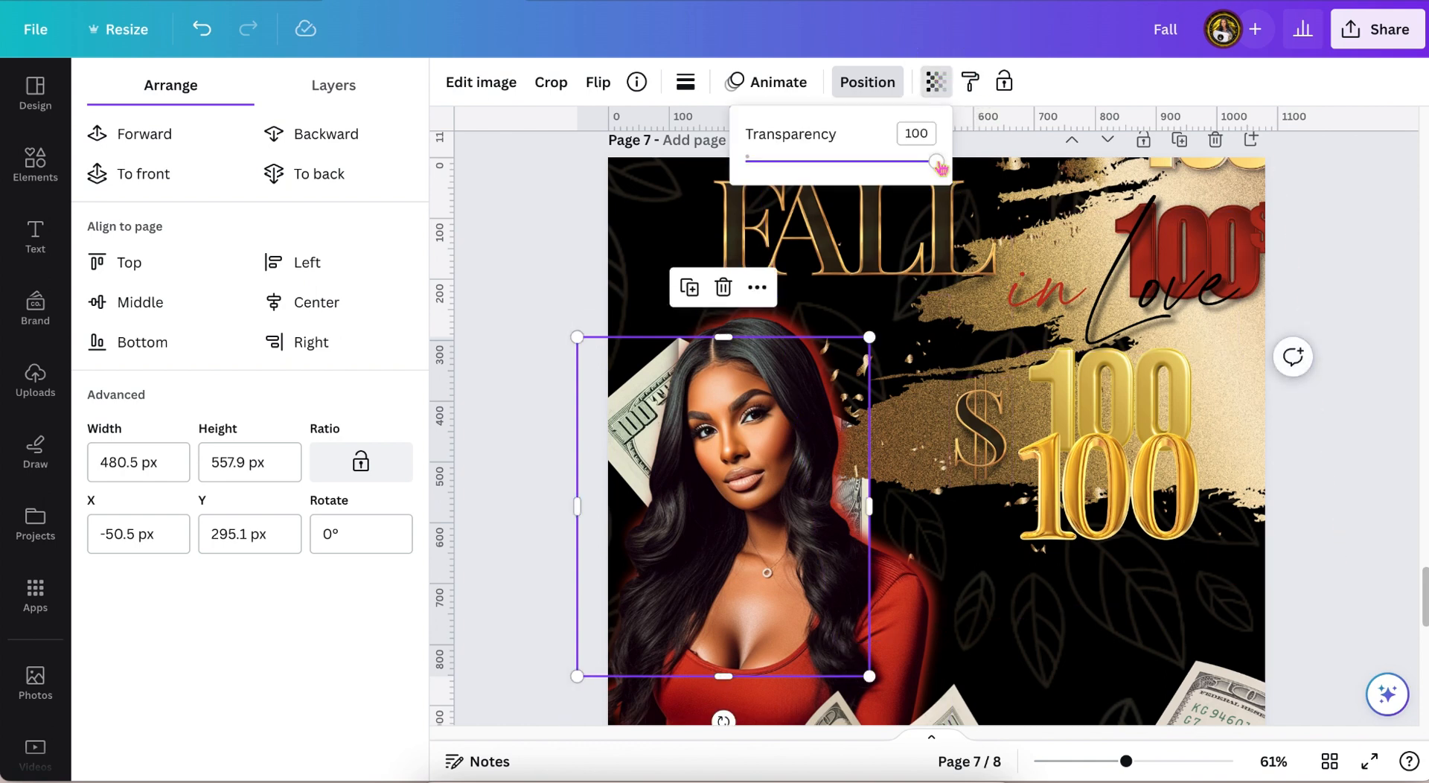
# - Fade the dollar bill down to about half transparency
pyautogui.moveTo(940, 162); pyautogui.dragTo(886, 162)
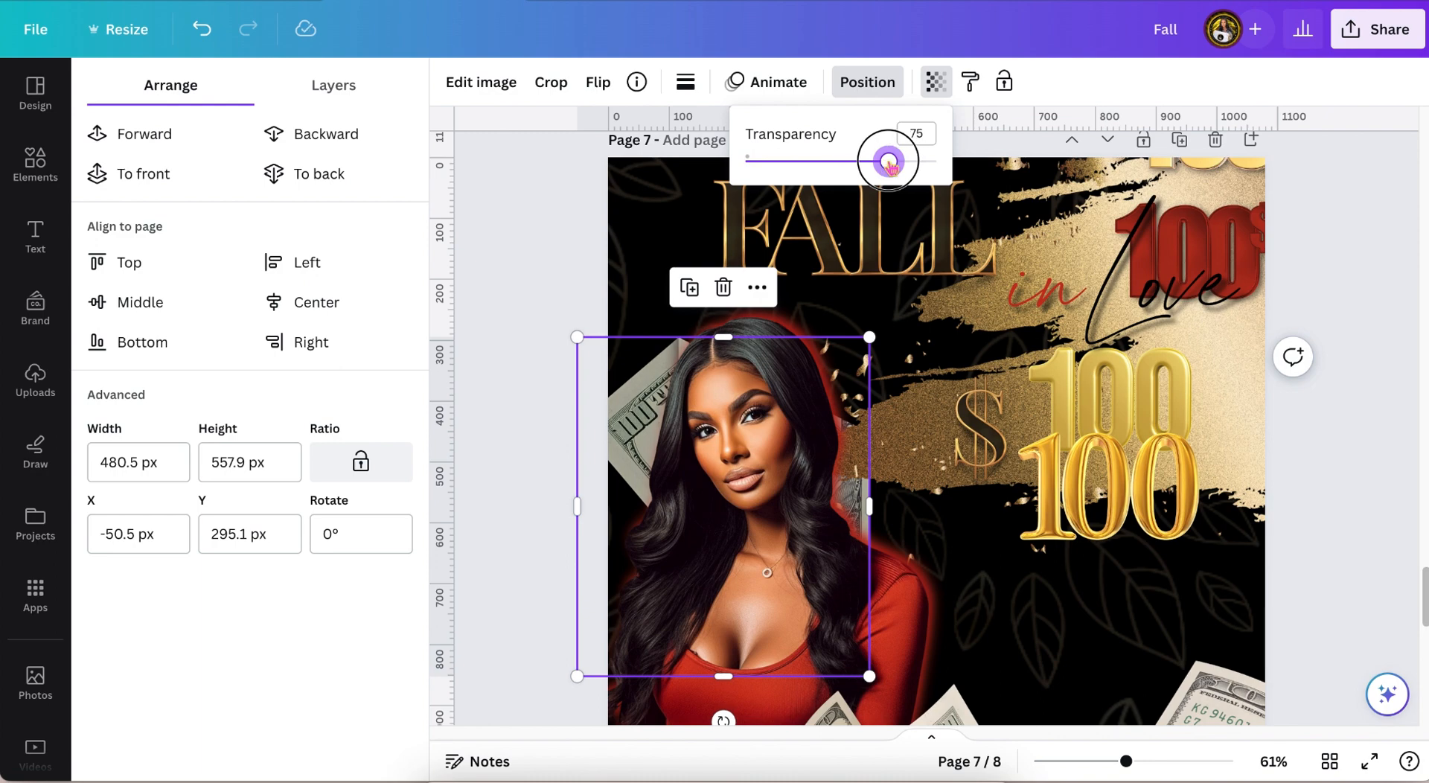
pyautogui.moveTo(896, 161); pyautogui.dragTo(867, 161)
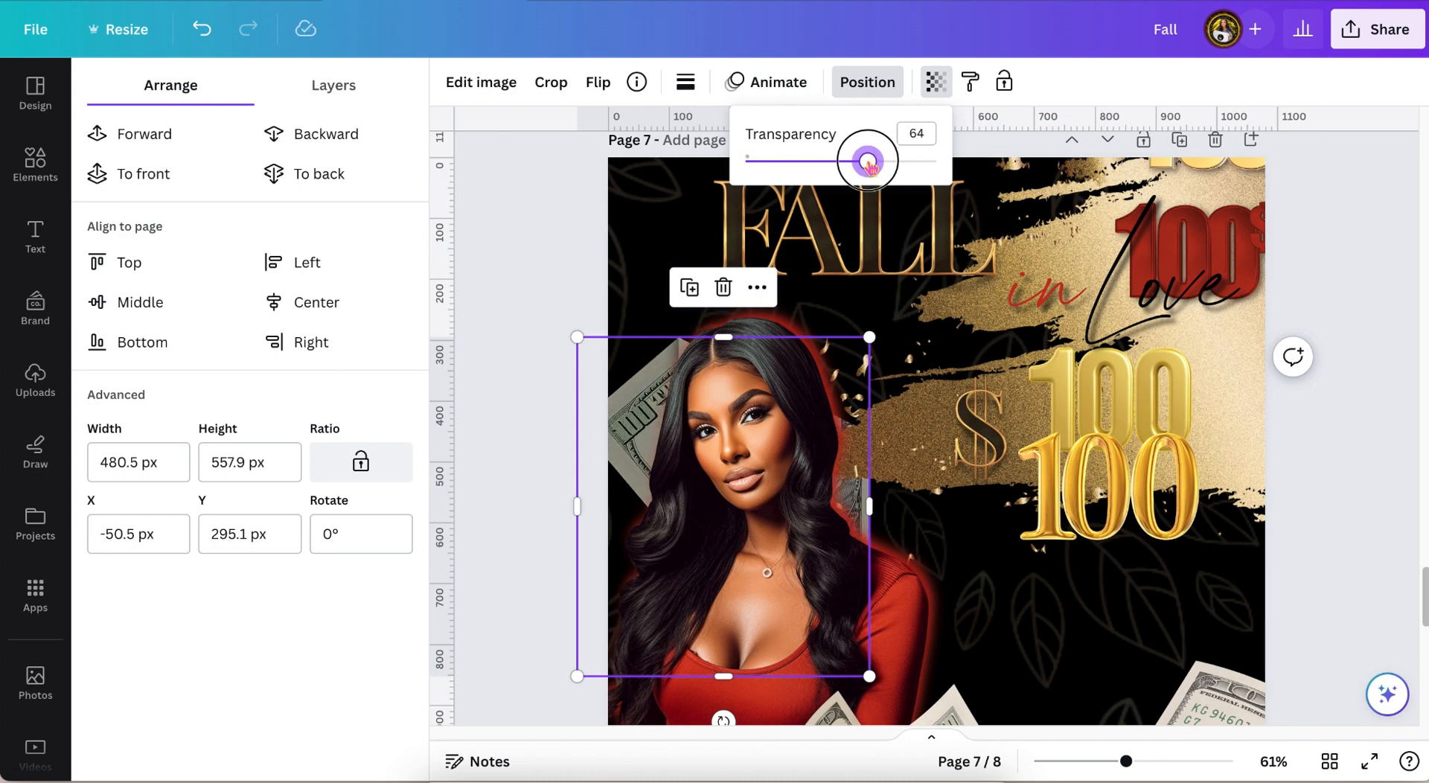
pyautogui.moveTo(867, 161); pyautogui.dragTo(851, 161)
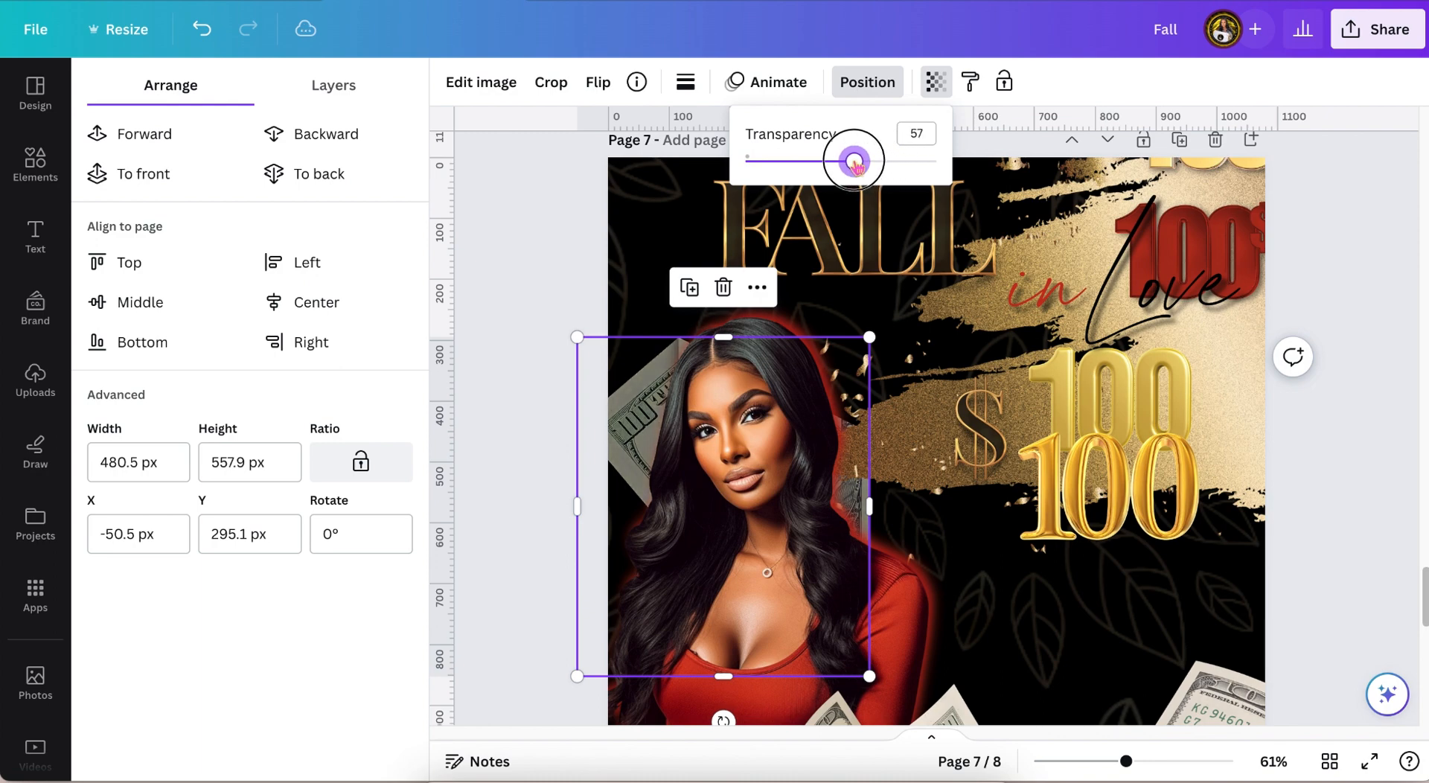
pyautogui.moveTo(852, 161); pyautogui.dragTo(817, 160)
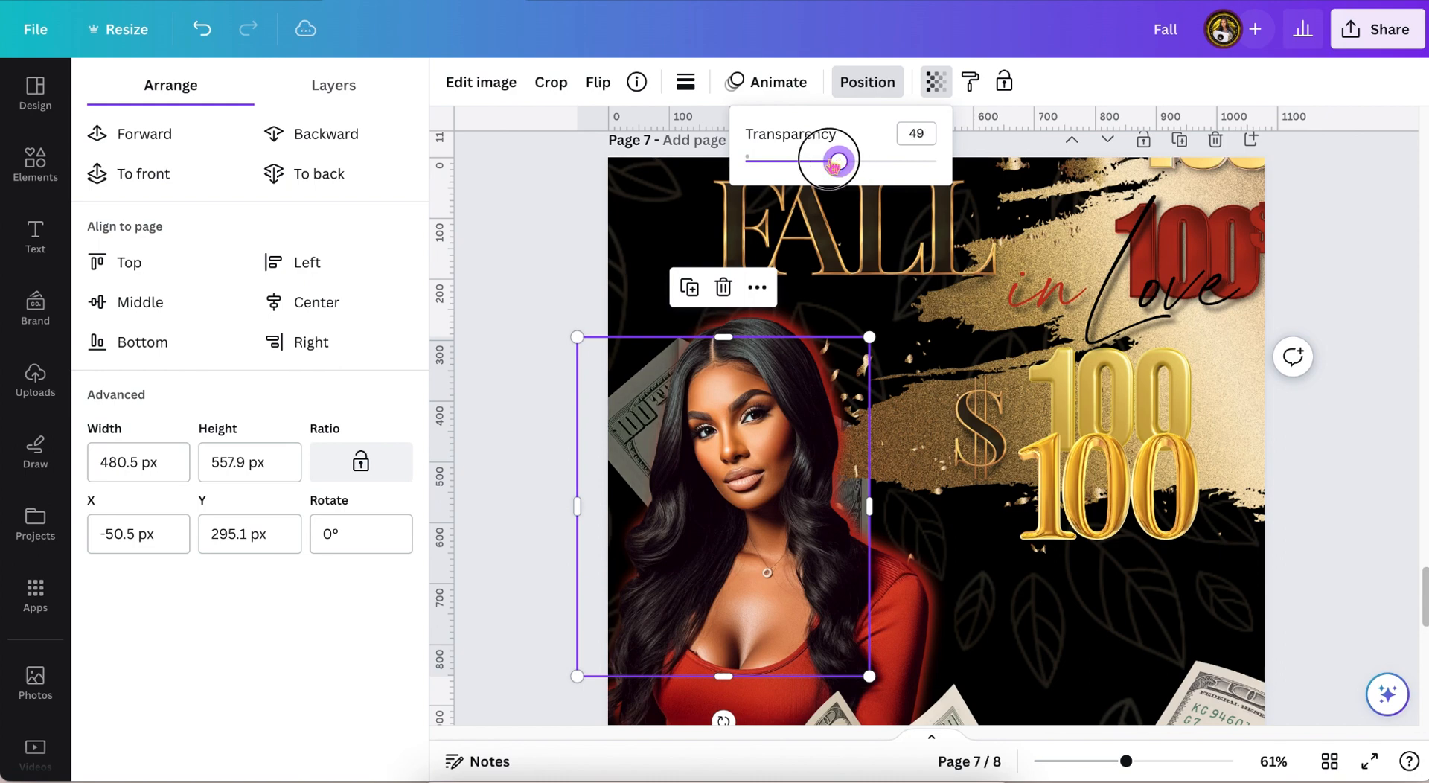
pyautogui.moveTo(843, 161); pyautogui.dragTo(828, 161)
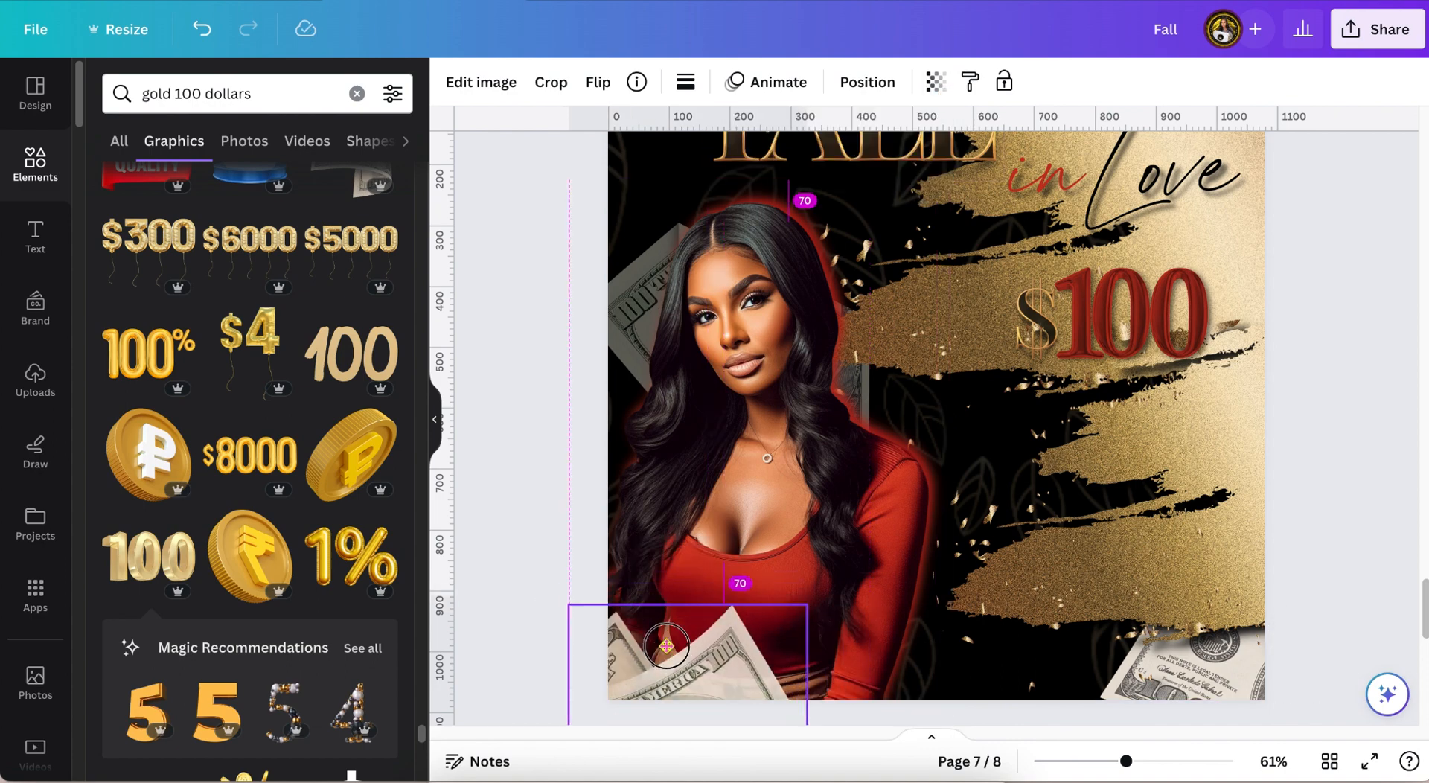
pyautogui.click(935, 82)
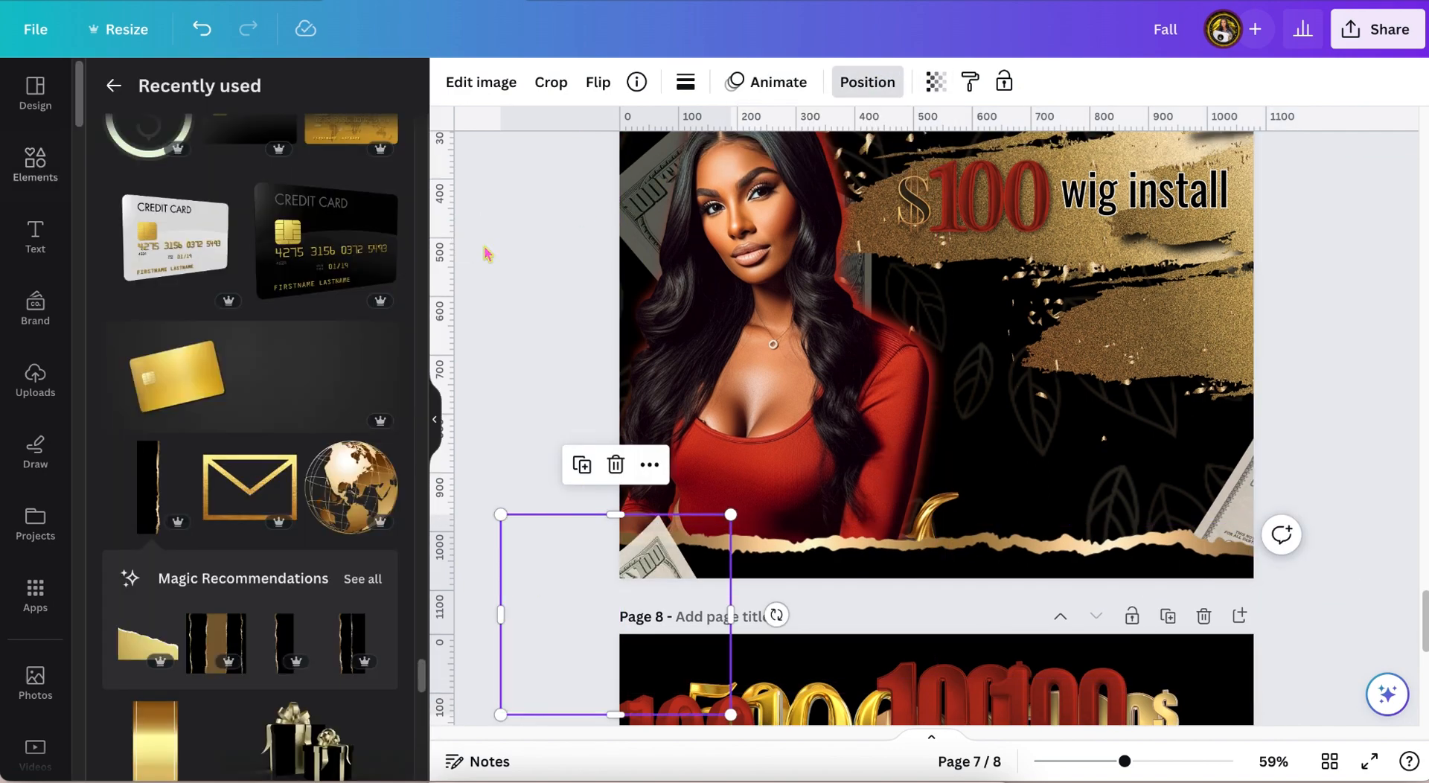
pyautogui.click(481, 82)
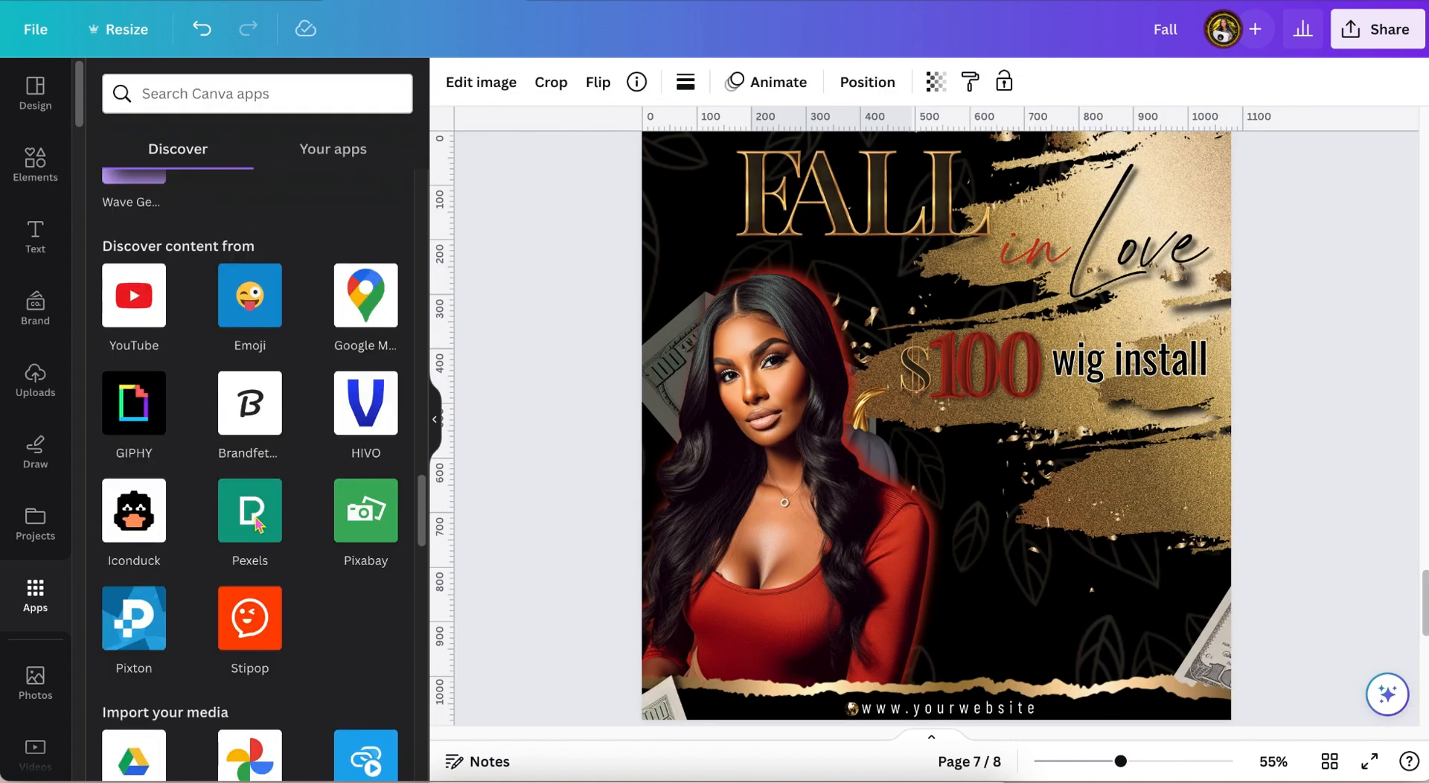
pyautogui.moveTo(405, 524)
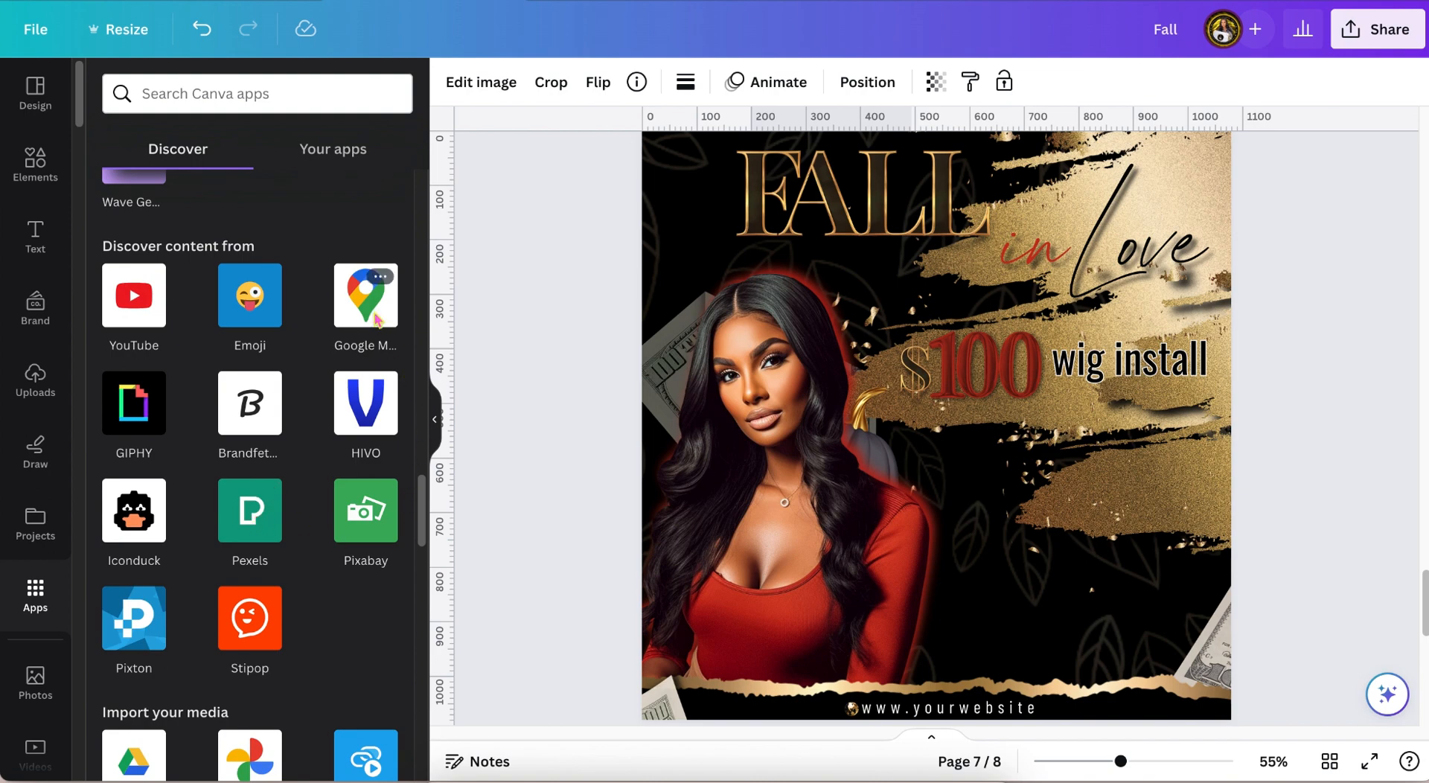
pyautogui.click(366, 296)
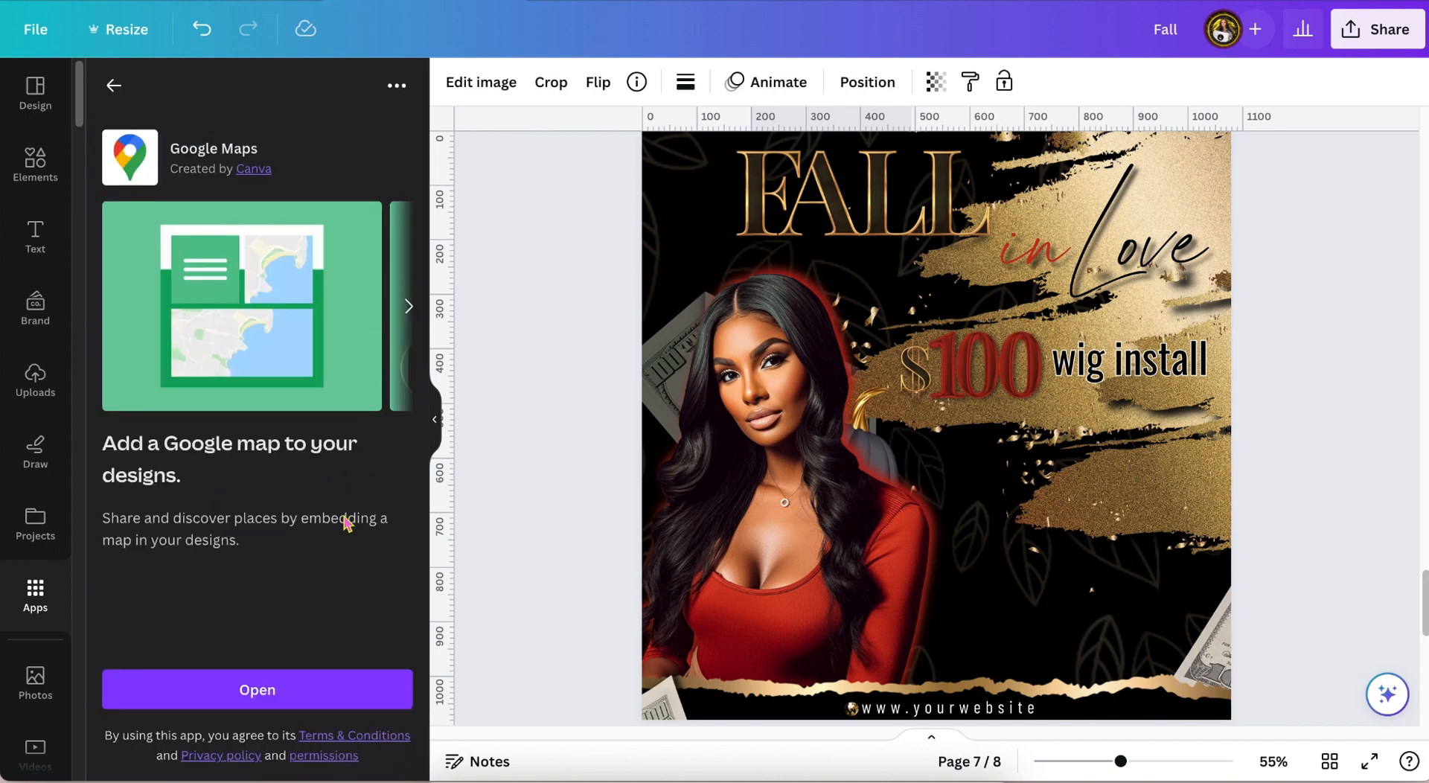
pyautogui.moveTo(337, 537)
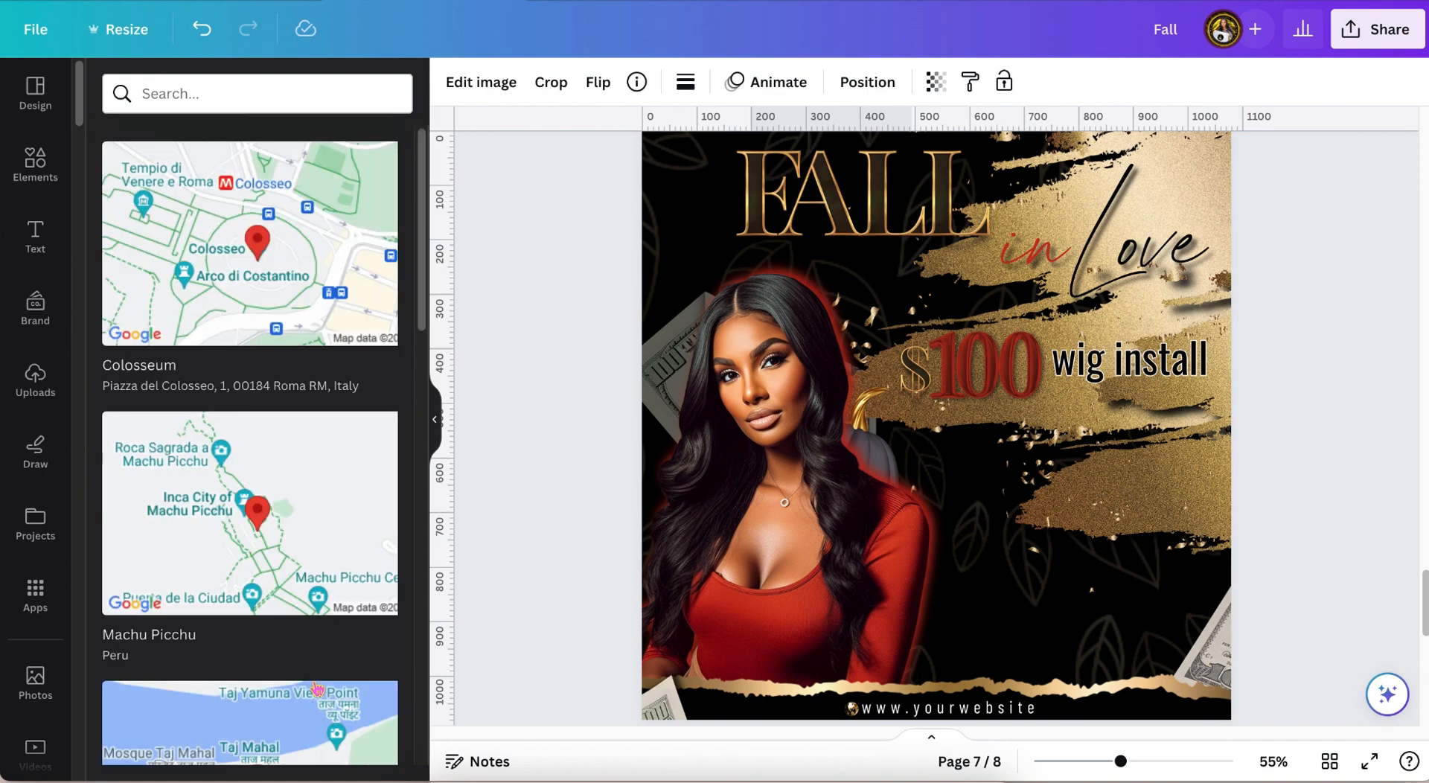
pyautogui.click(231, 93)
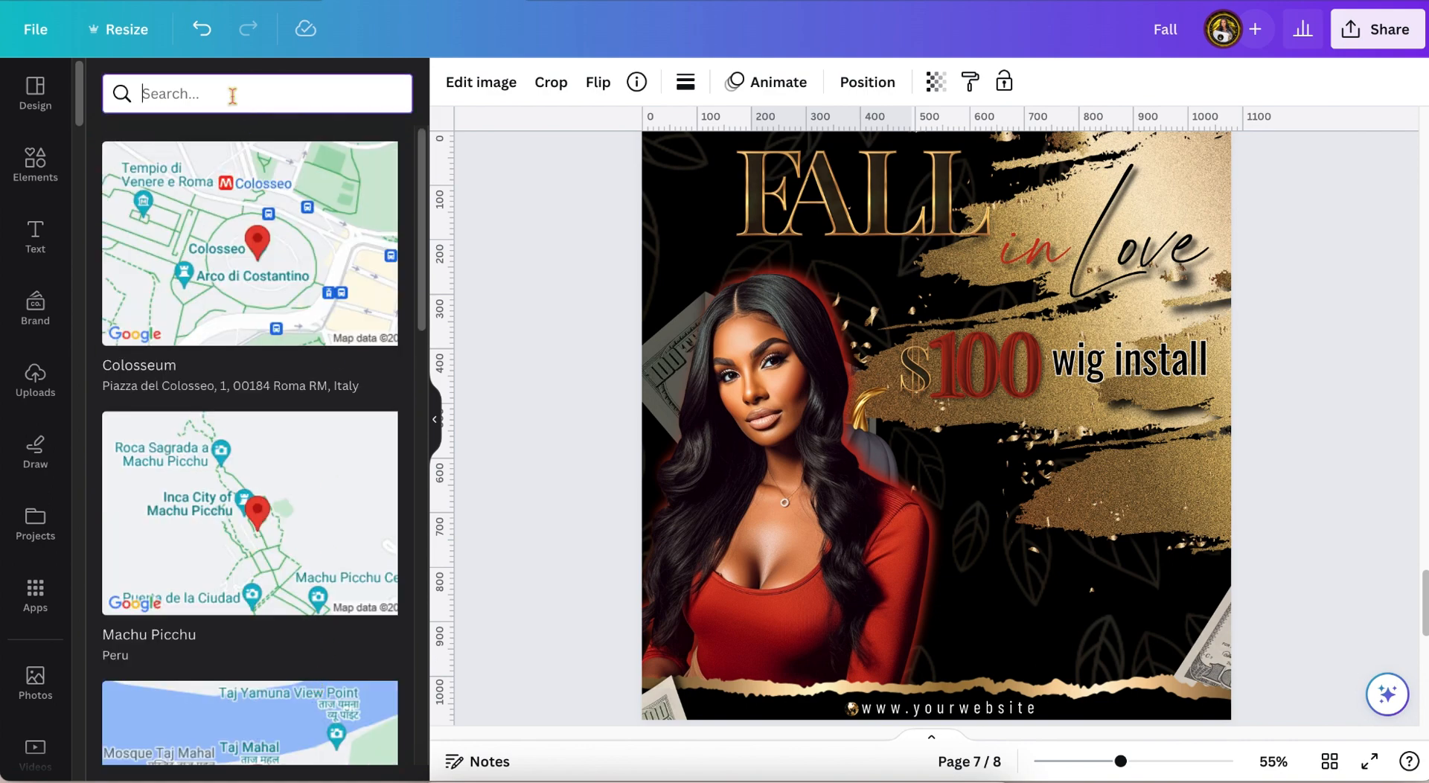
pyautogui.write('11130 s tryon st. charlotte')
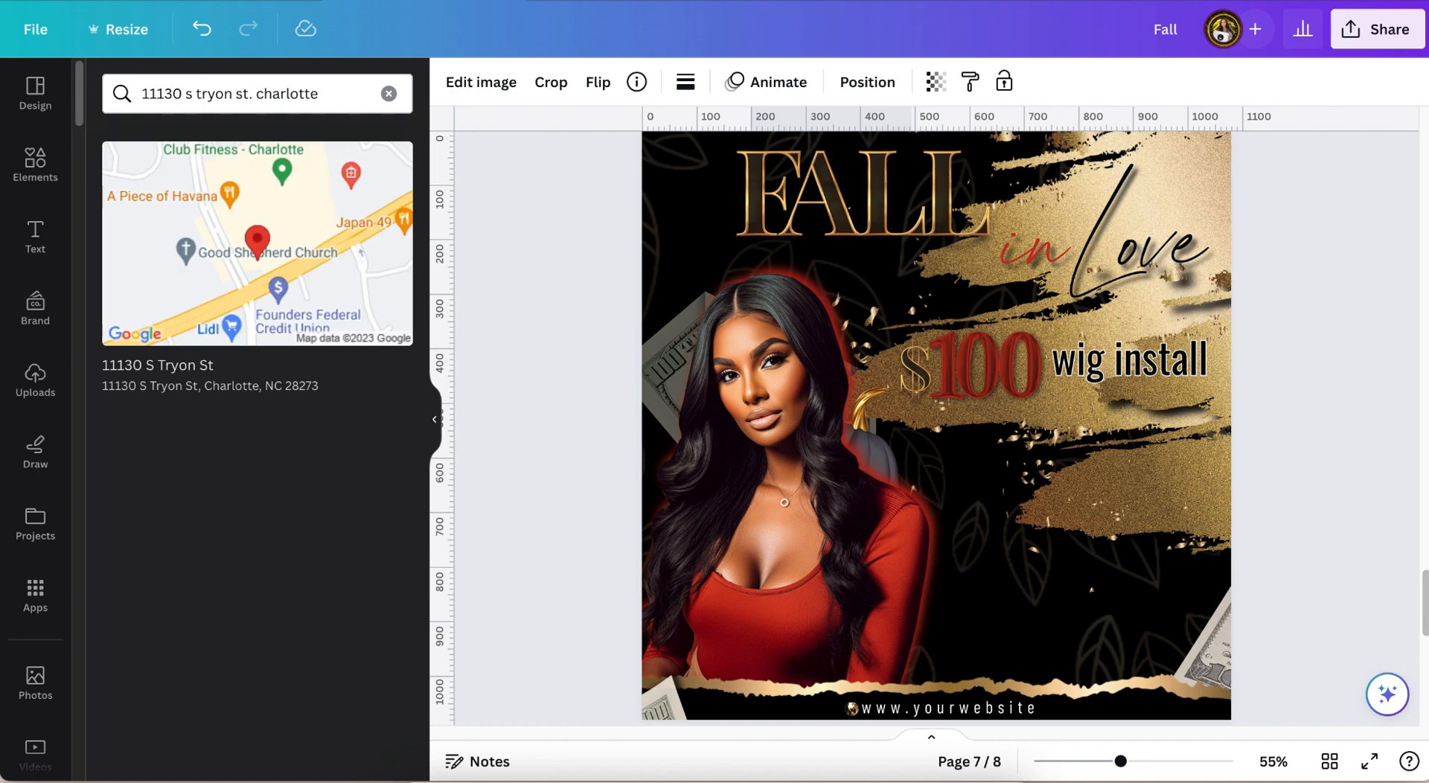
pyautogui.moveTo(246, 223)
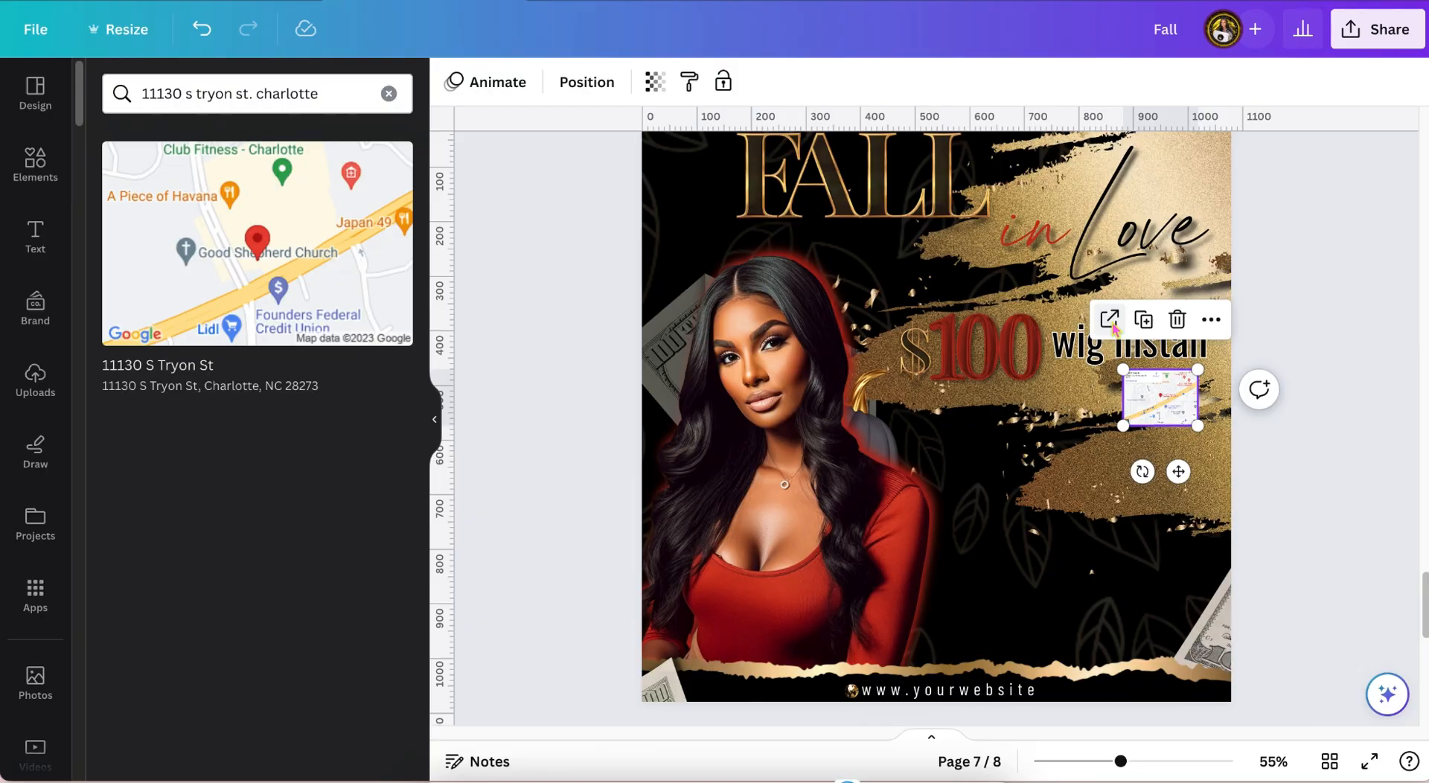
pyautogui.click(1110, 320)
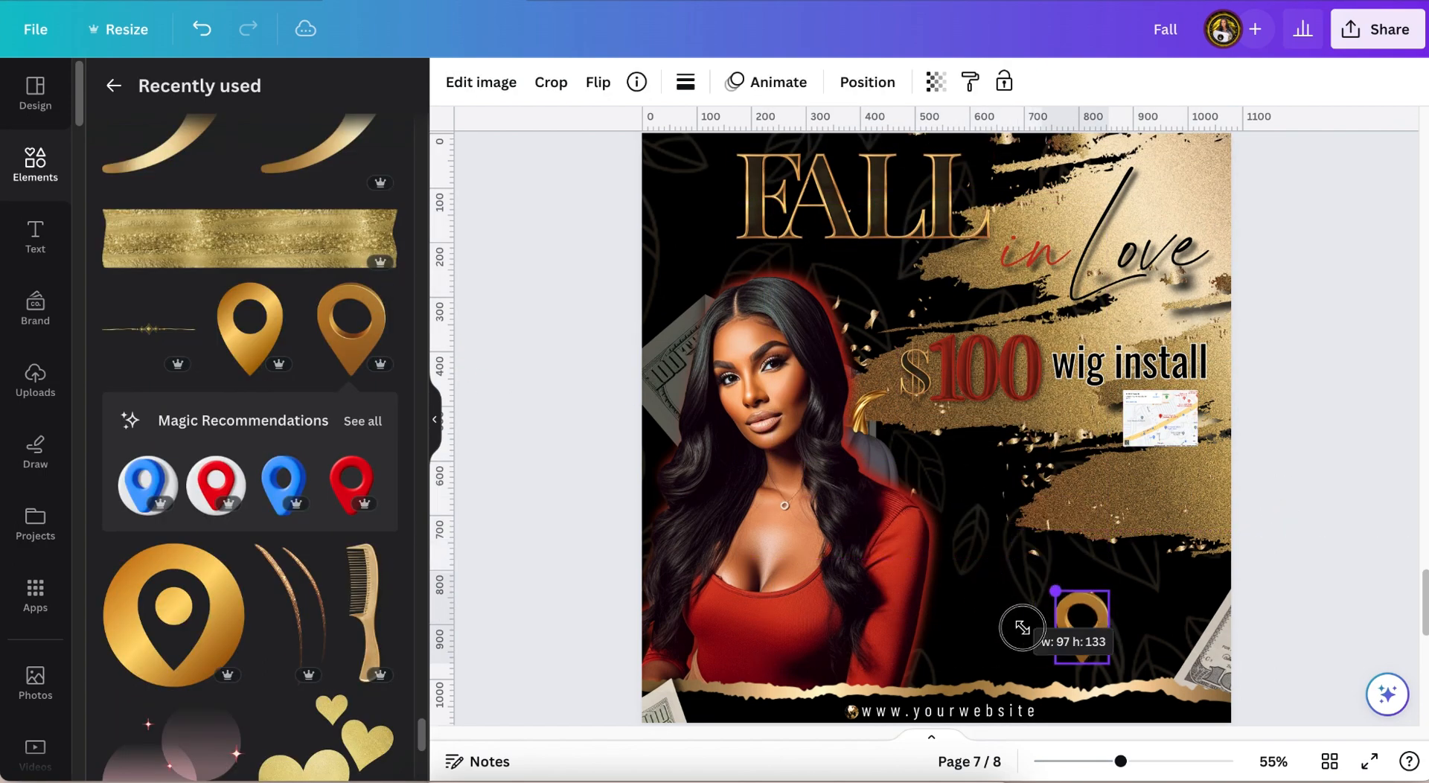
# - Shrink the gold map pin, pair it with the small map and move both beside the website footer
pyautogui.moveTo(1081, 627); pyautogui.dragTo(1107, 420)
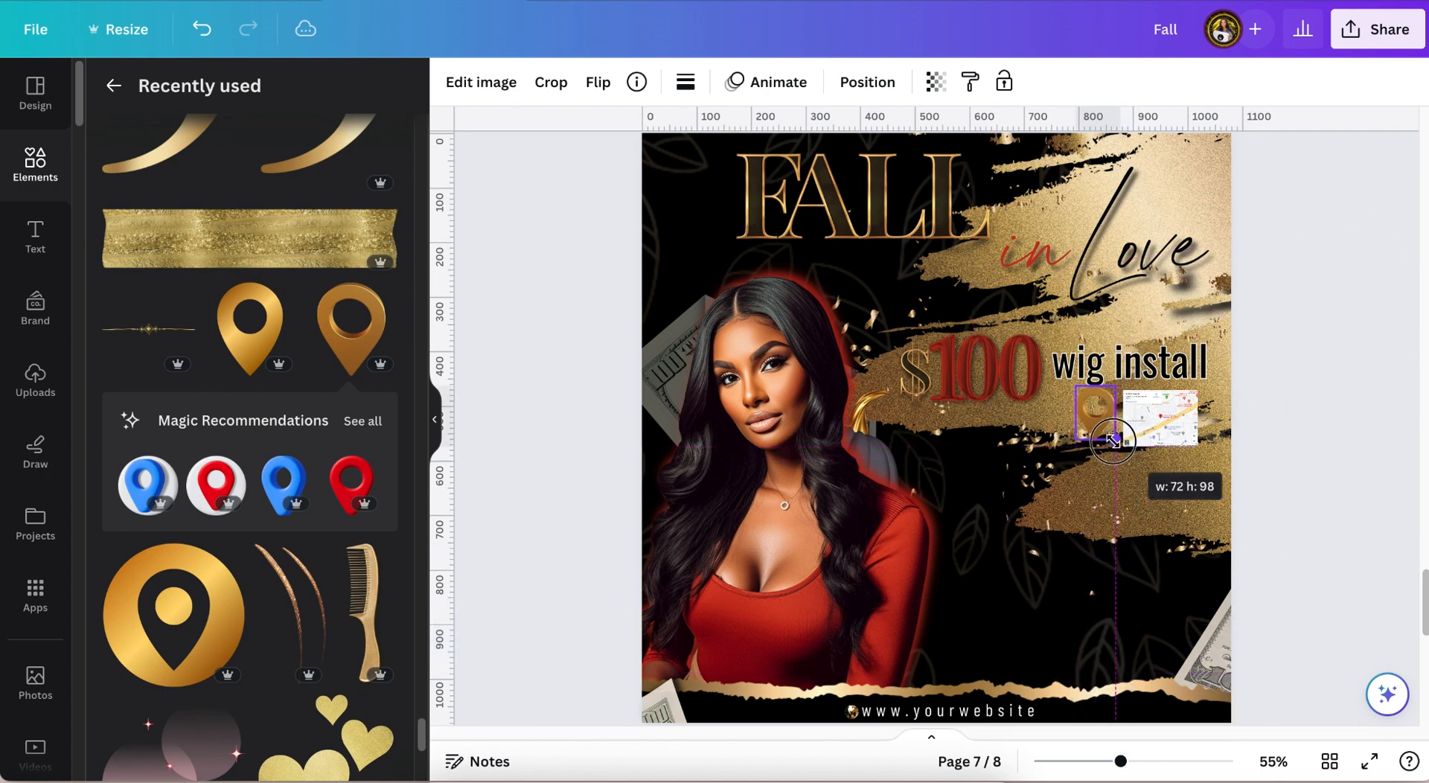
pyautogui.moveTo(1099, 429); pyautogui.dragTo(1123, 429)
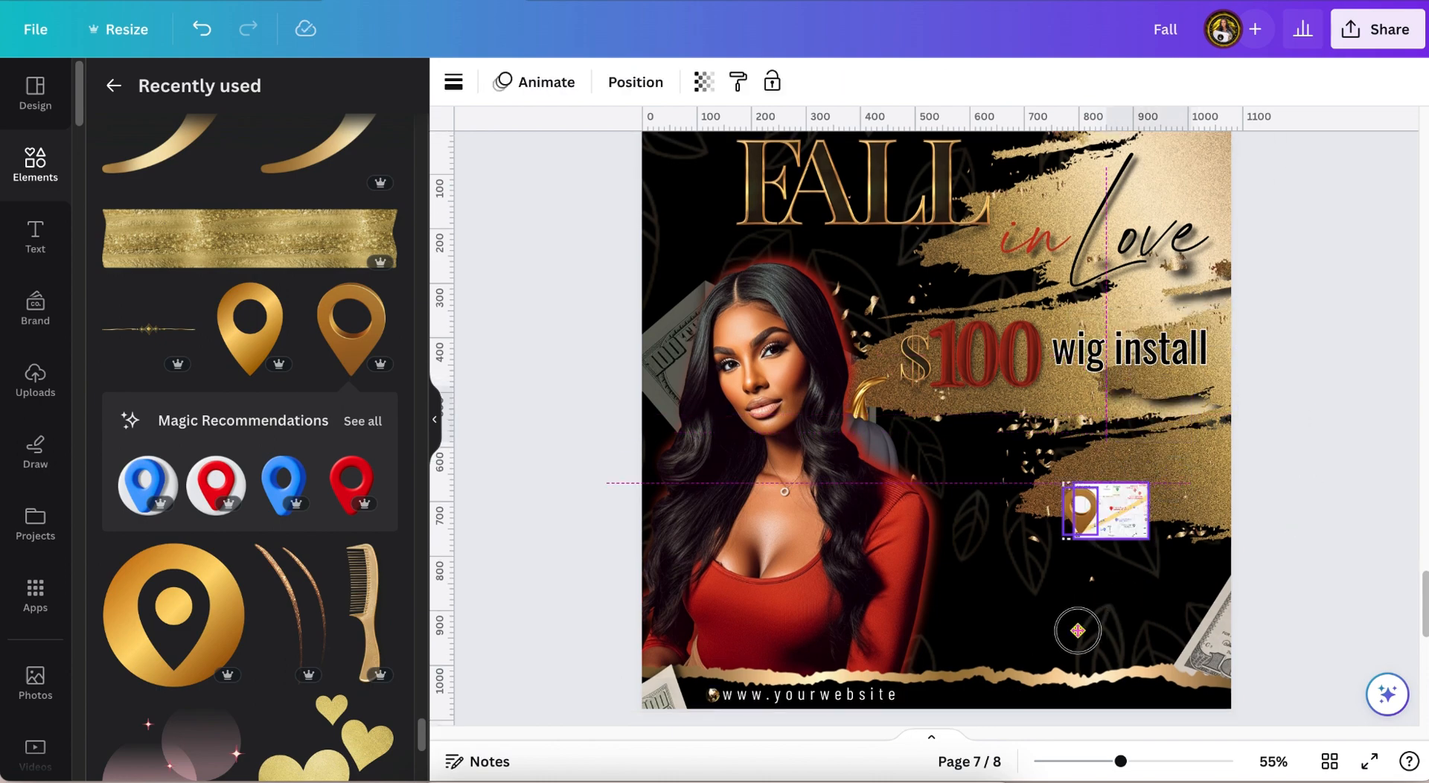
pyautogui.moveTo(1106, 510); pyautogui.dragTo(991, 675)
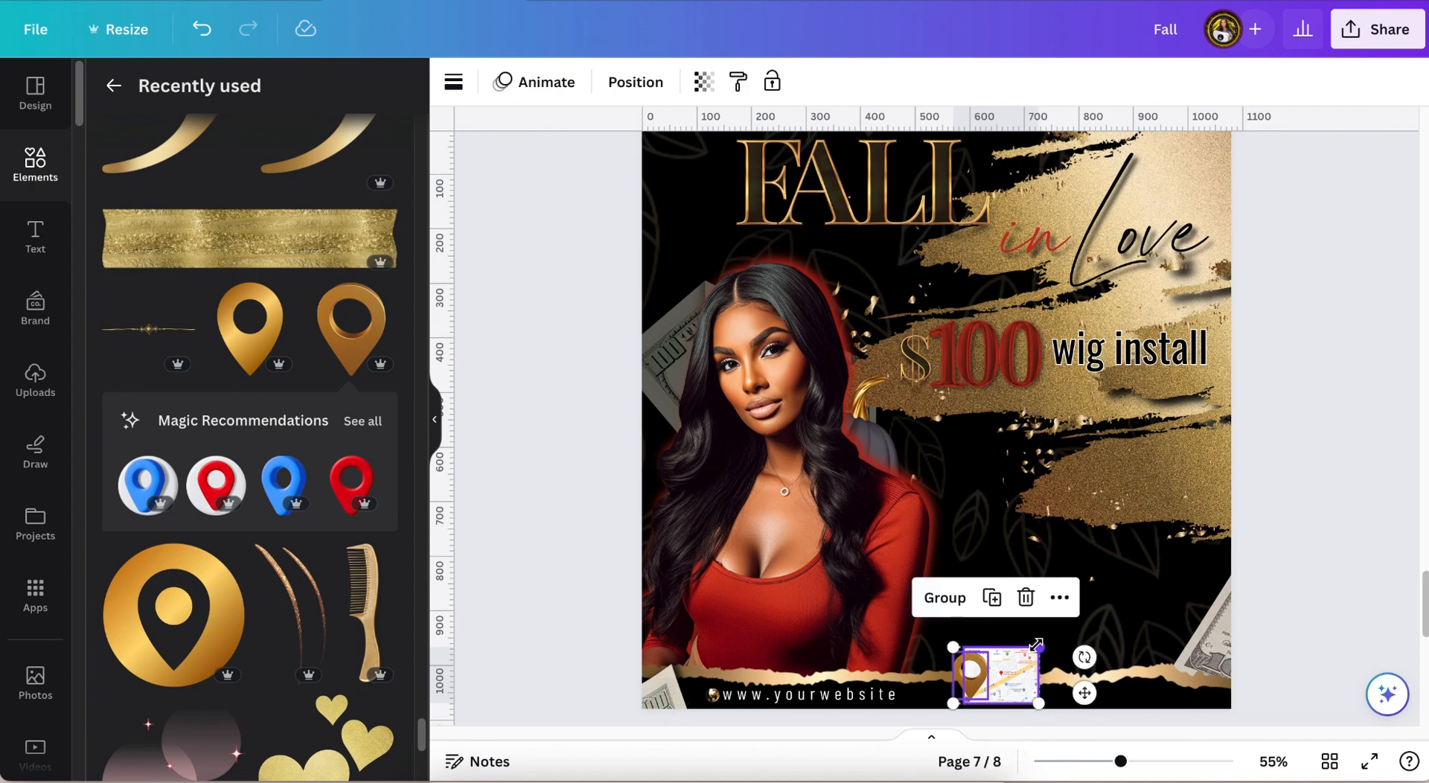
pyautogui.moveTo(1020, 648); pyautogui.dragTo(1008, 664)
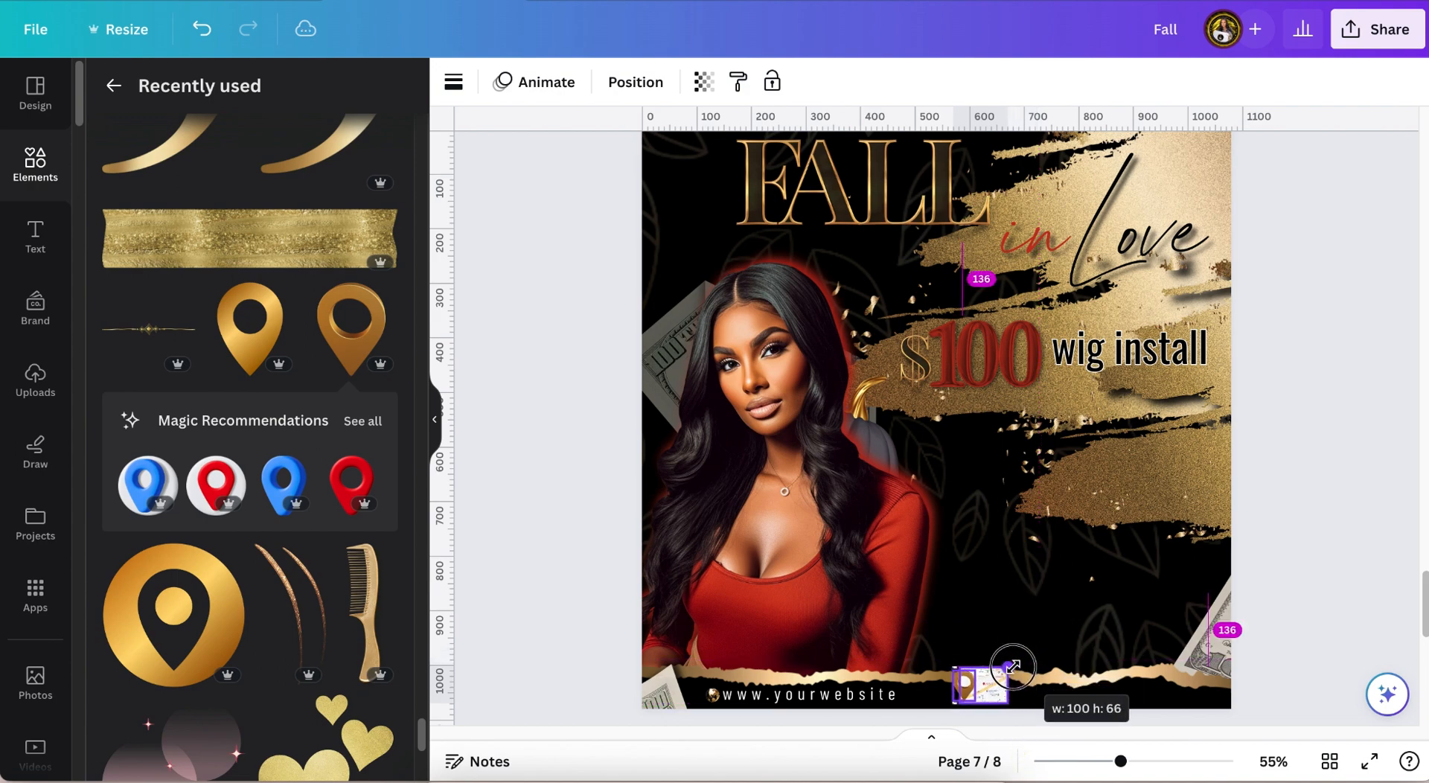
# - Select the small map beside the footer pin and begin recolouring wig install
pyautogui.scroll(-3)
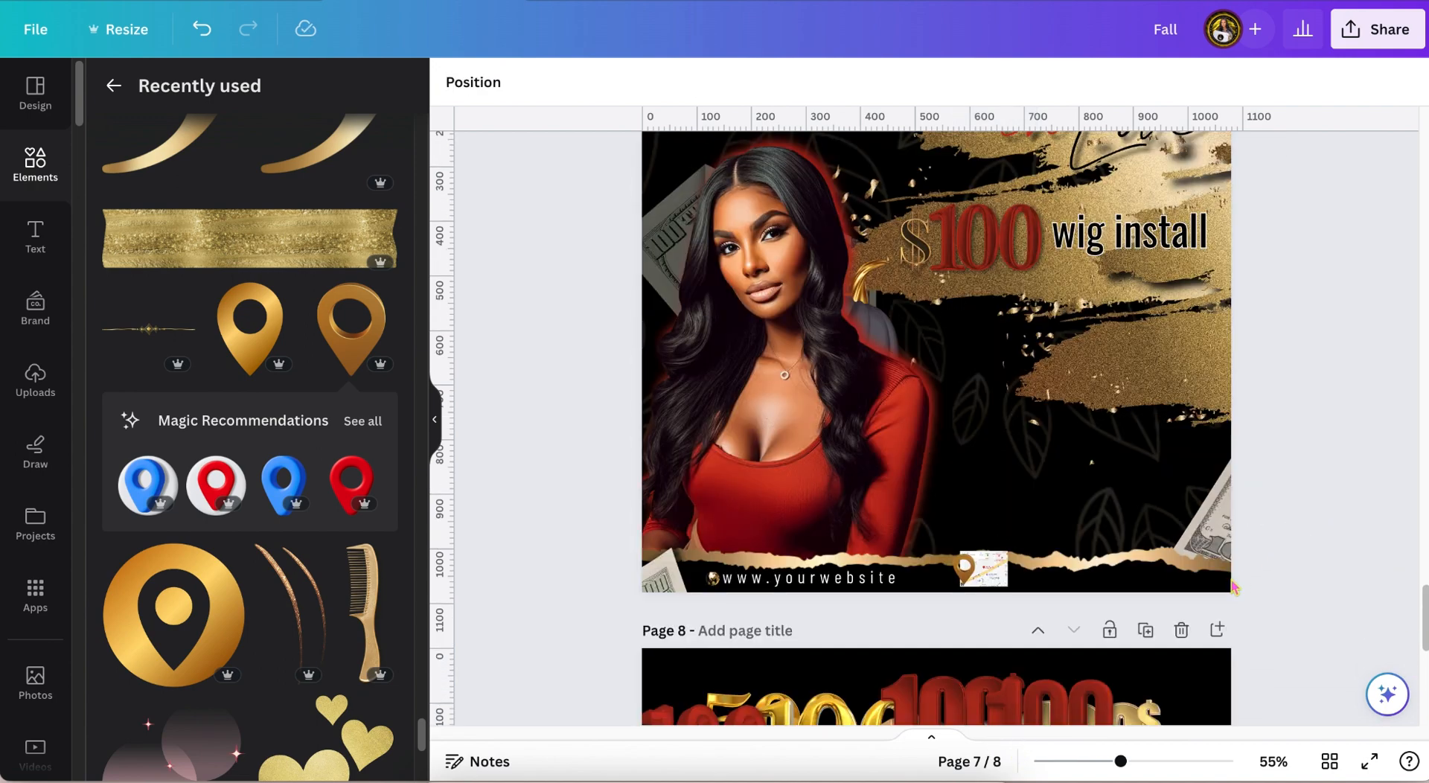
pyautogui.click(949, 576)
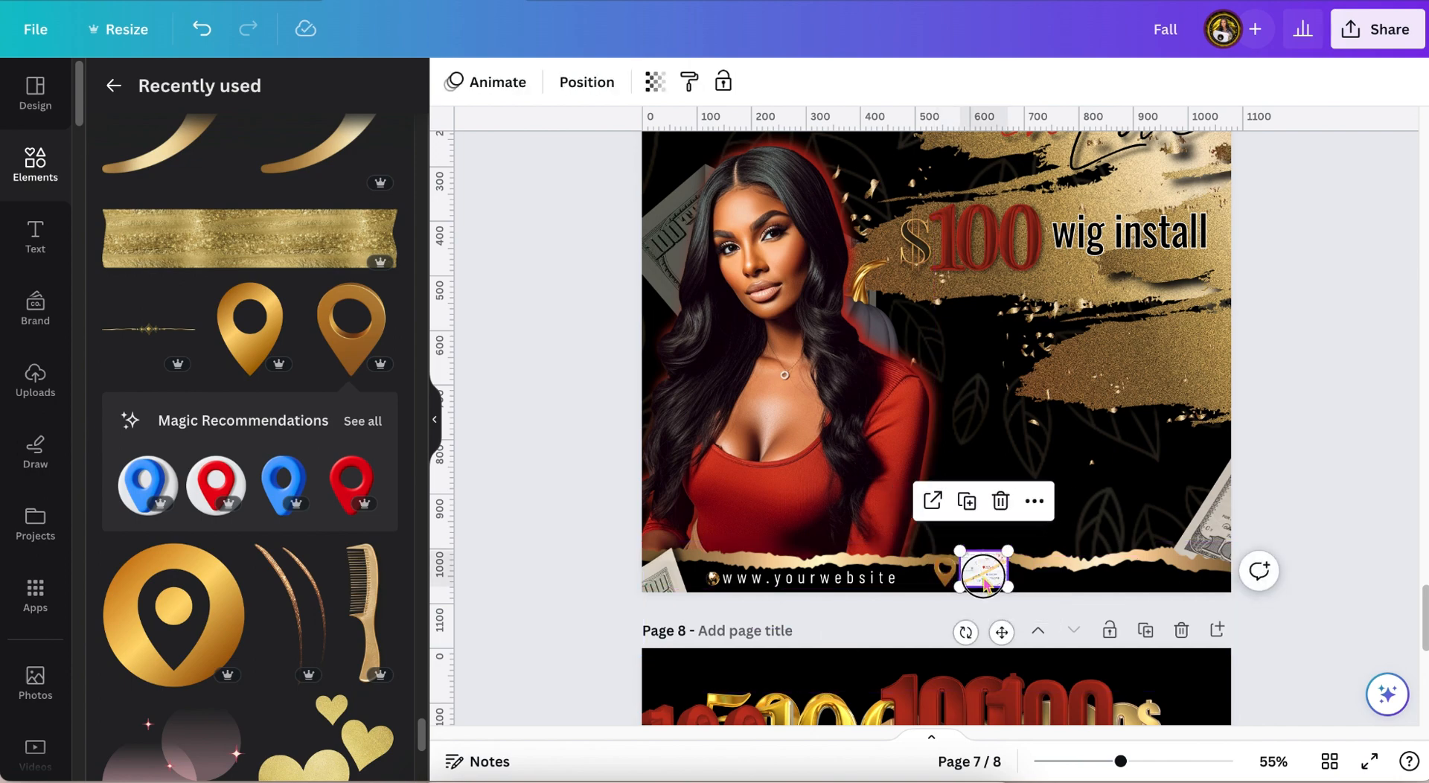
pyautogui.click(1313, 472)
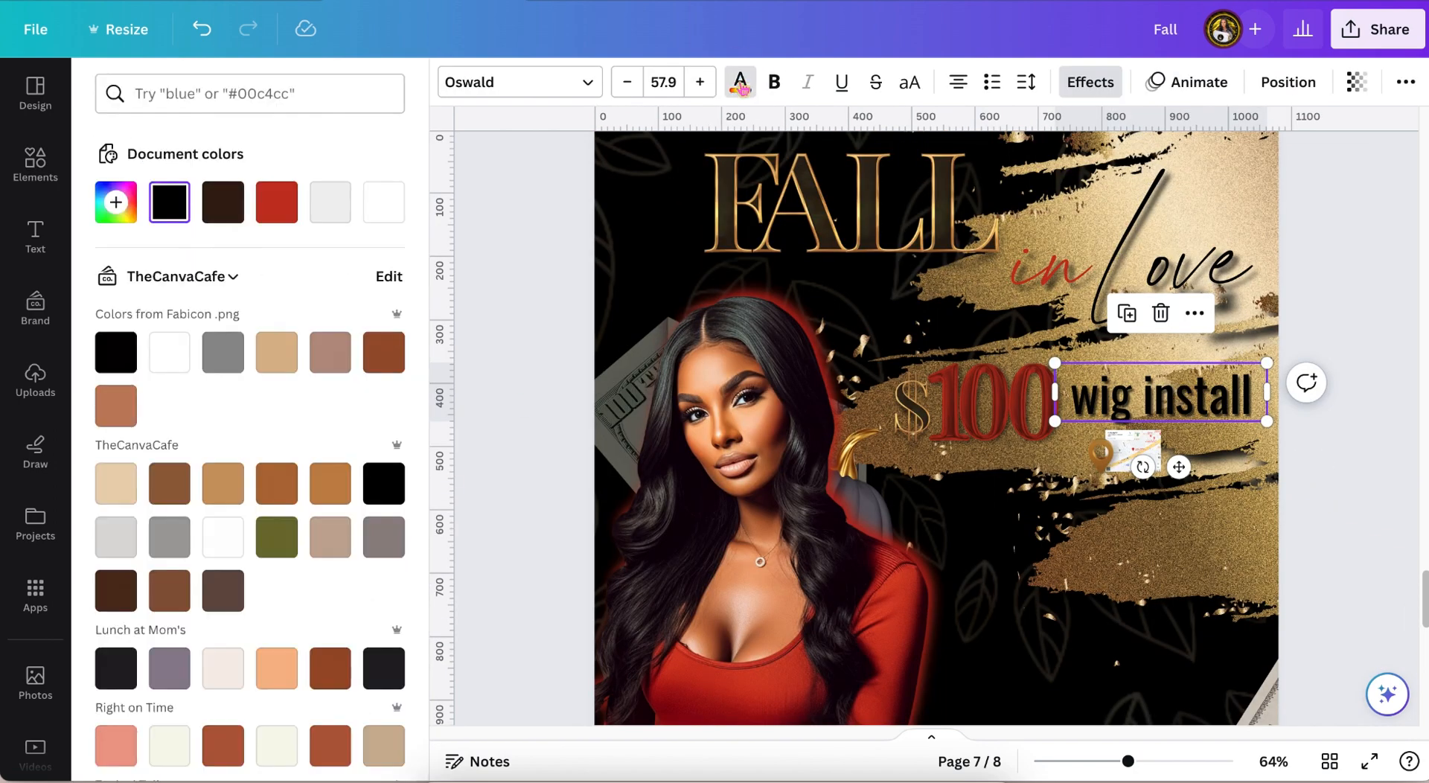
# - Give the $100 price a pale yellow #FDEC96 shadow glow with adjusted size and blur
pyautogui.click(277, 202)
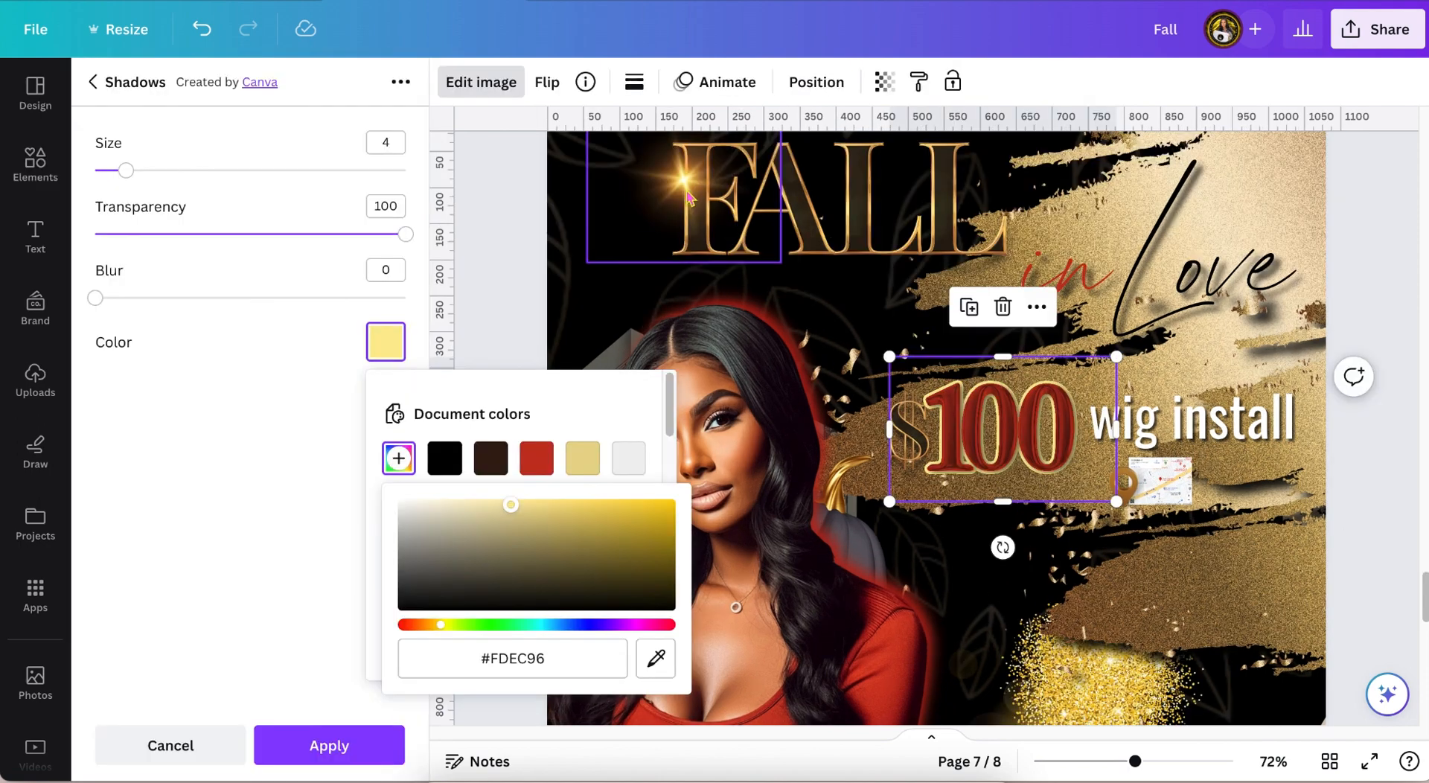
pyautogui.moveTo(95, 298); pyautogui.dragTo(123, 298)
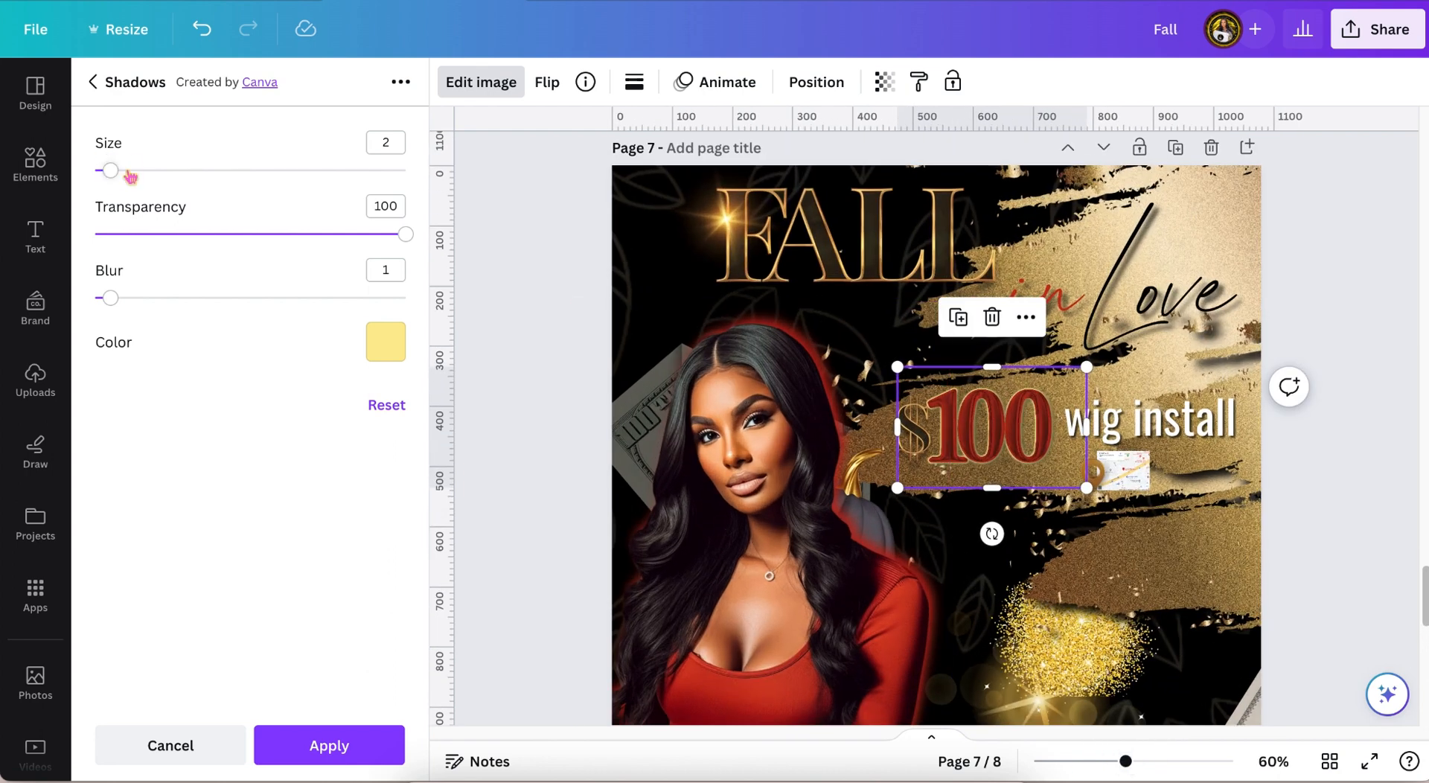
pyautogui.moveTo(111, 171); pyautogui.dragTo(135, 171)
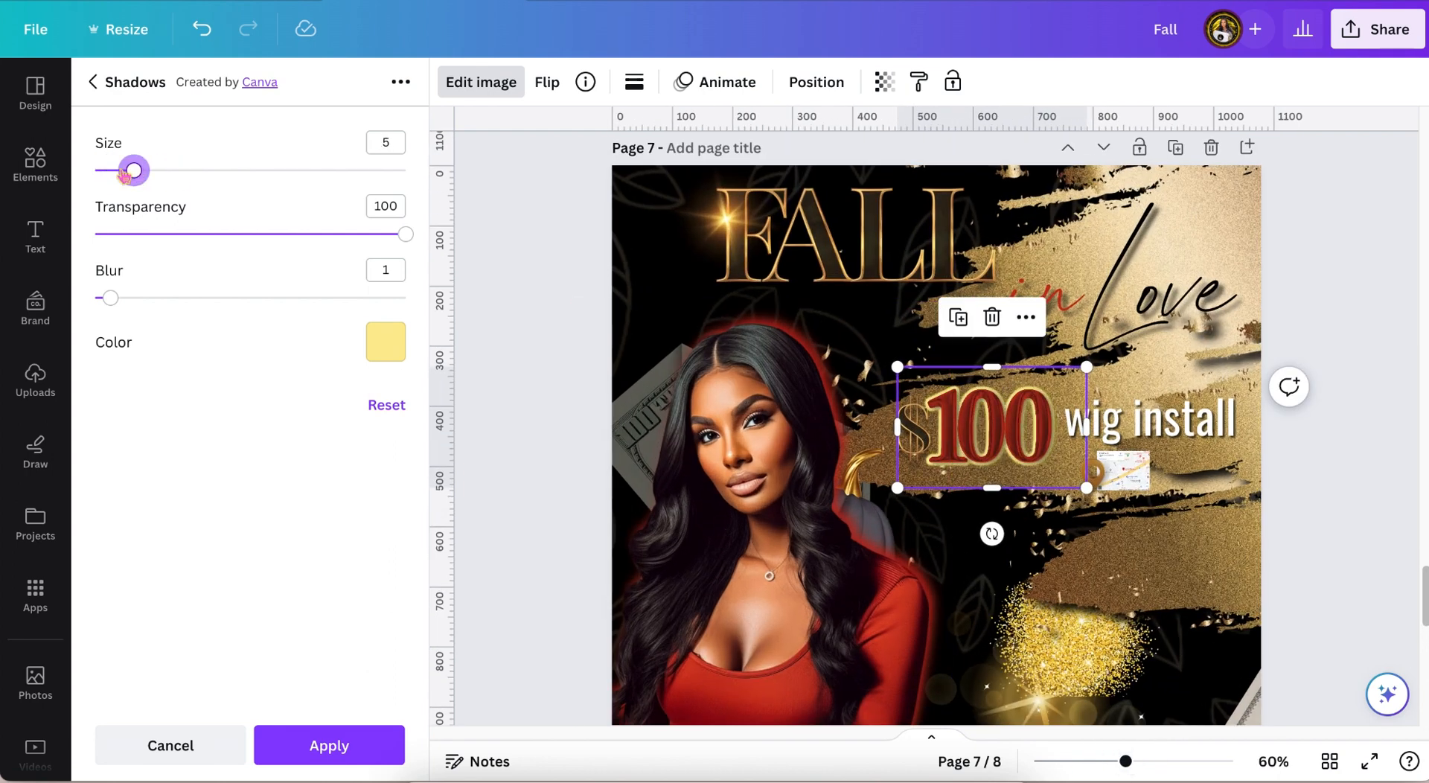
pyautogui.click(169, 746)
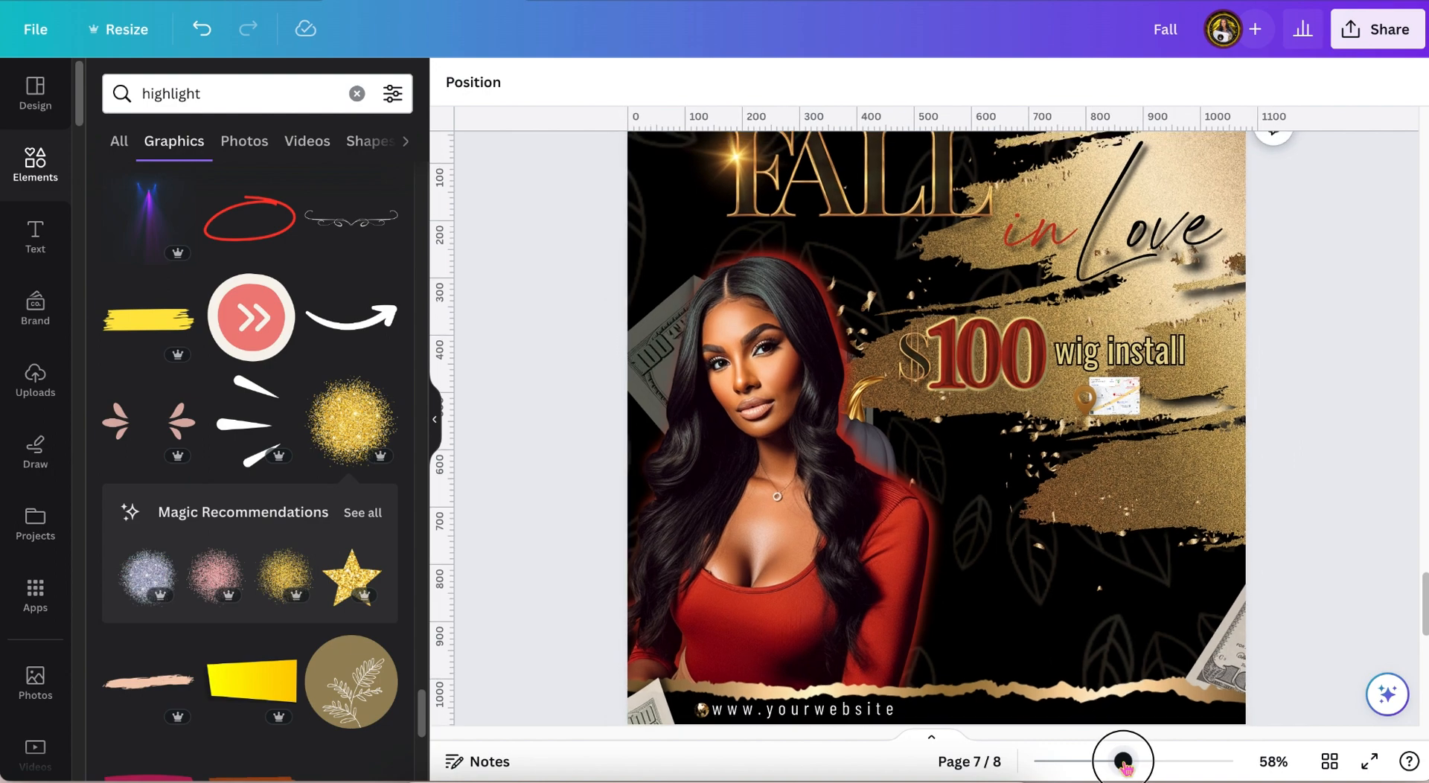
# - Try hot pink and black gradient backgrounds on page 8, settling on the red-orange gradient
pyautogui.moveTo(1126, 759); pyautogui.dragTo(1118, 759)
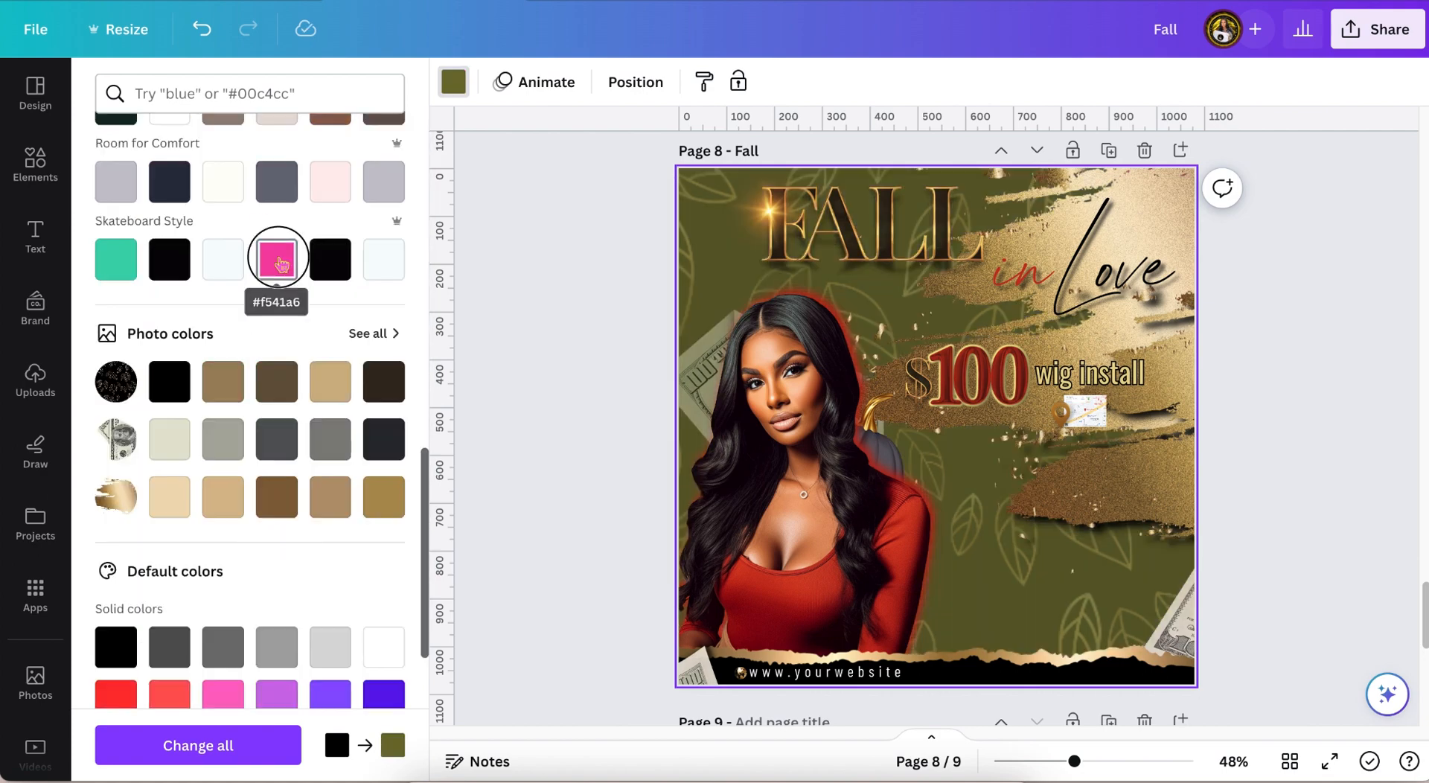
pyautogui.click(277, 259)
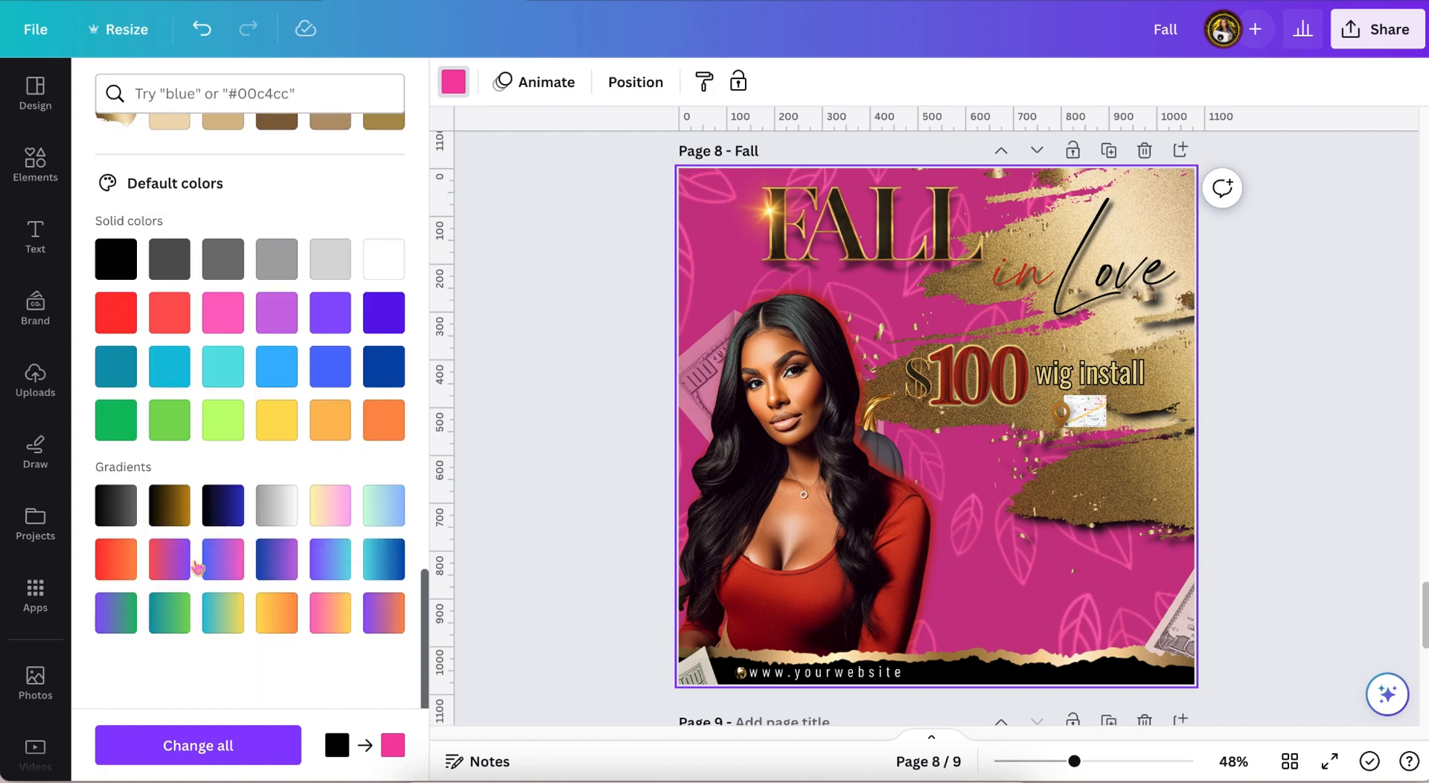
pyautogui.click(115, 506)
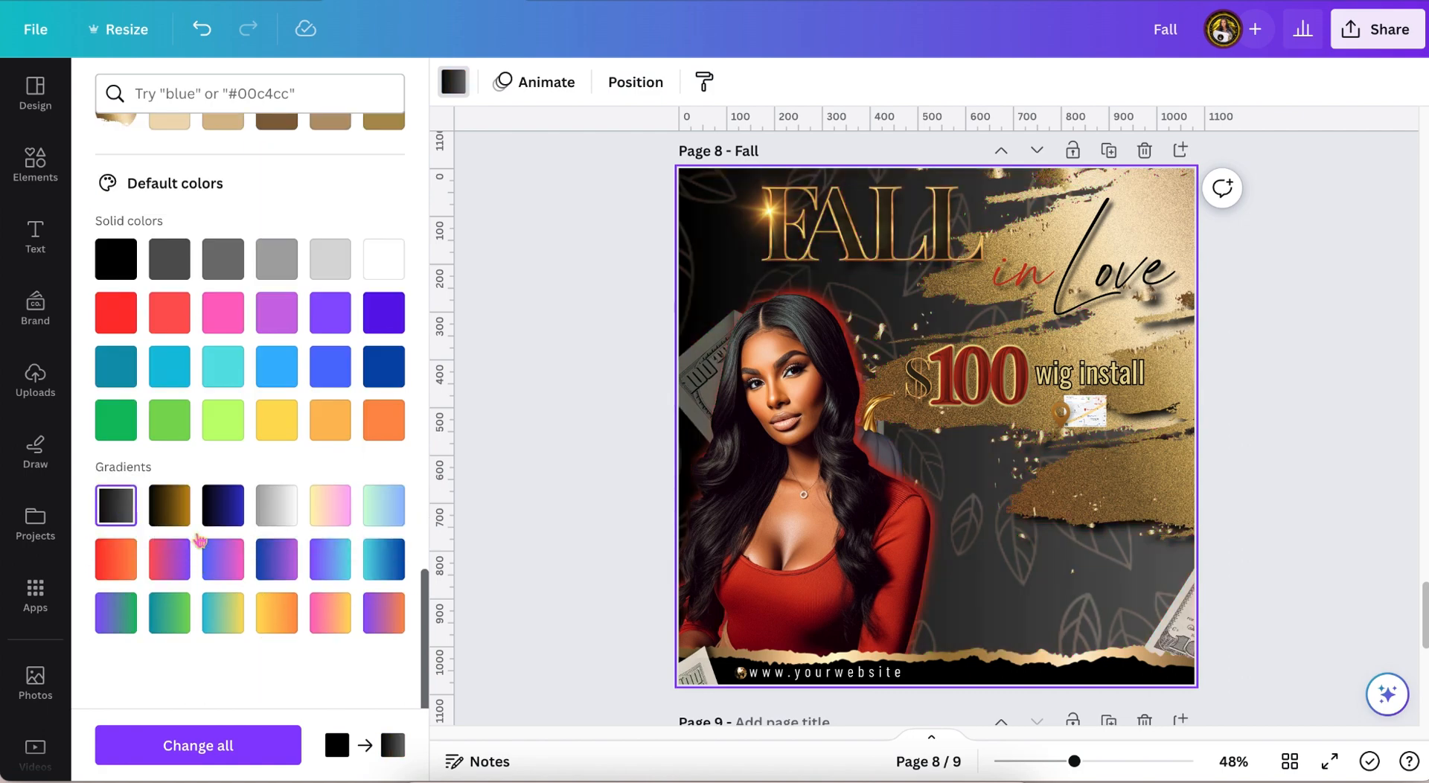
pyautogui.click(115, 560)
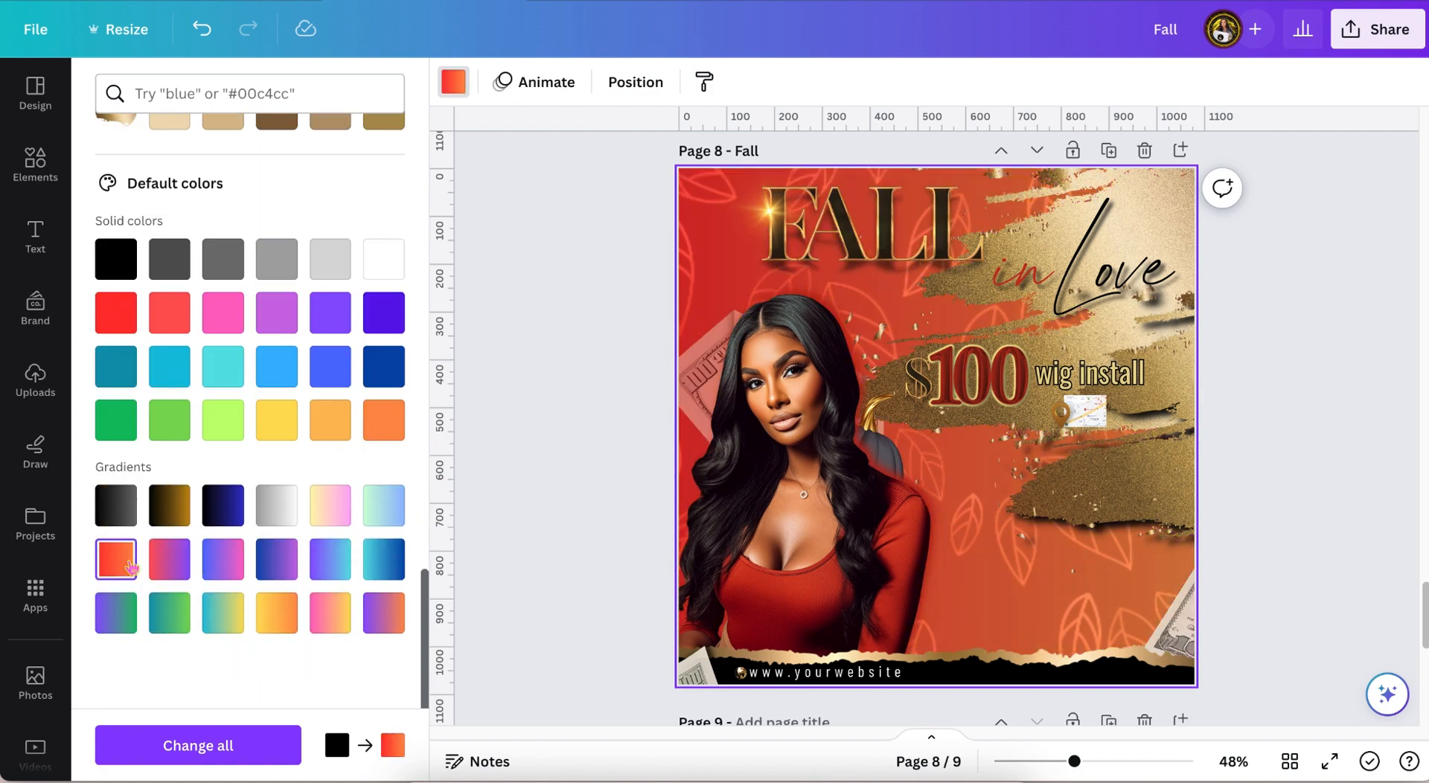
pyautogui.click(169, 506)
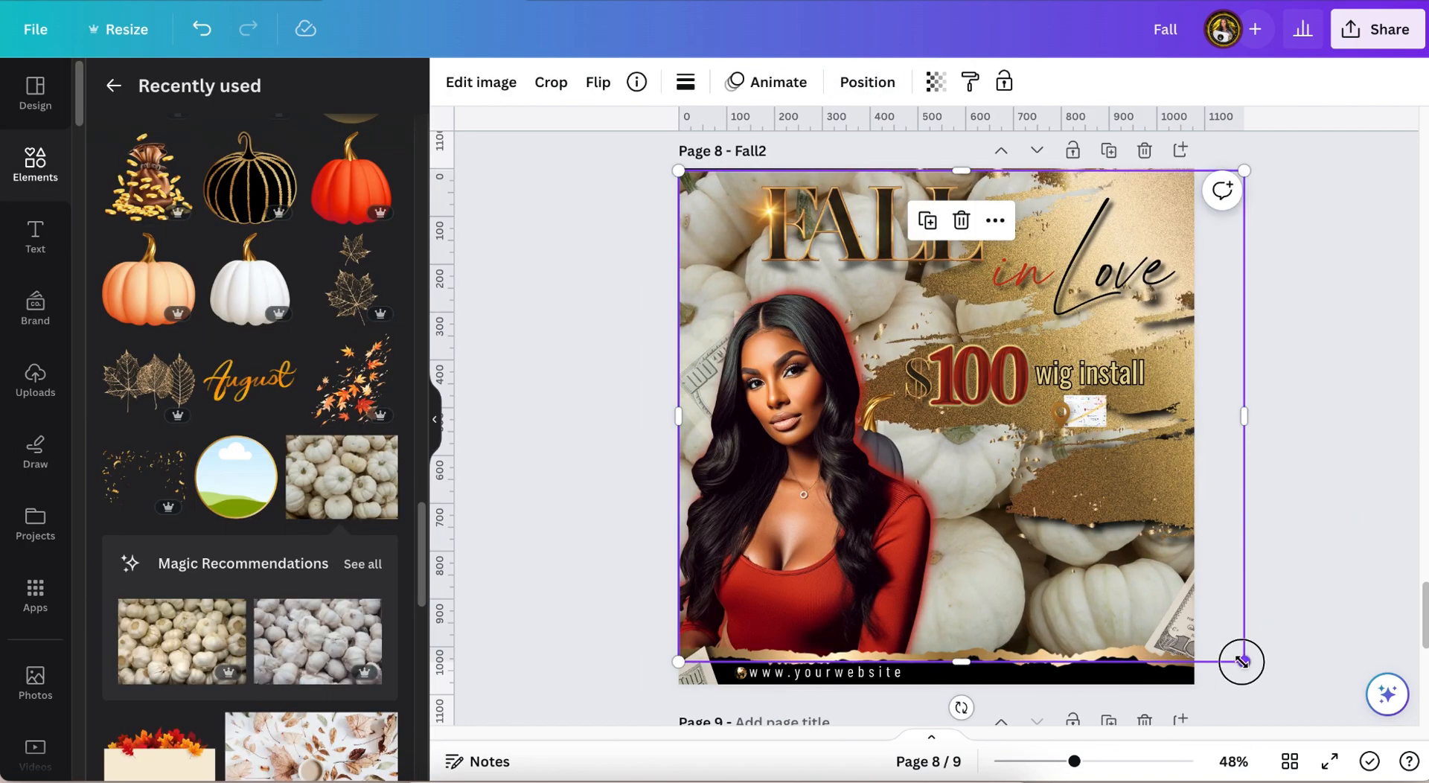
# - Swap the stretched pumpkin photo for an autumn-leaves photo filling page 8 behind the woman
pyautogui.moveTo(1075, 761); pyautogui.dragTo(1075, 761)
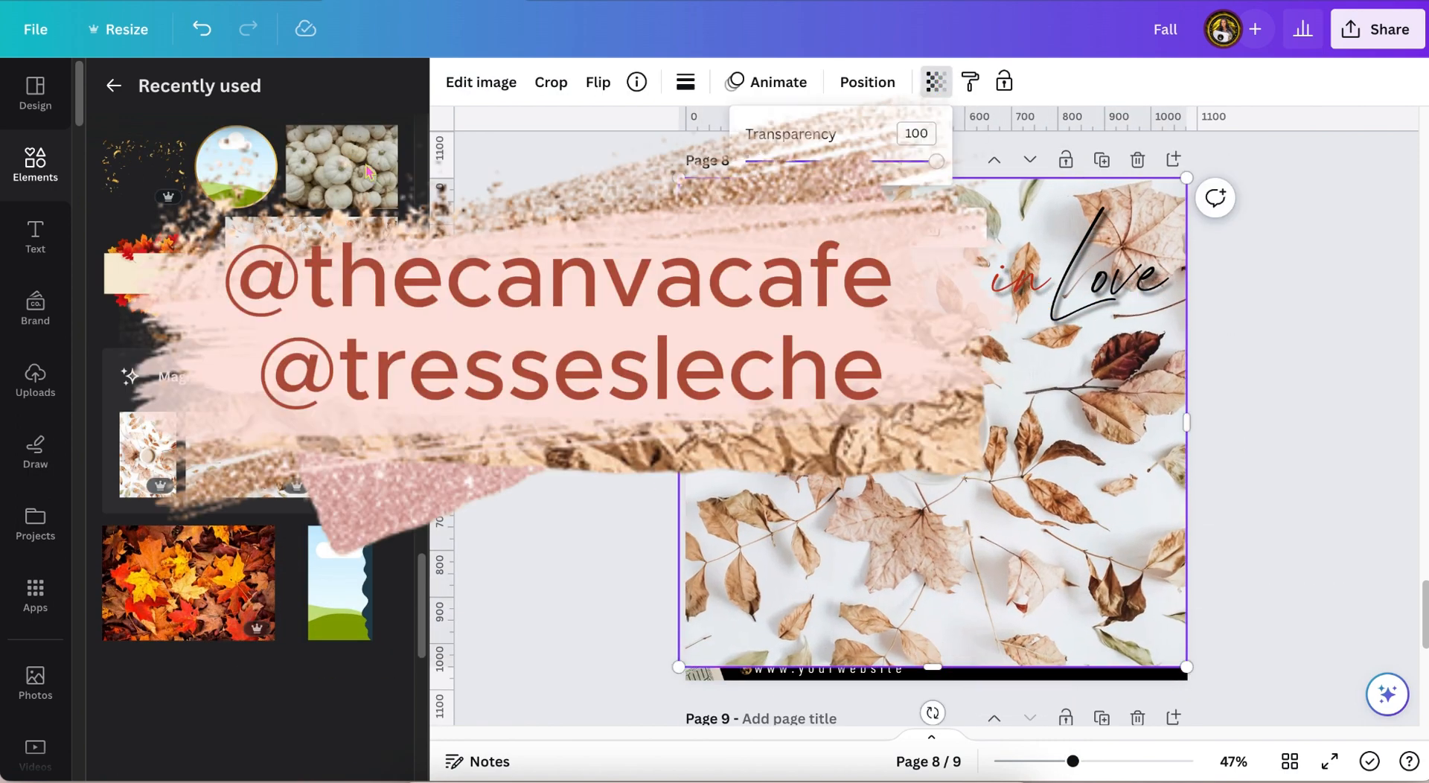
pyautogui.click(866, 81)
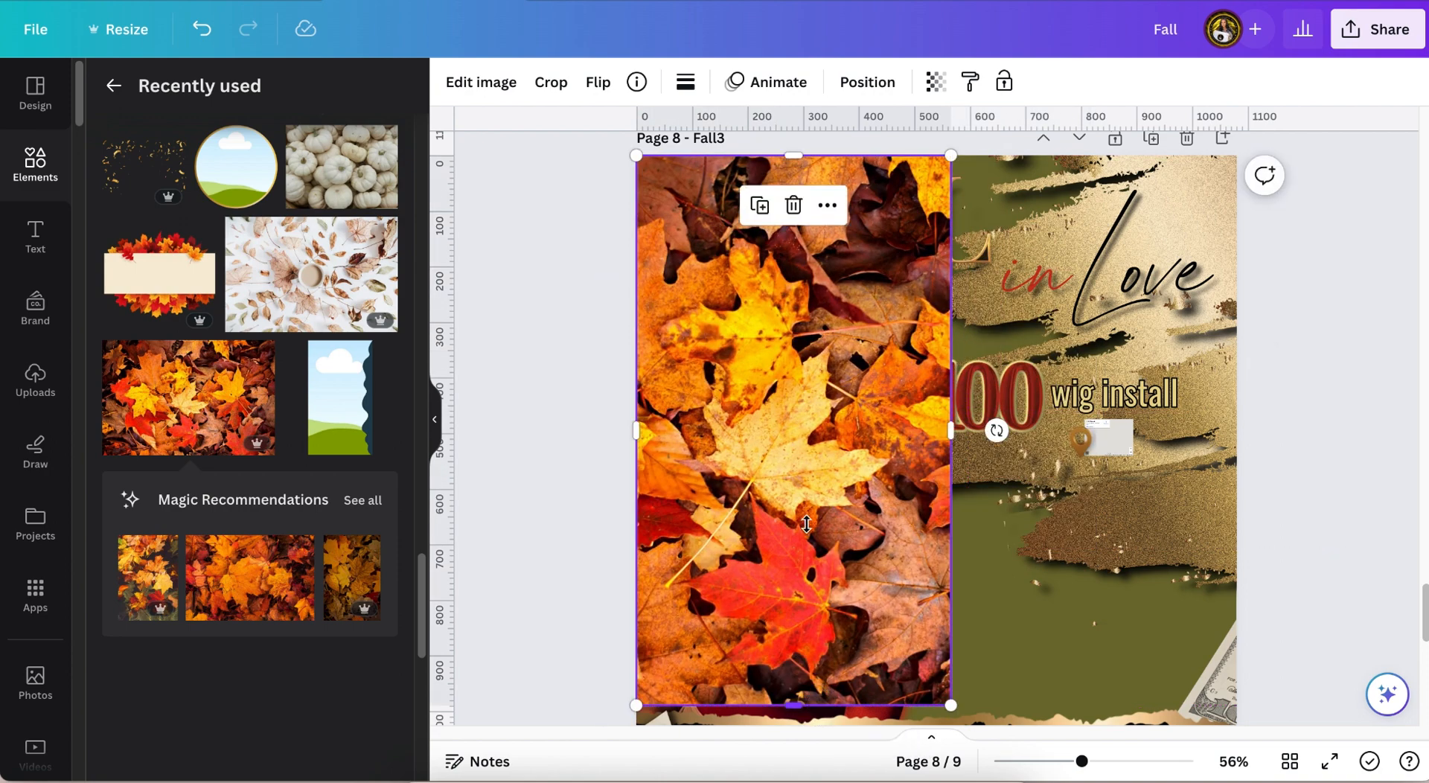
pyautogui.scroll(-3)
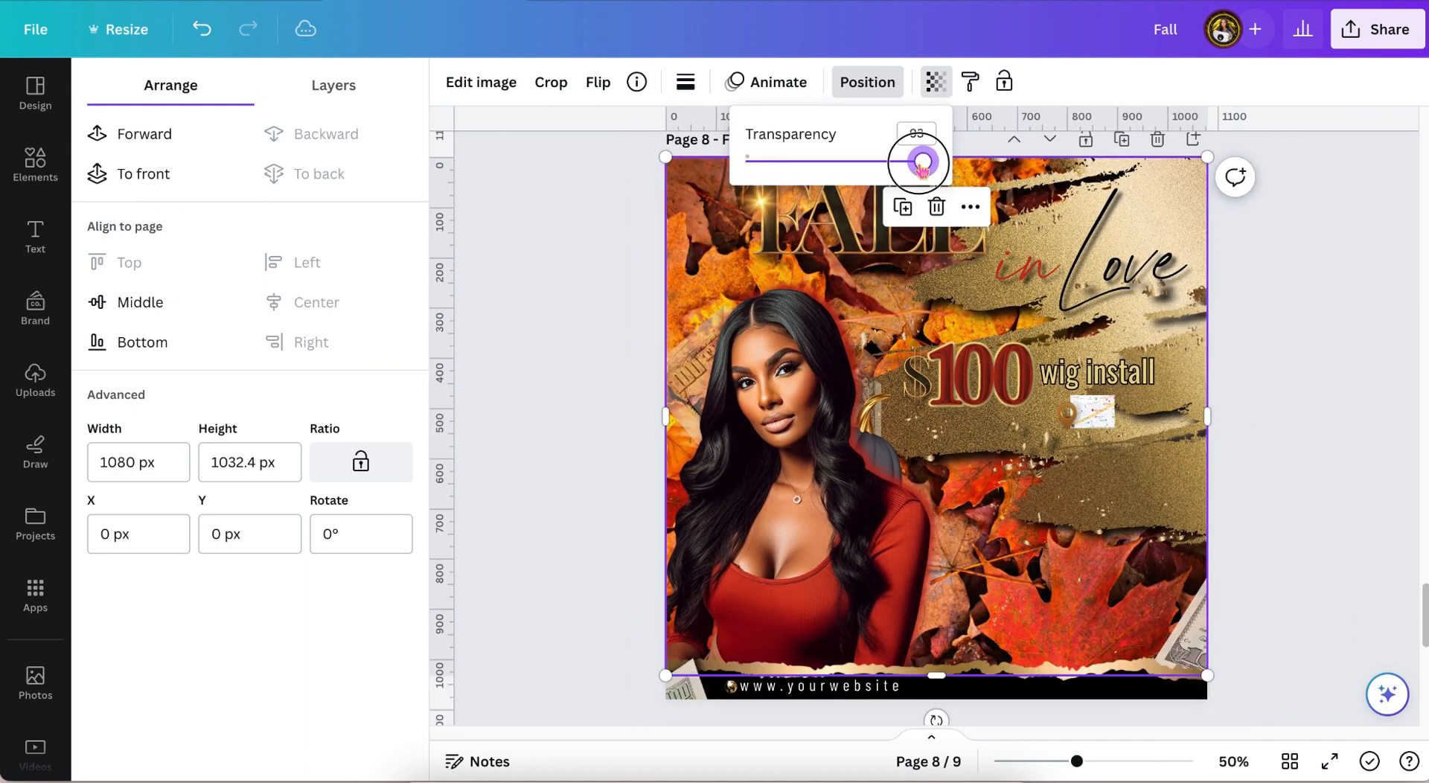
# - Fade the leaves photo to about 32 transparency and set the background colour to red
pyautogui.moveTo(919, 161); pyautogui.dragTo(834, 161)
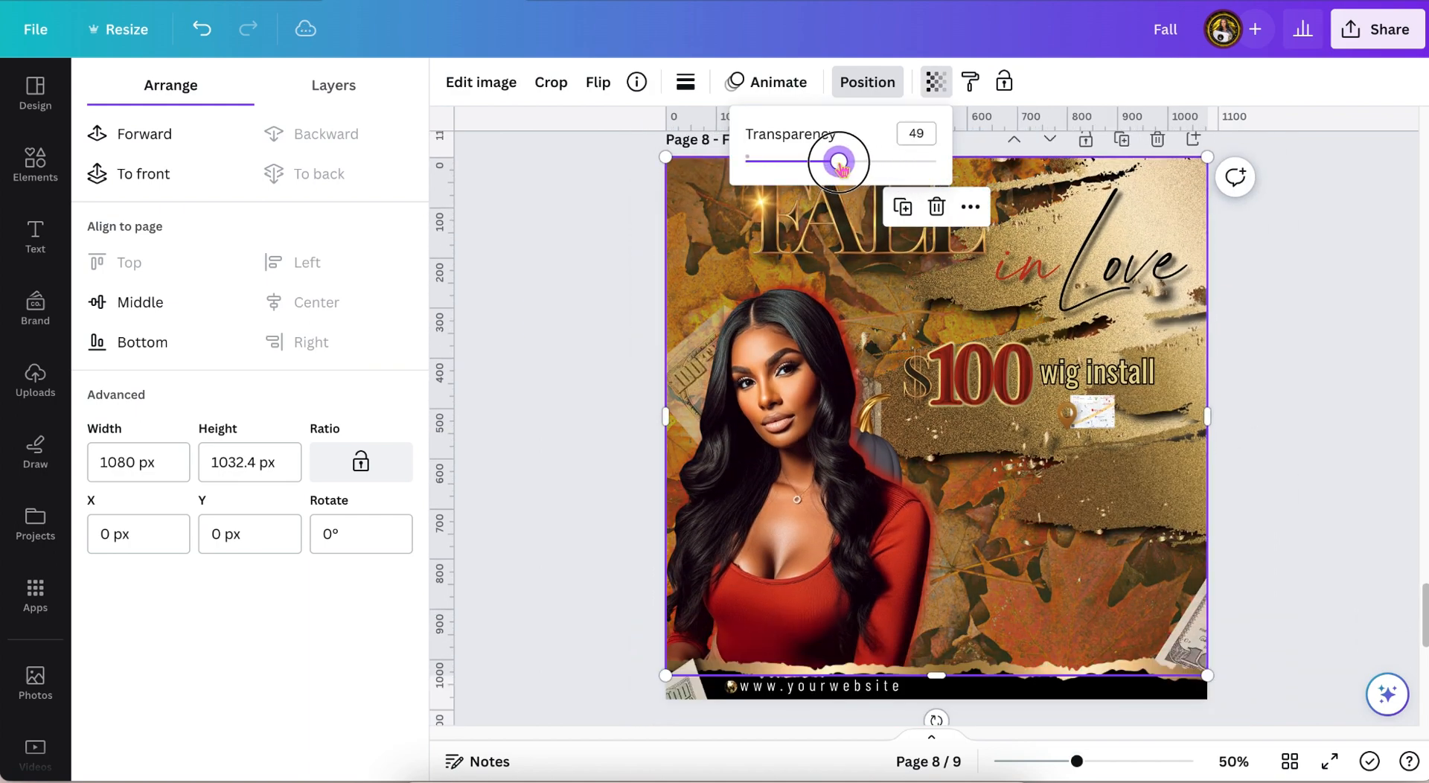
pyautogui.moveTo(828, 161); pyautogui.dragTo(795, 161)
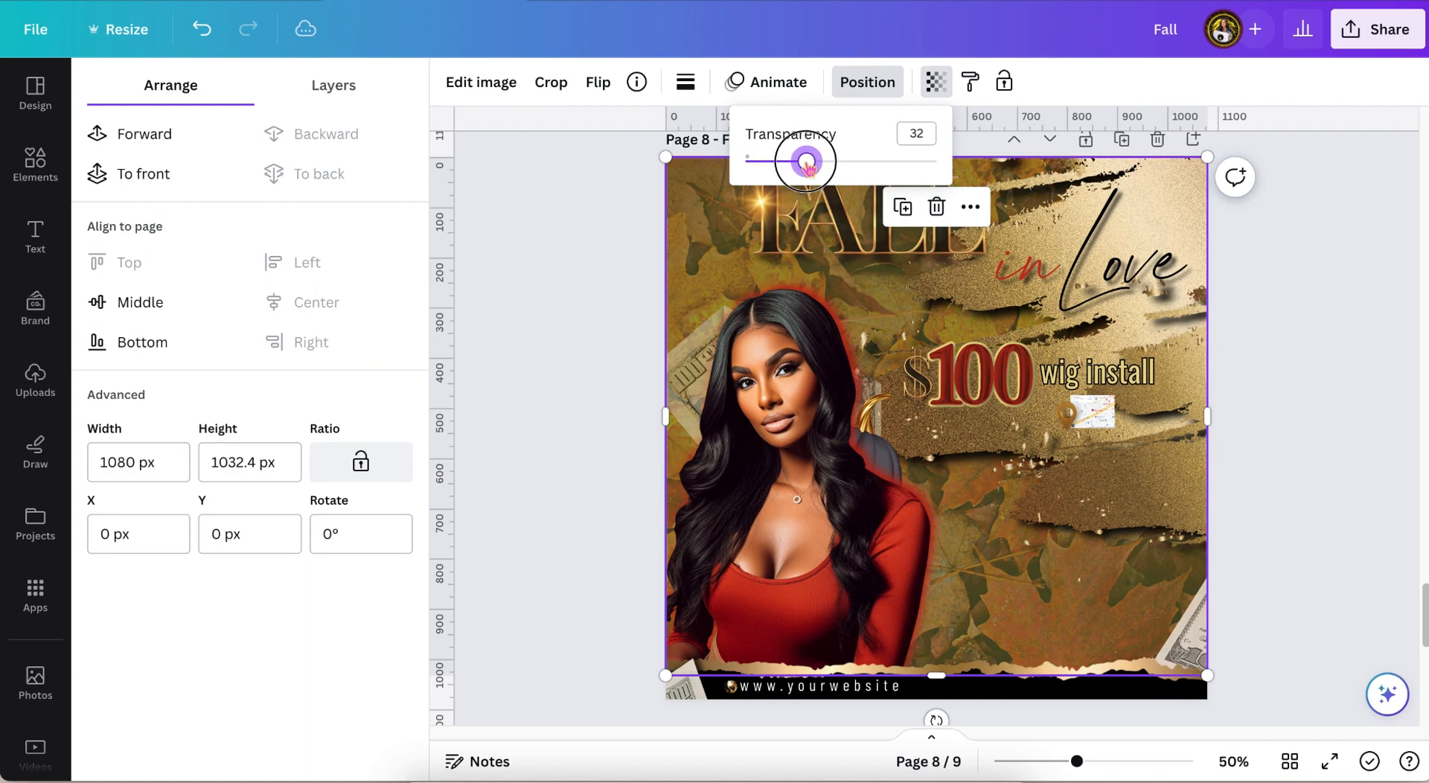
pyautogui.moveTo(804, 161); pyautogui.dragTo(785, 160)
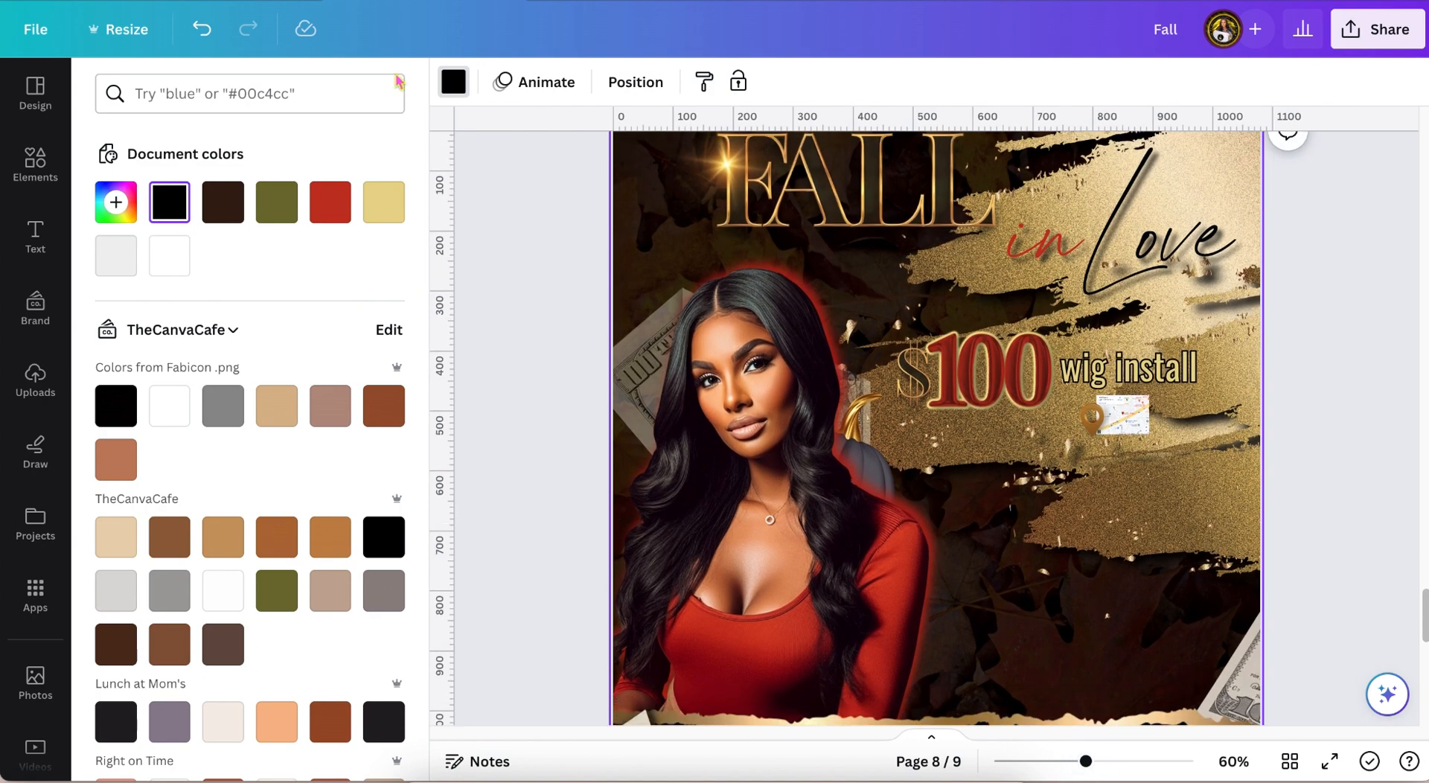
pyautogui.click(330, 203)
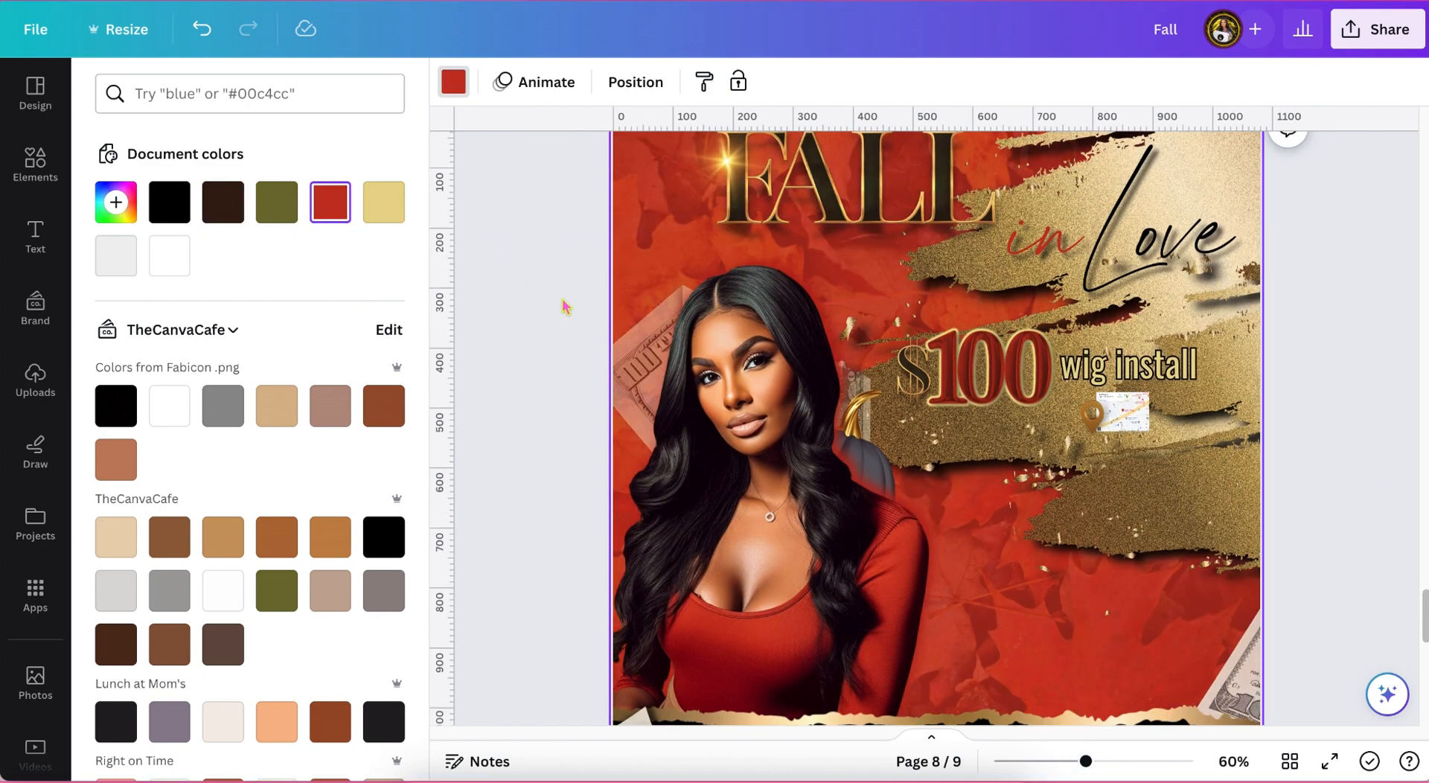